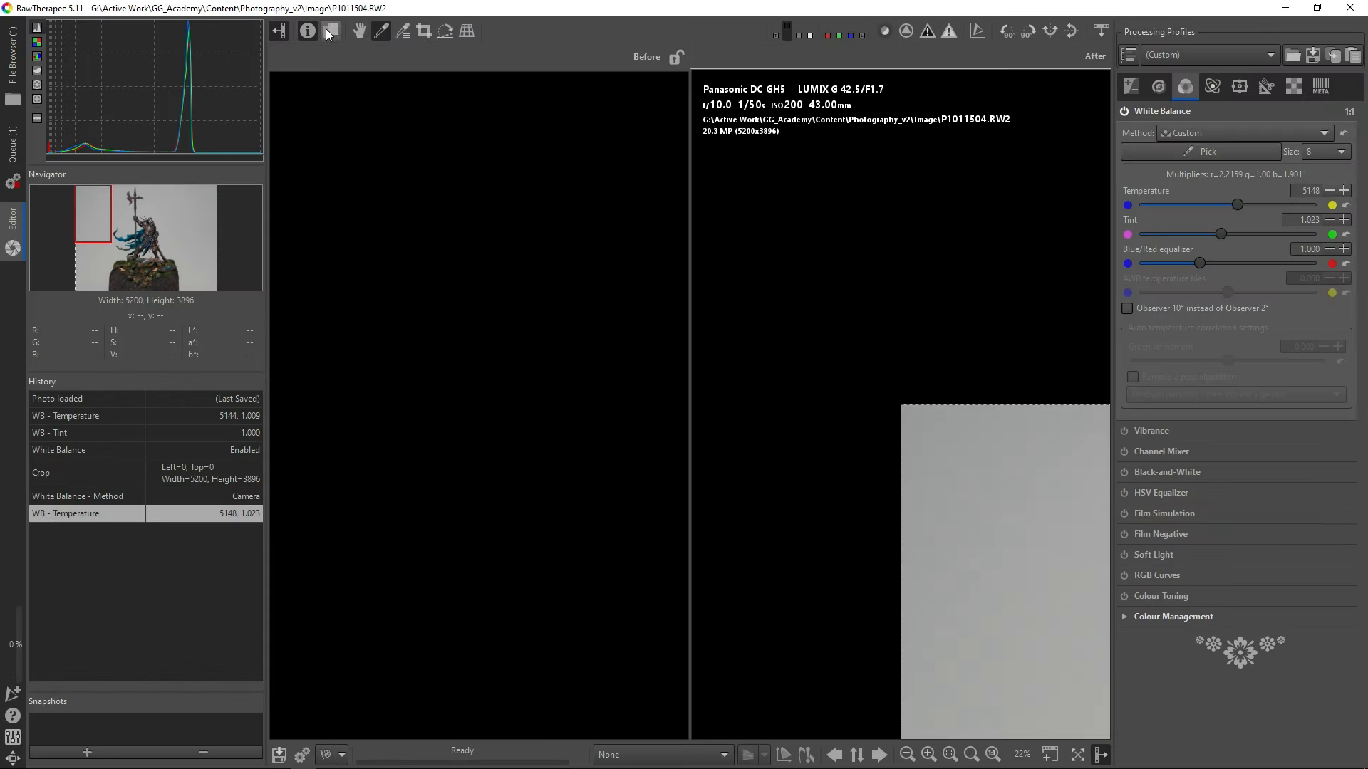
# Step: Compare before/after, set white balance temperature to 5128 and tint 1.001, then zoom in
pyautogui.click(330, 33)
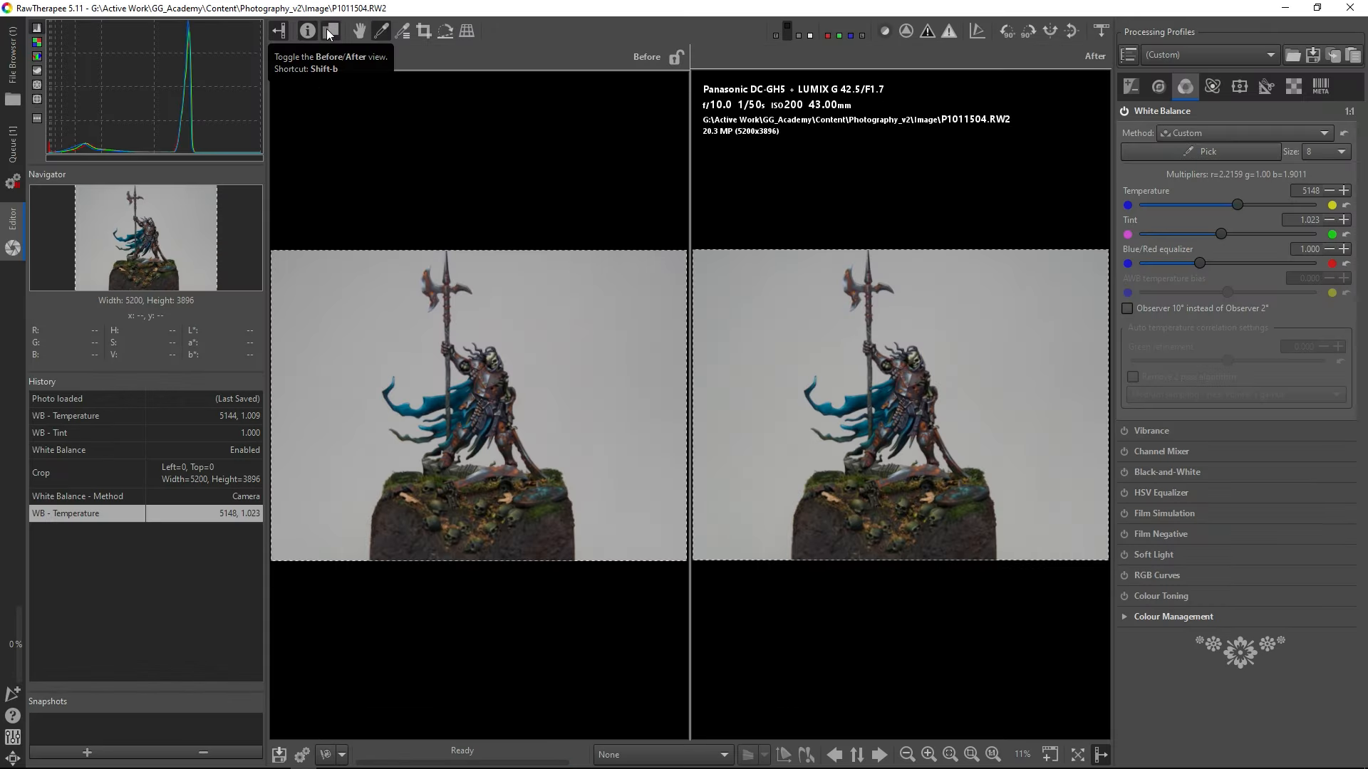
pyautogui.moveTo(608, 139)
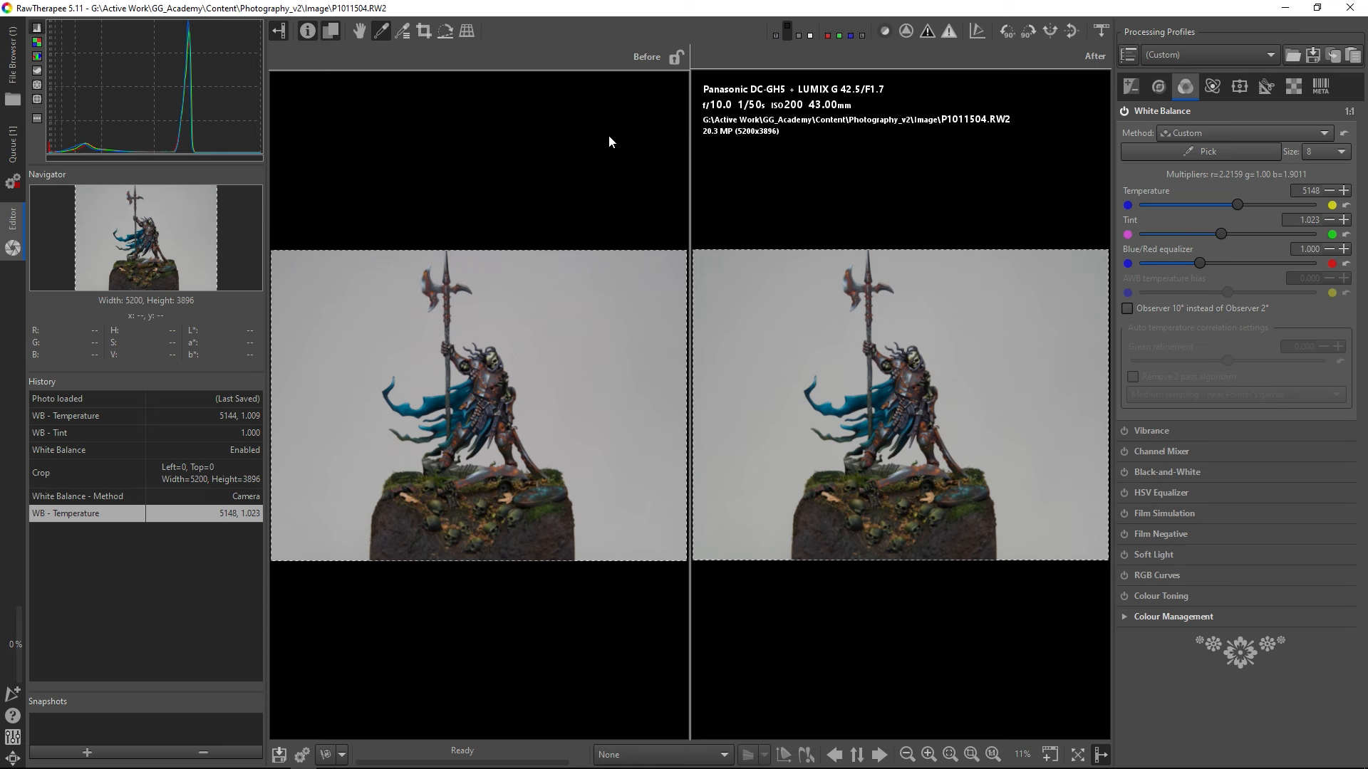
pyautogui.moveTo(819, 391)
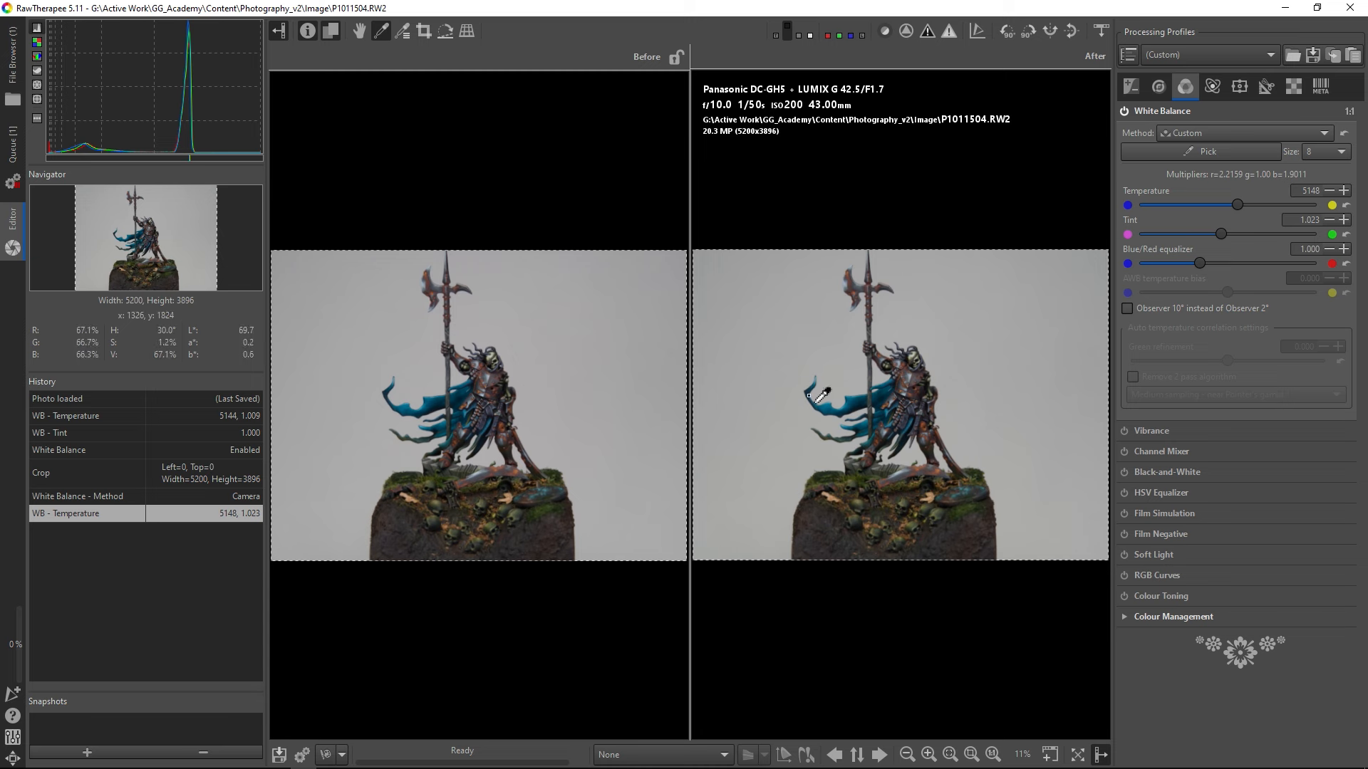
pyautogui.moveTo(1236, 205); pyautogui.dragTo(1249, 204)
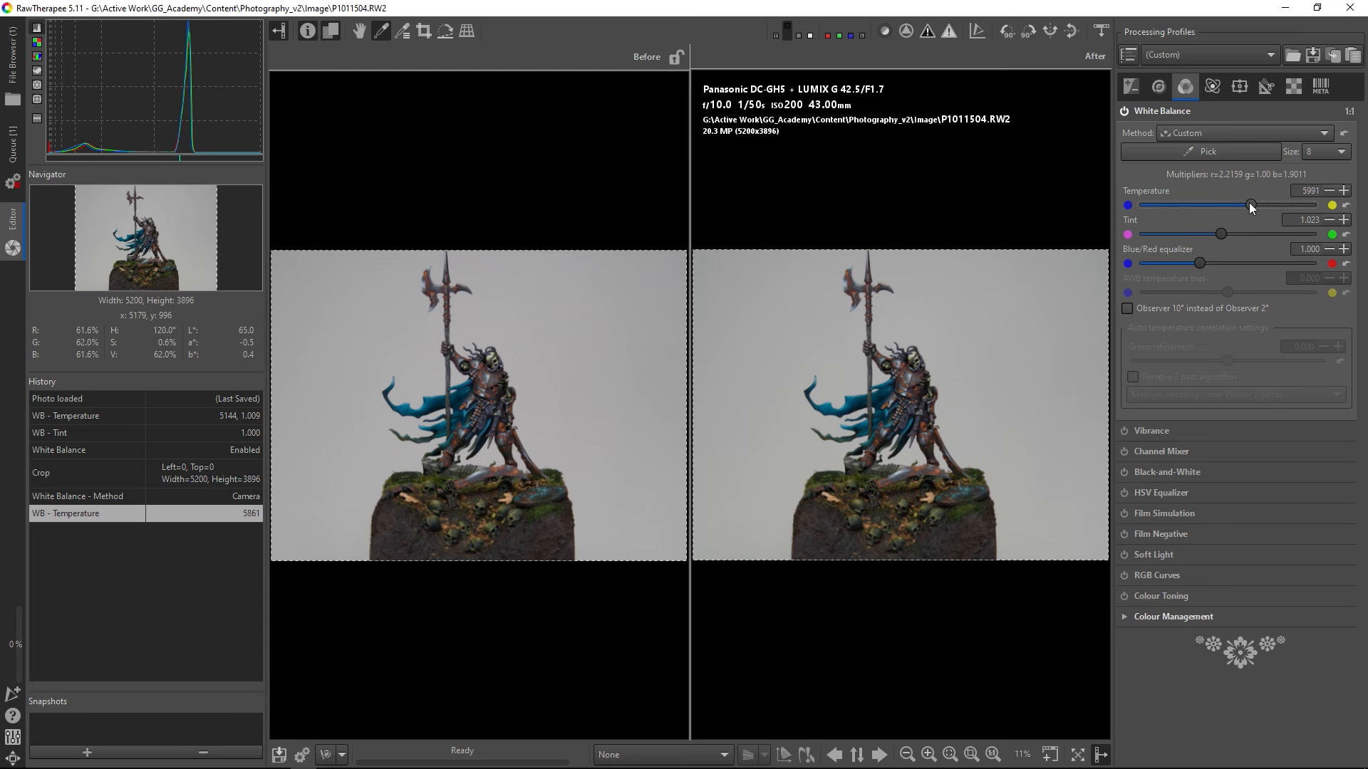
pyautogui.moveTo(1249, 205); pyautogui.dragTo(1233, 205)
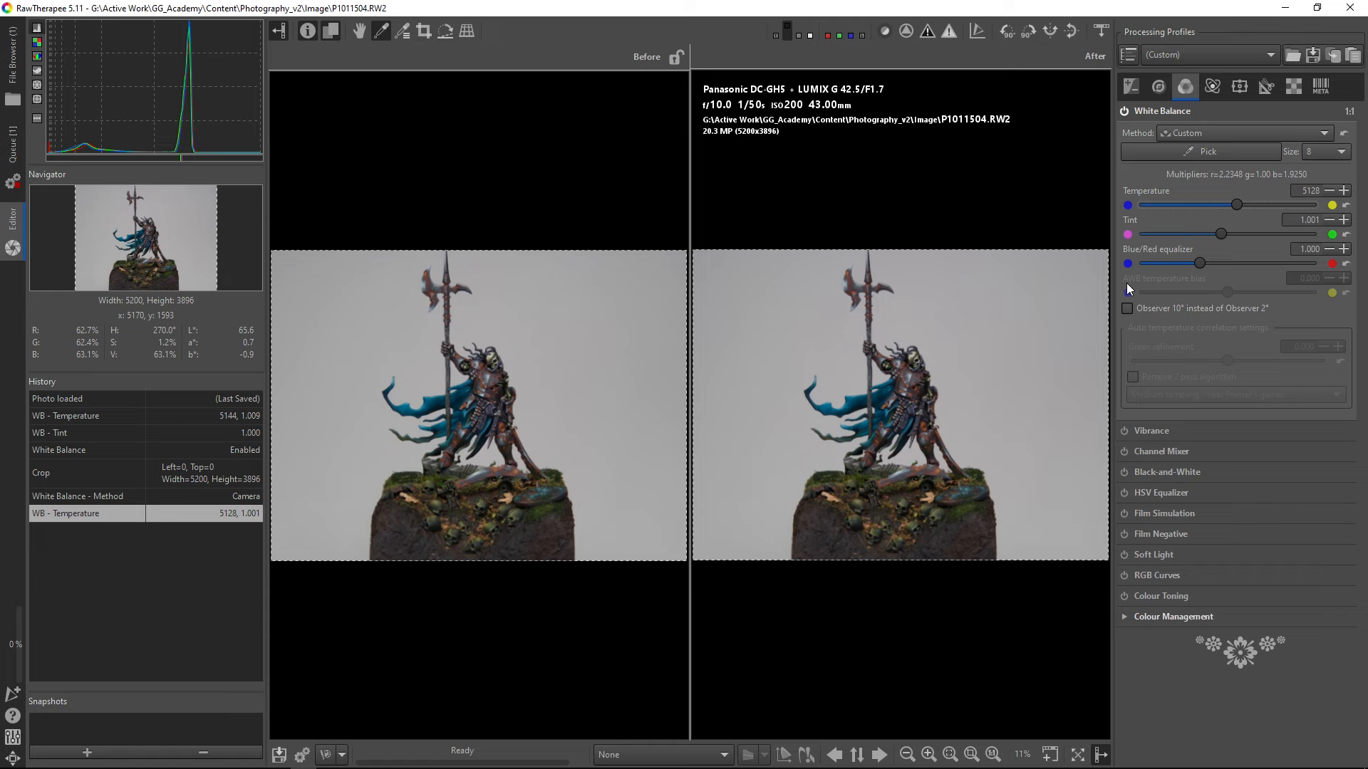
pyautogui.moveTo(818, 429)
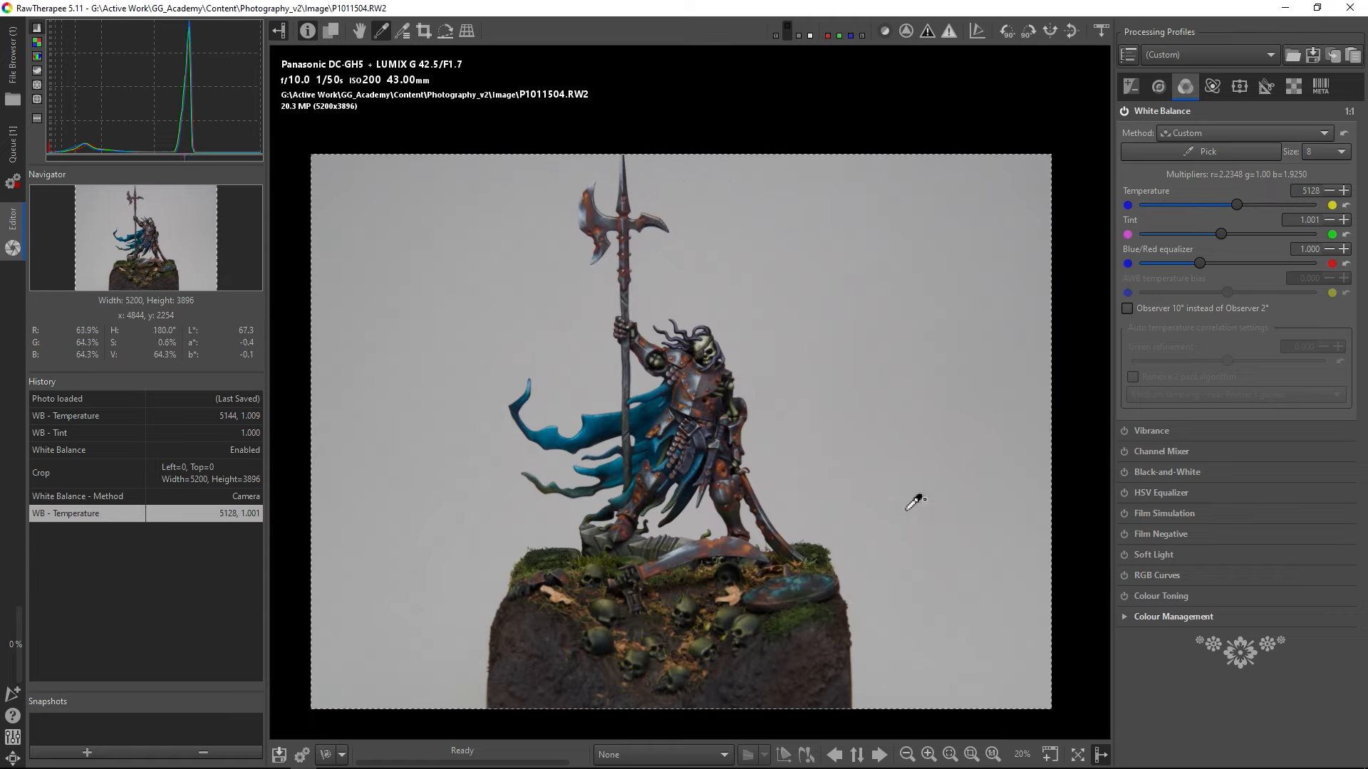
pyautogui.click(931, 753)
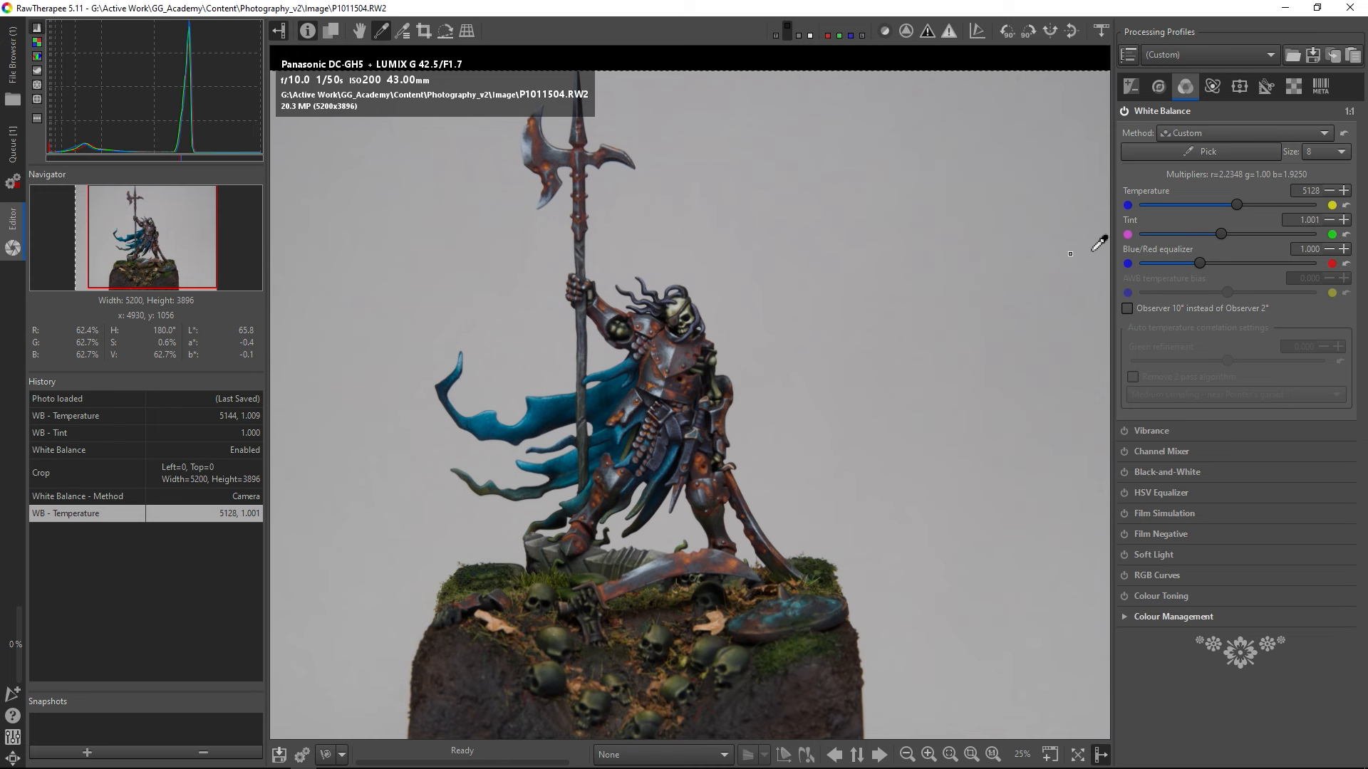
pyautogui.moveTo(1265, 86)
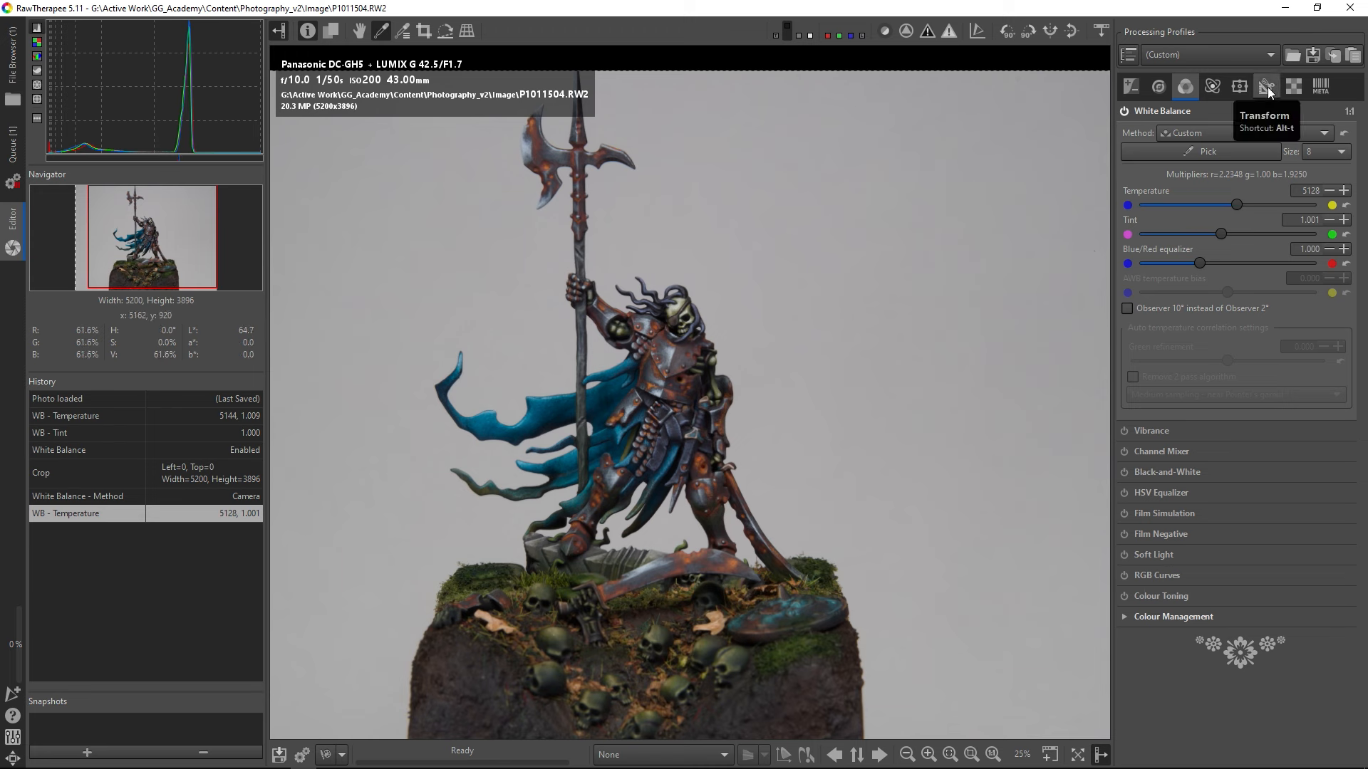
pyautogui.moveTo(1213, 86)
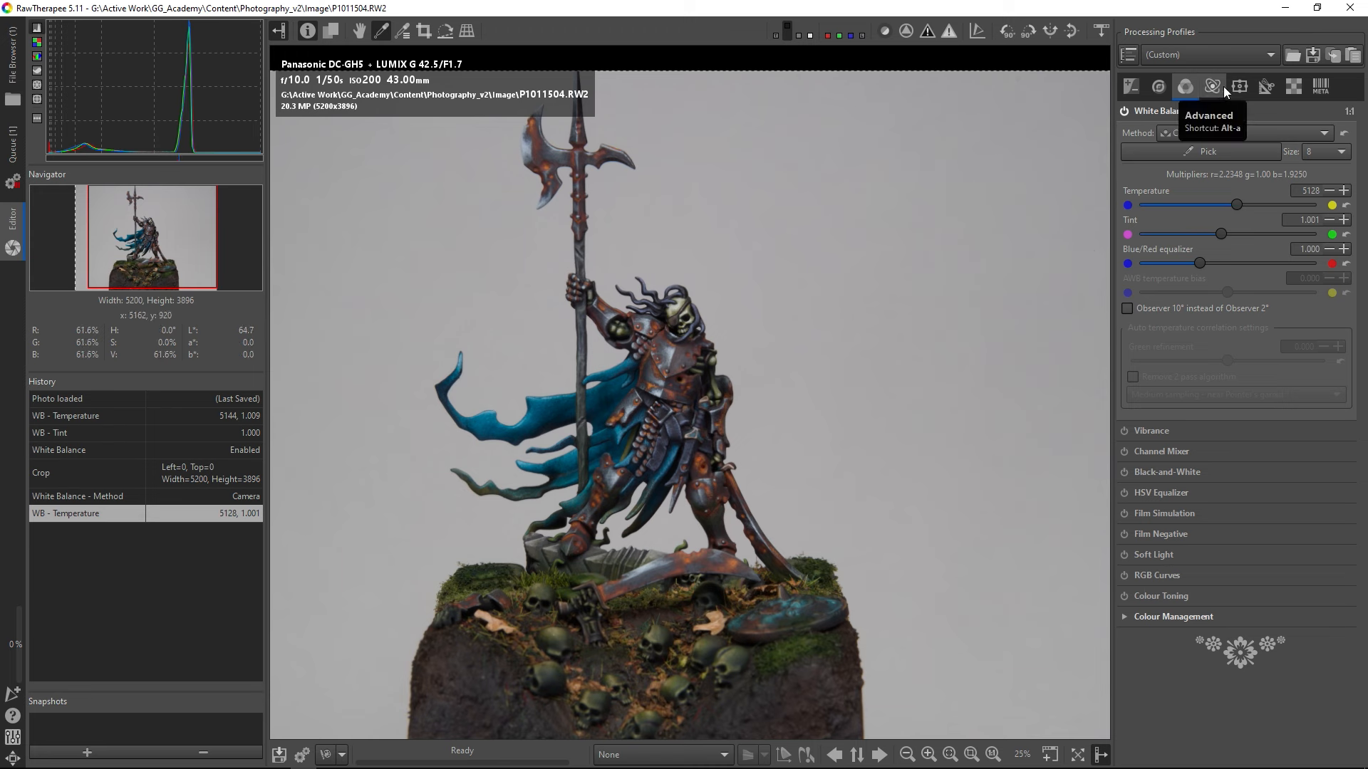
# Step: Frame a 1:1 square crop of about 3866 pixels around the figure, then toggle Crop off
pyautogui.click(1265, 86)
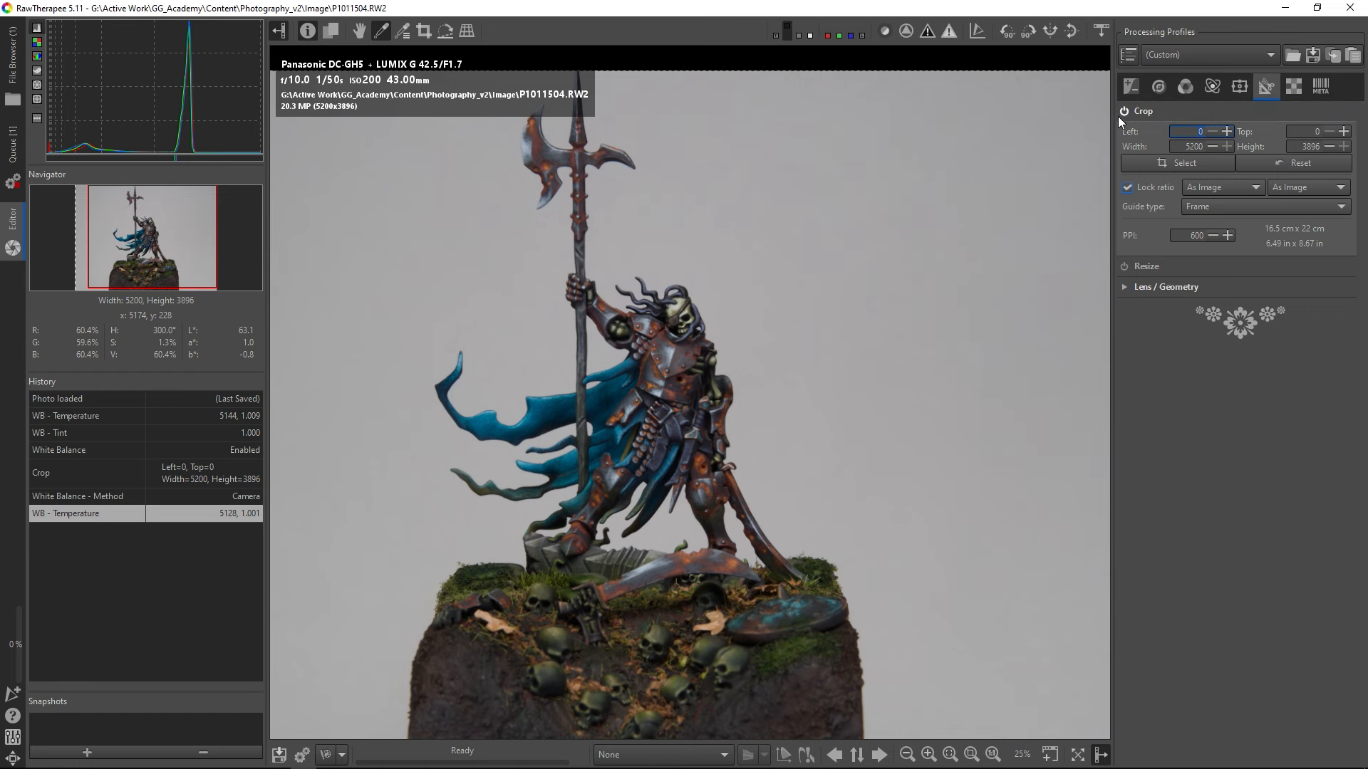
pyautogui.click(1223, 186)
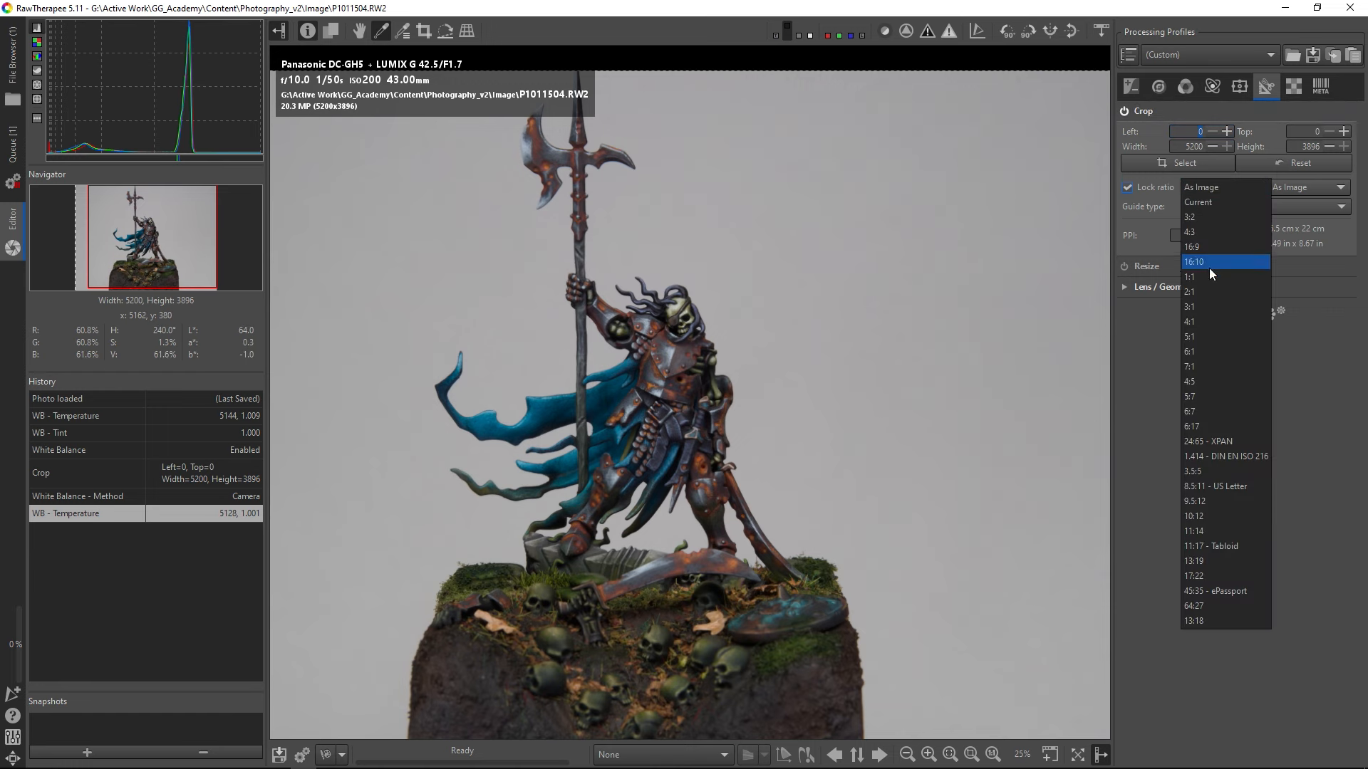
pyautogui.click(1188, 276)
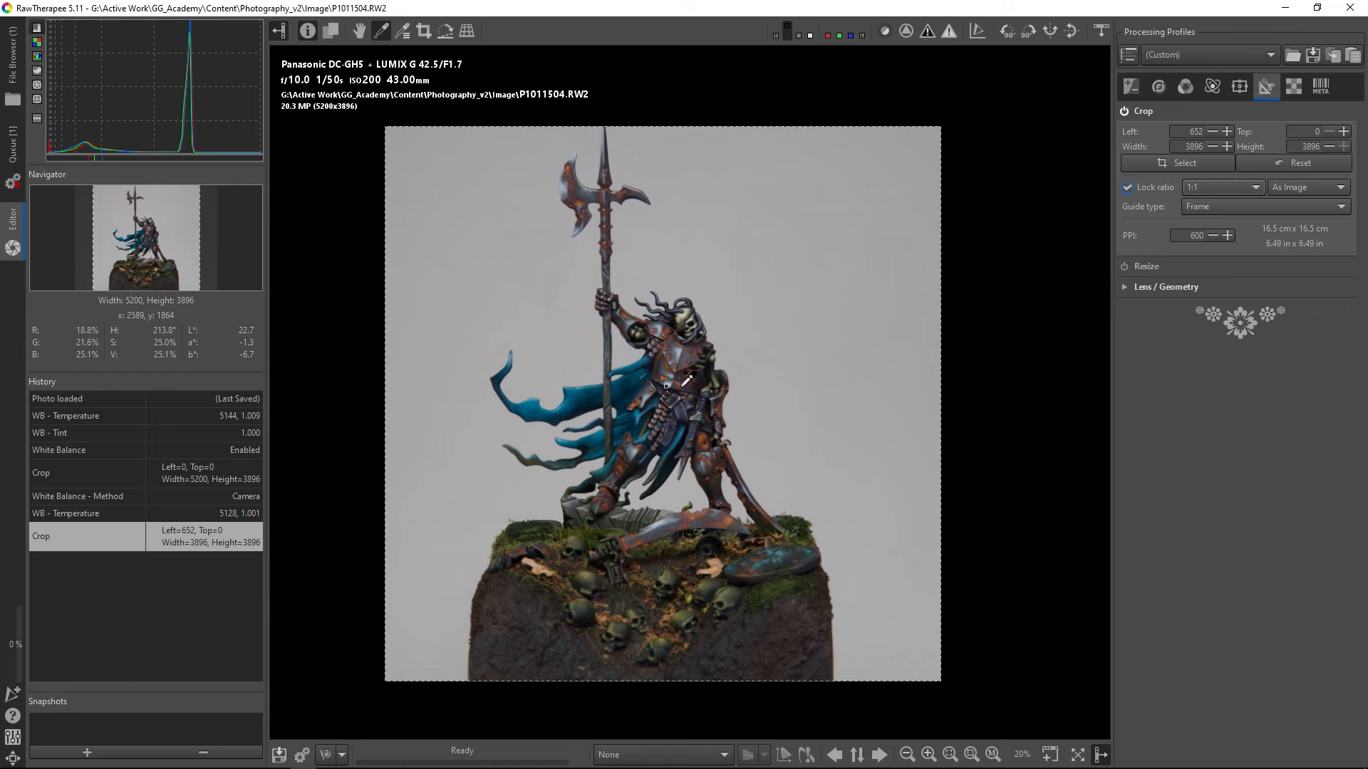
pyautogui.moveTo(624, 719)
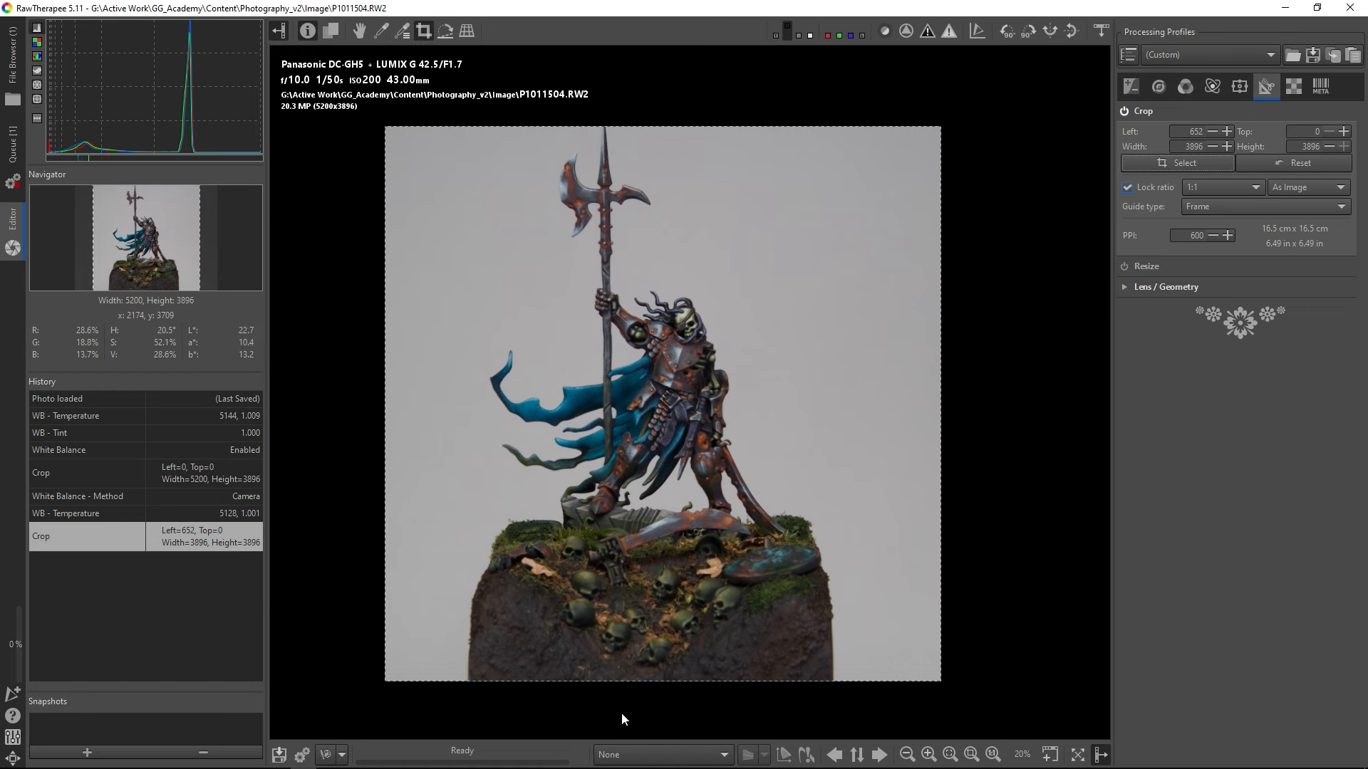
pyautogui.moveTo(431, 138)
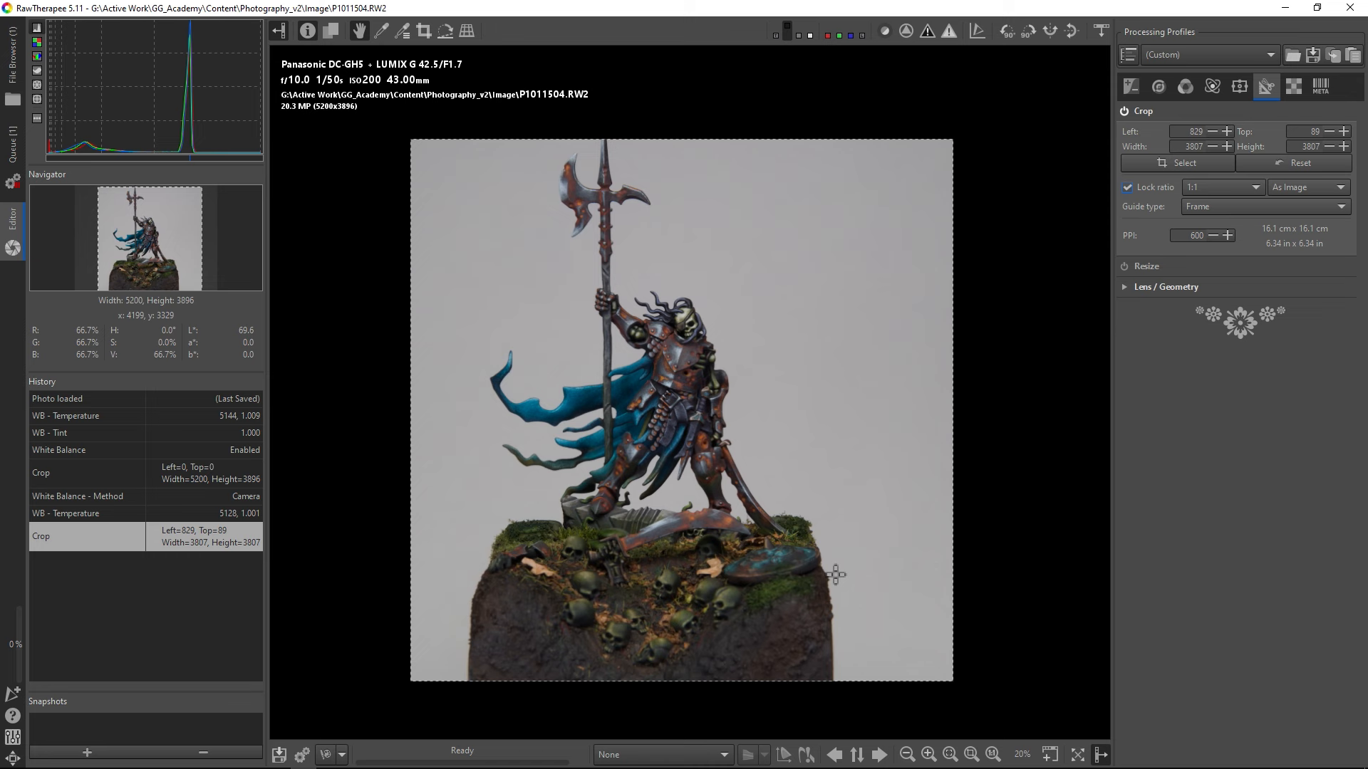
pyautogui.moveTo(696, 478)
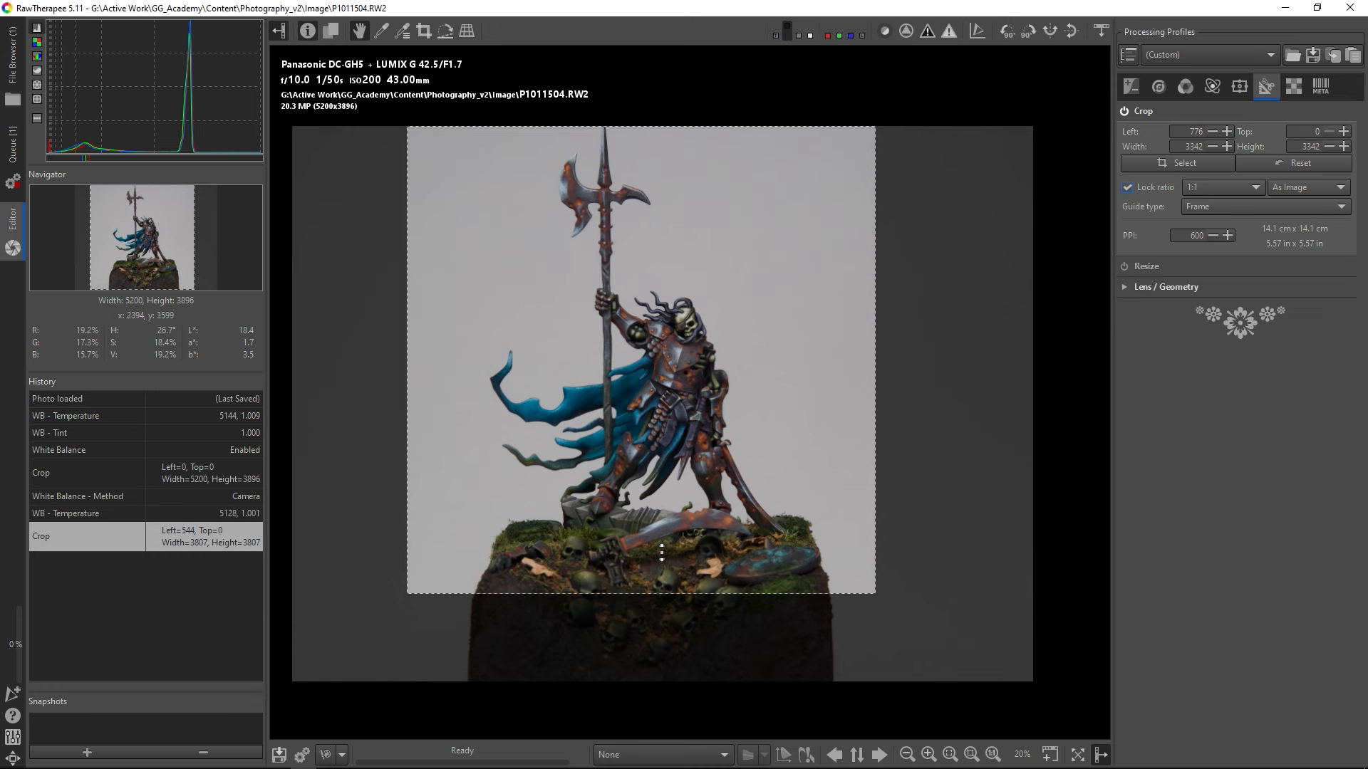
pyautogui.moveTo(661, 552); pyautogui.dragTo(716, 680)
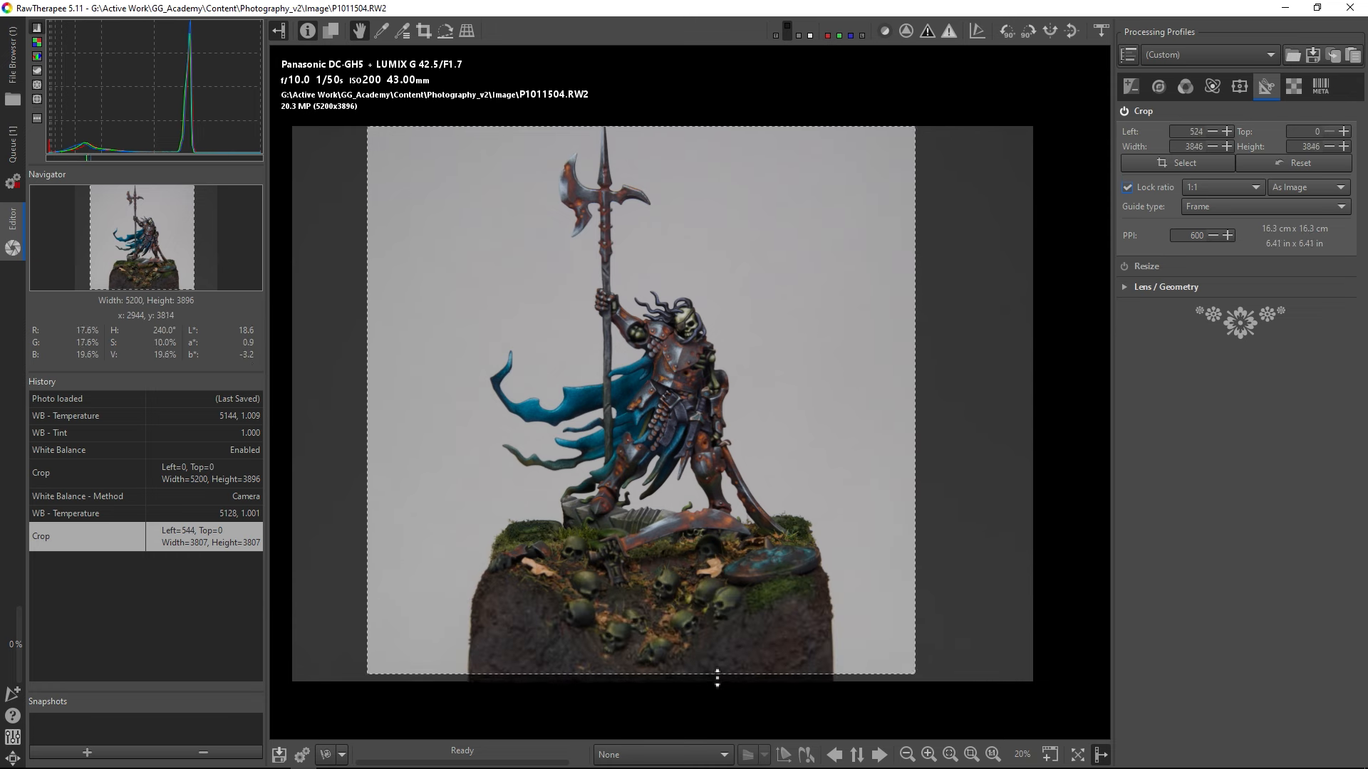
pyautogui.moveTo(715, 676); pyautogui.dragTo(707, 644)
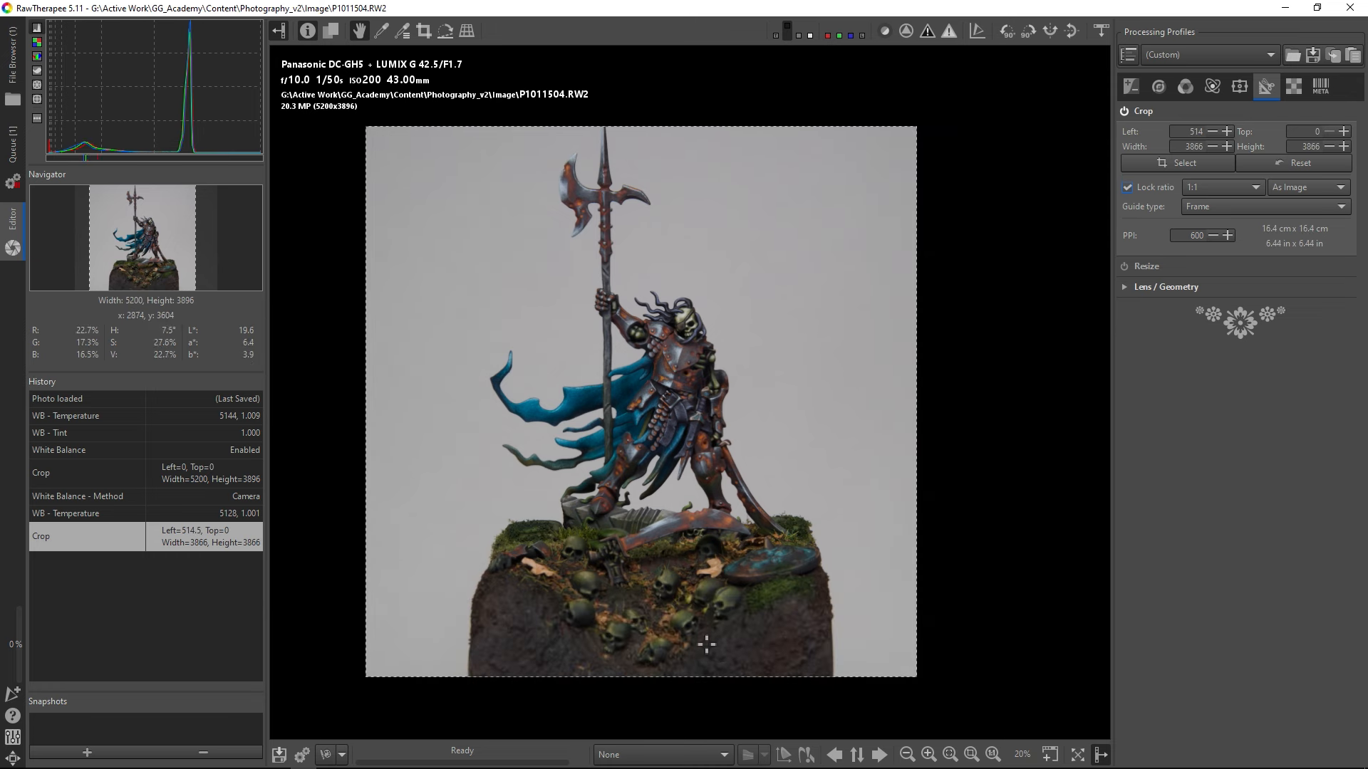
pyautogui.moveTo(684, 649)
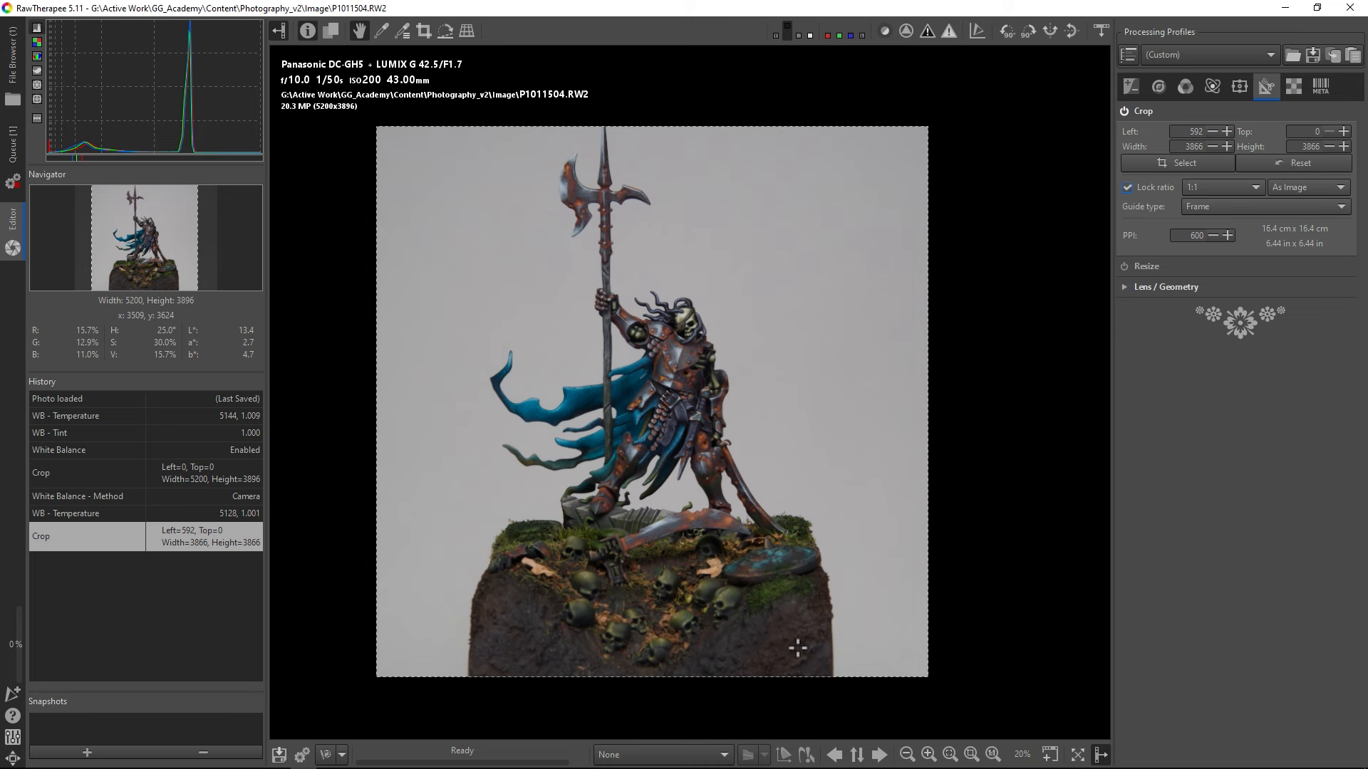
pyautogui.moveTo(1113, 195)
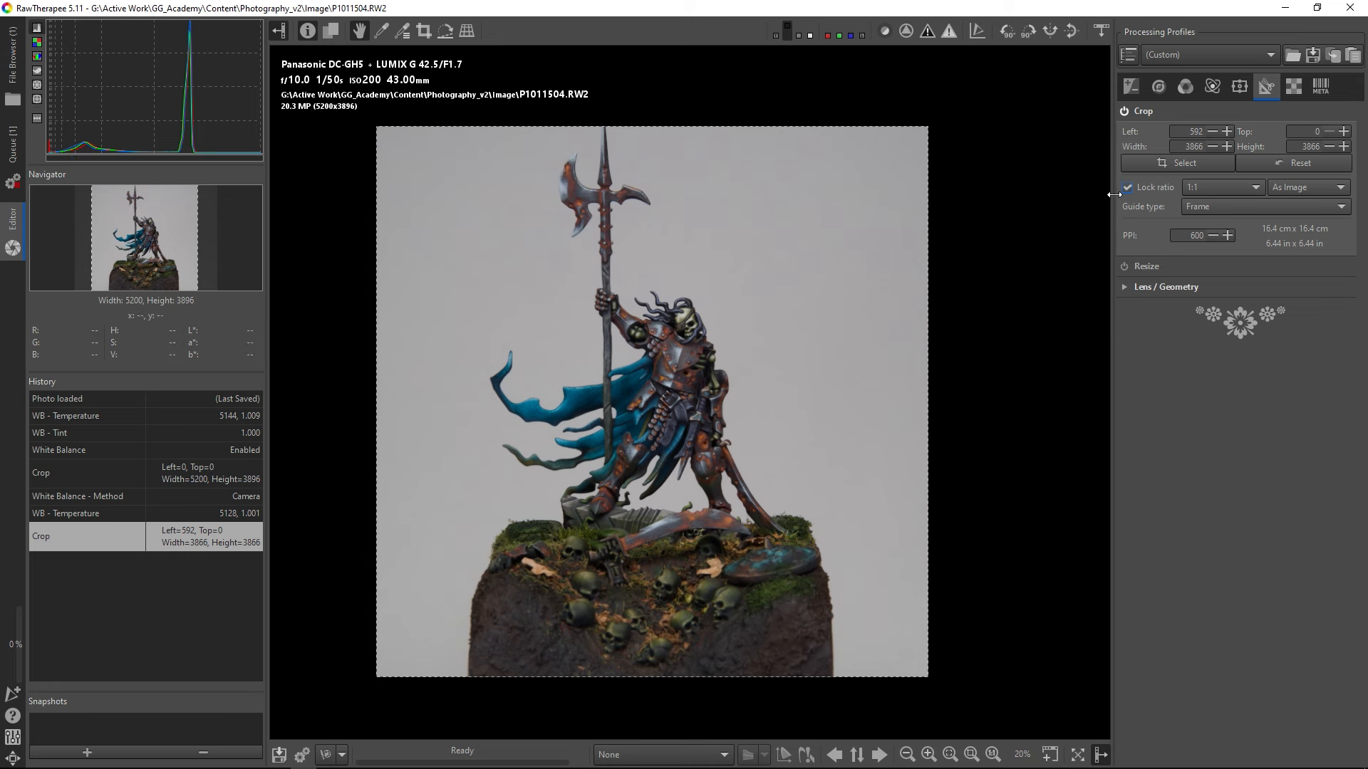
pyautogui.click(1123, 110)
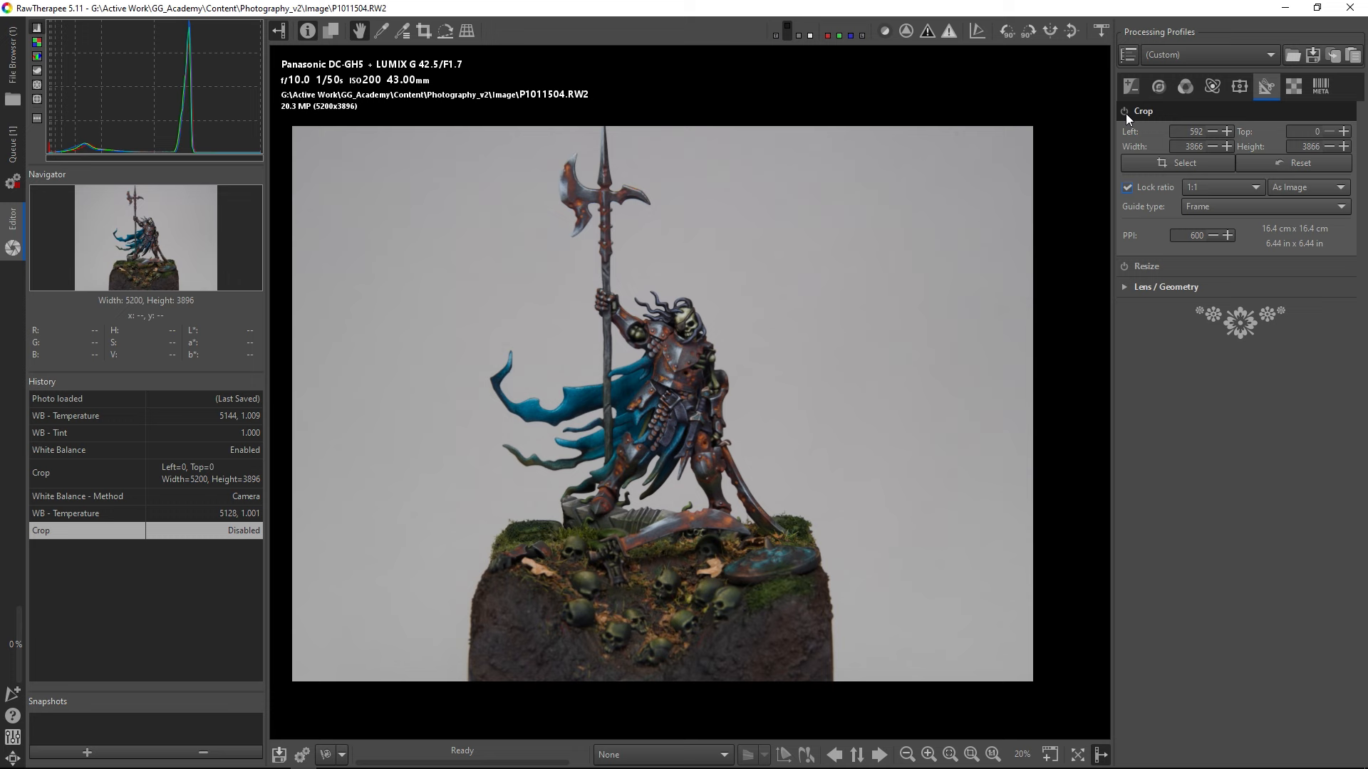
# Step: Re-enable the square crop module
pyautogui.click(1131, 86)
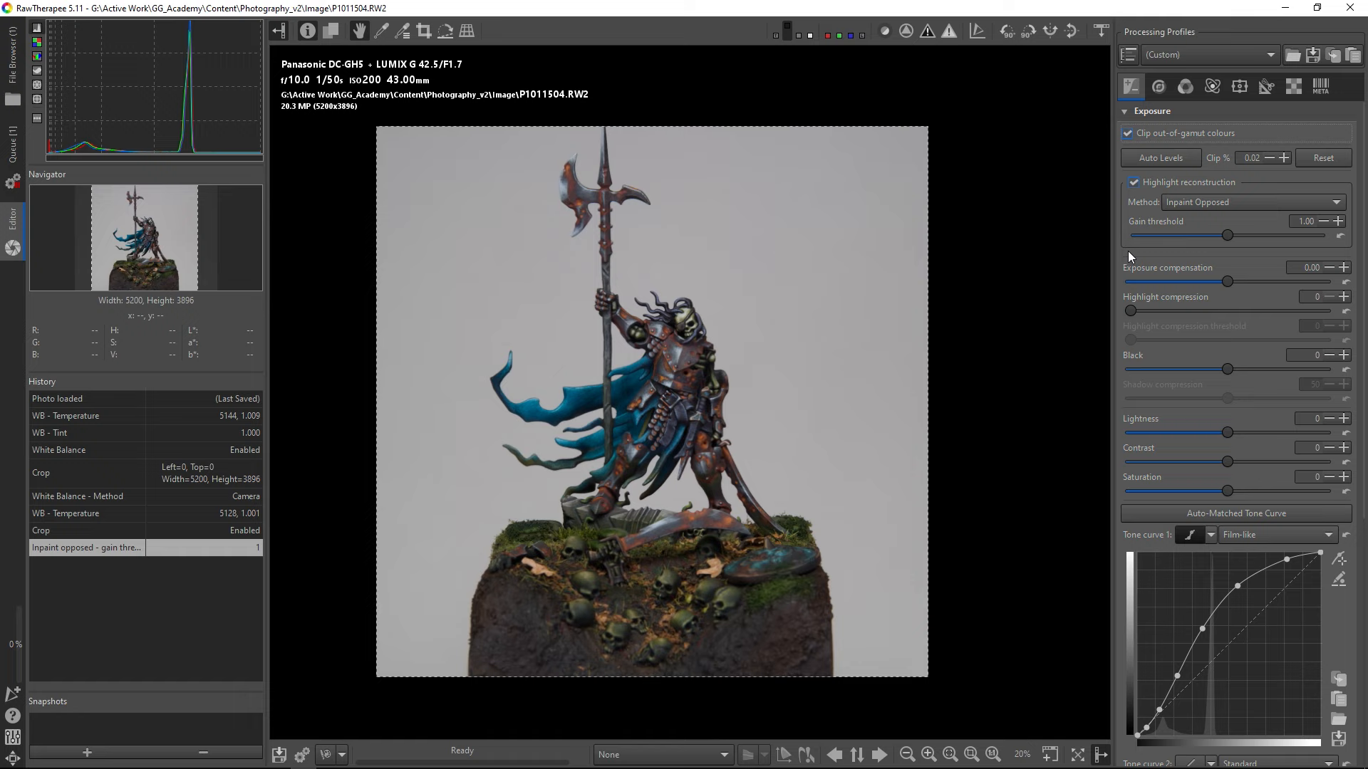
# Step: Test extreme exposure values, then settle exposure compensation at 0.25
pyautogui.moveTo(1226, 283); pyautogui.dragTo(1271, 282)
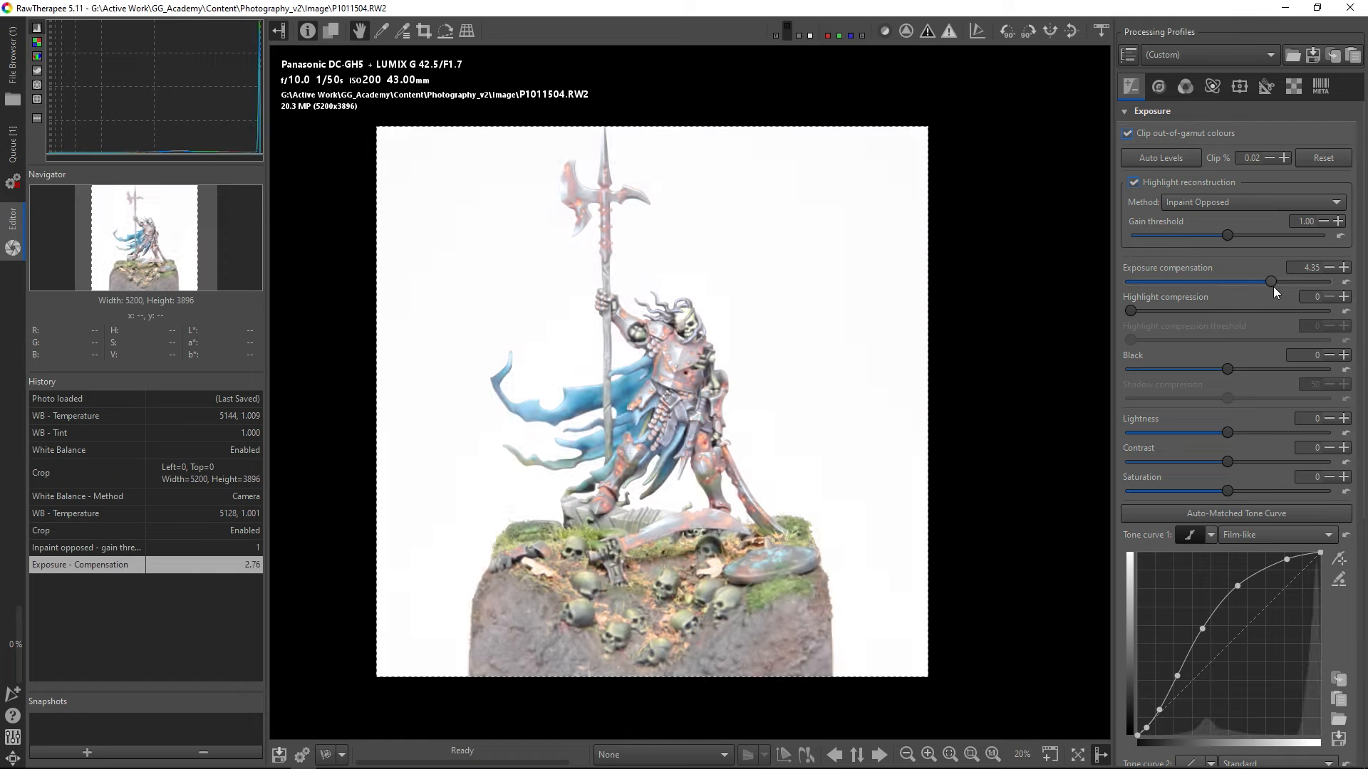
pyautogui.moveTo(1269, 281); pyautogui.dragTo(1156, 281)
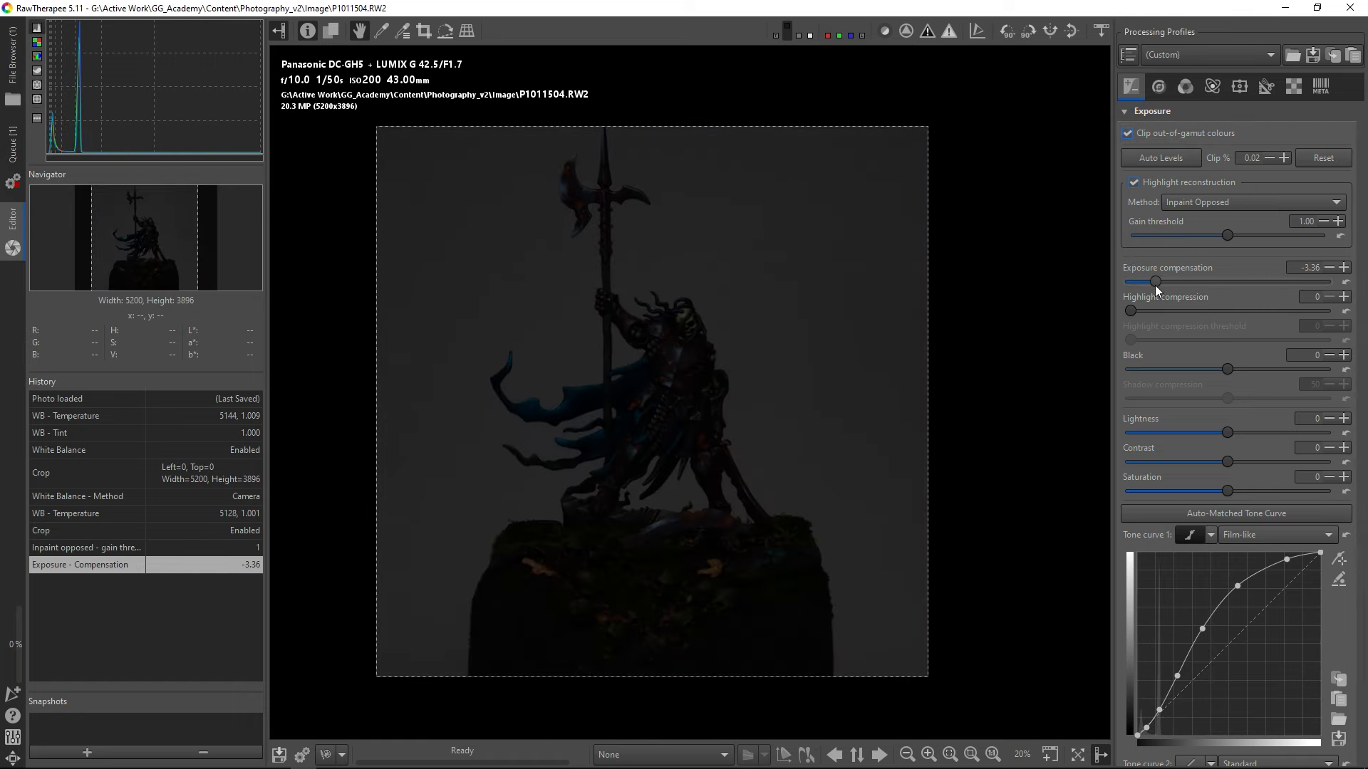
pyautogui.moveTo(1158, 281); pyautogui.dragTo(1226, 281)
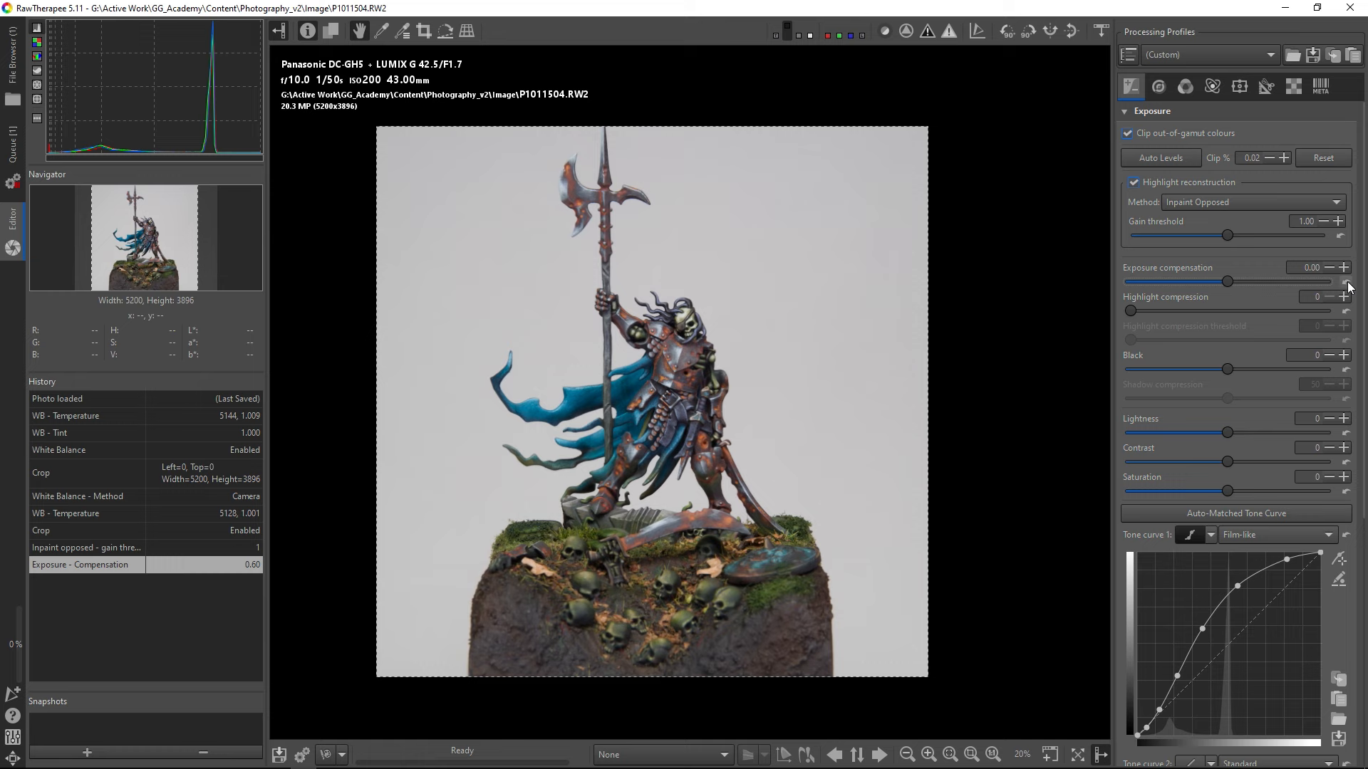
pyautogui.click(1328, 268)
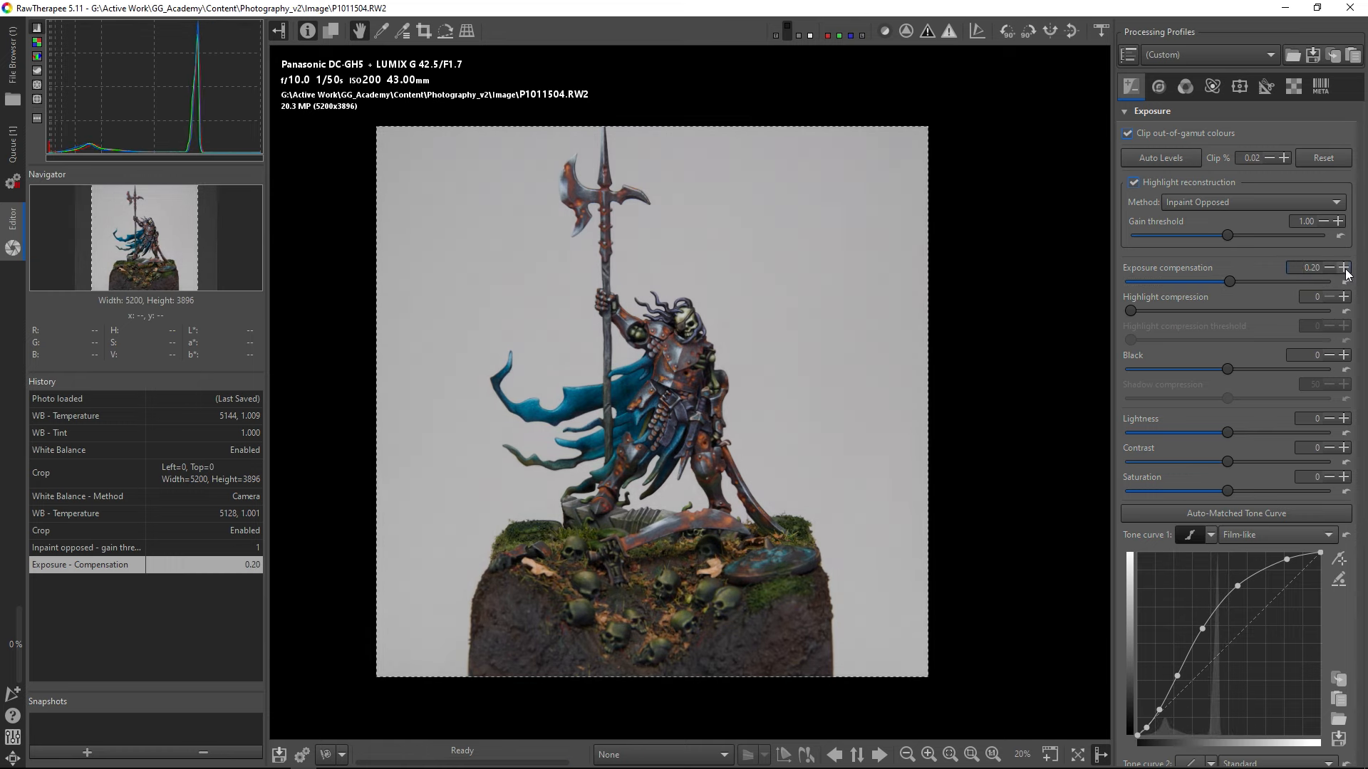
pyautogui.click(1343, 287)
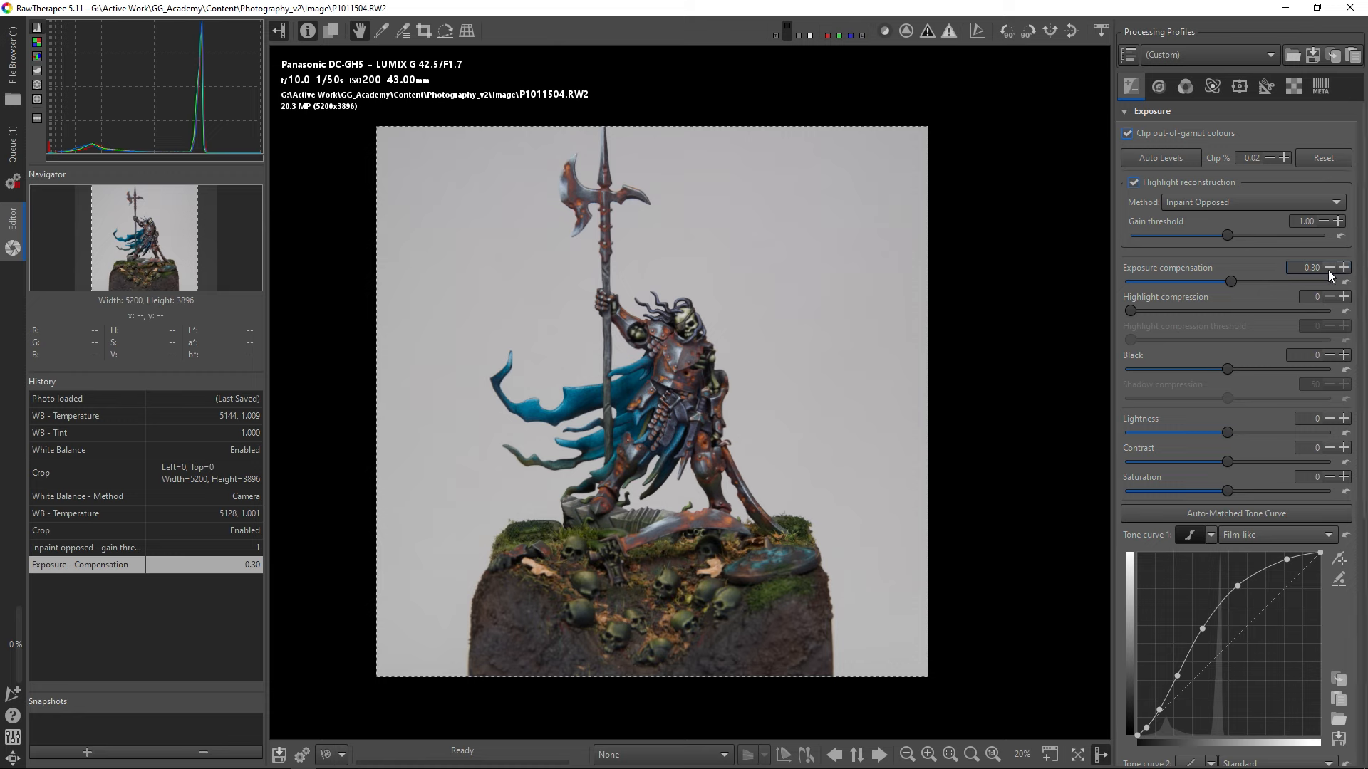
pyautogui.click(1330, 268)
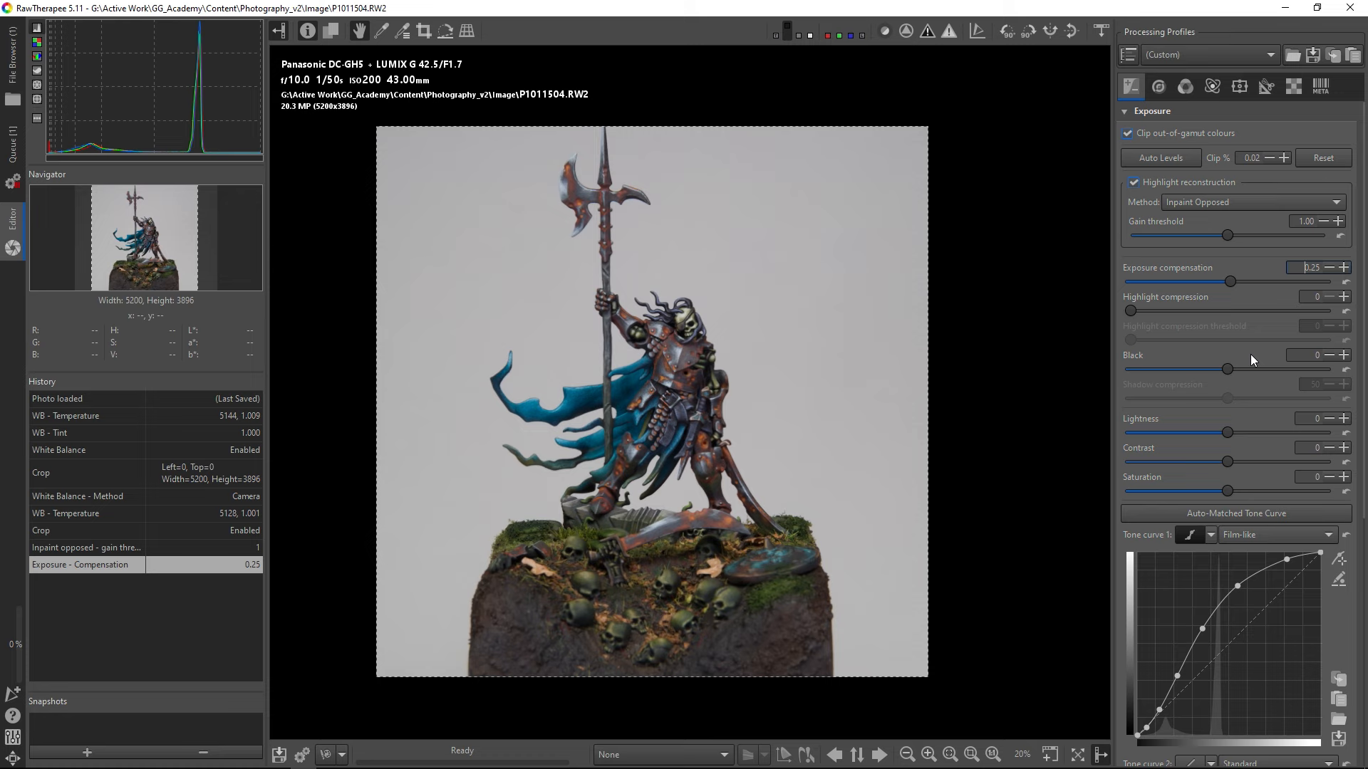
pyautogui.moveTo(1250, 373)
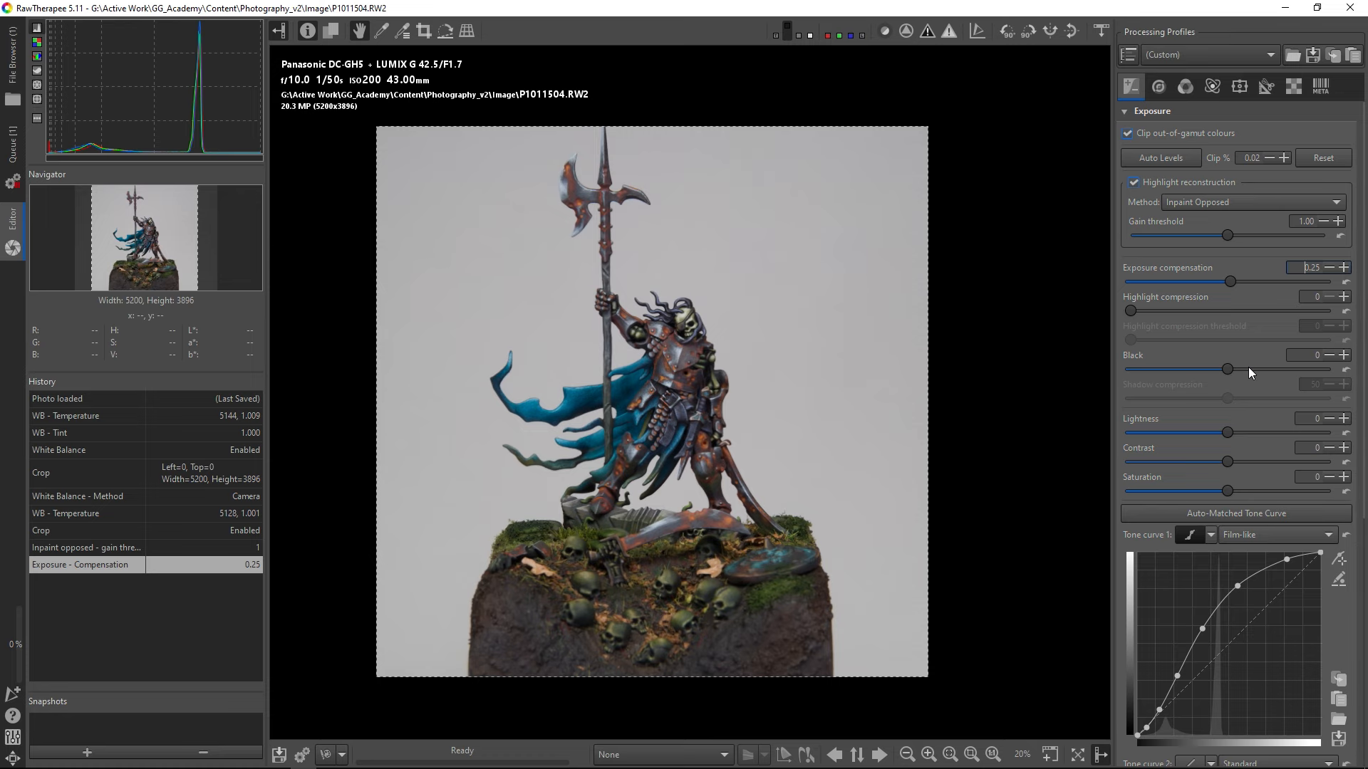
pyautogui.moveTo(1229, 374)
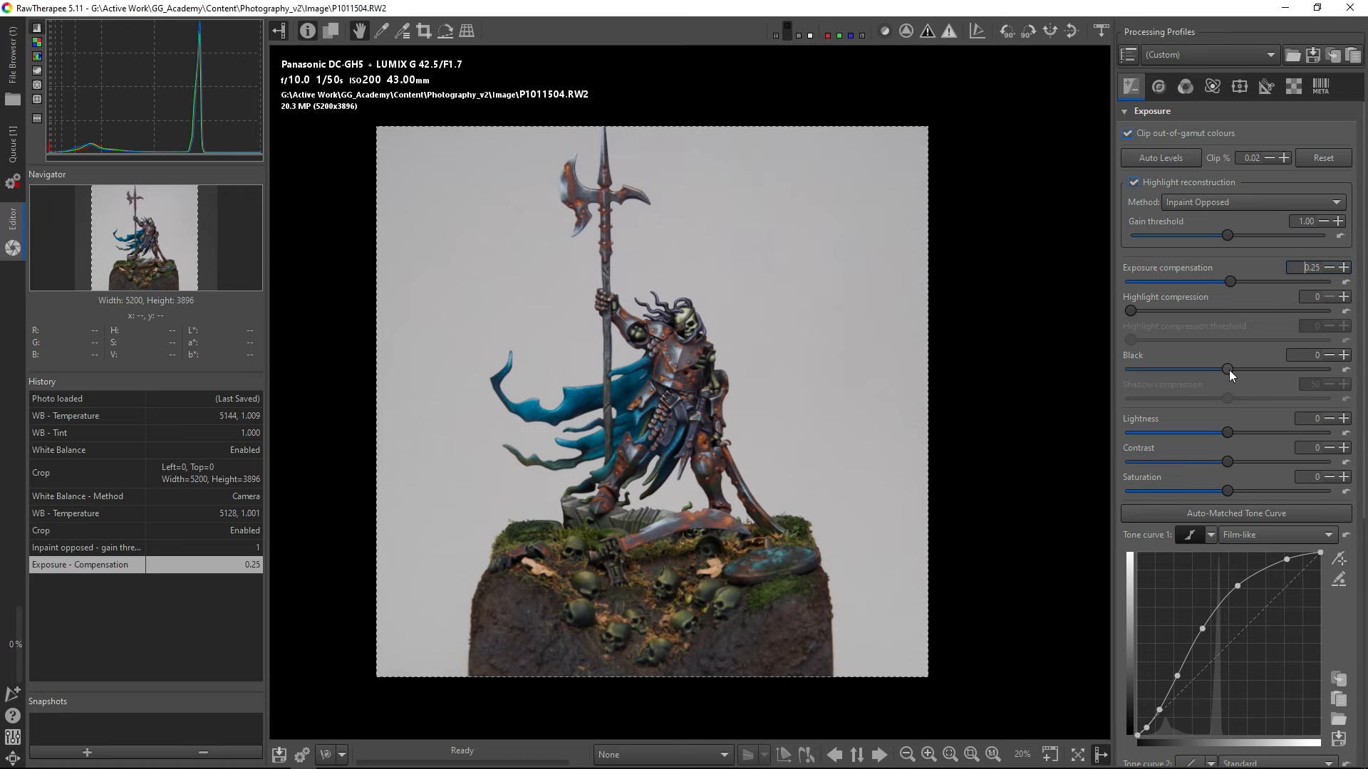
pyautogui.moveTo(1228, 369); pyautogui.dragTo(1274, 369)
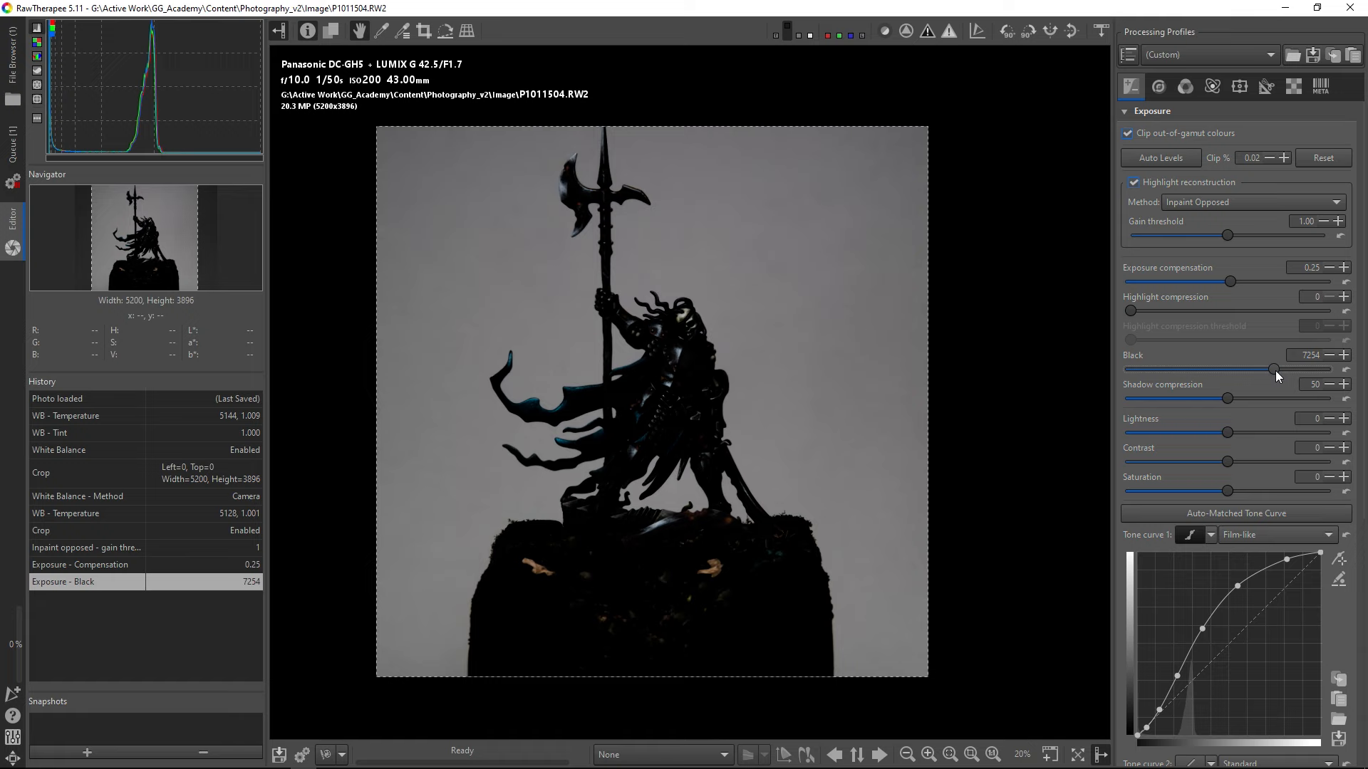
pyautogui.moveTo(1274, 370); pyautogui.dragTo(1224, 369)
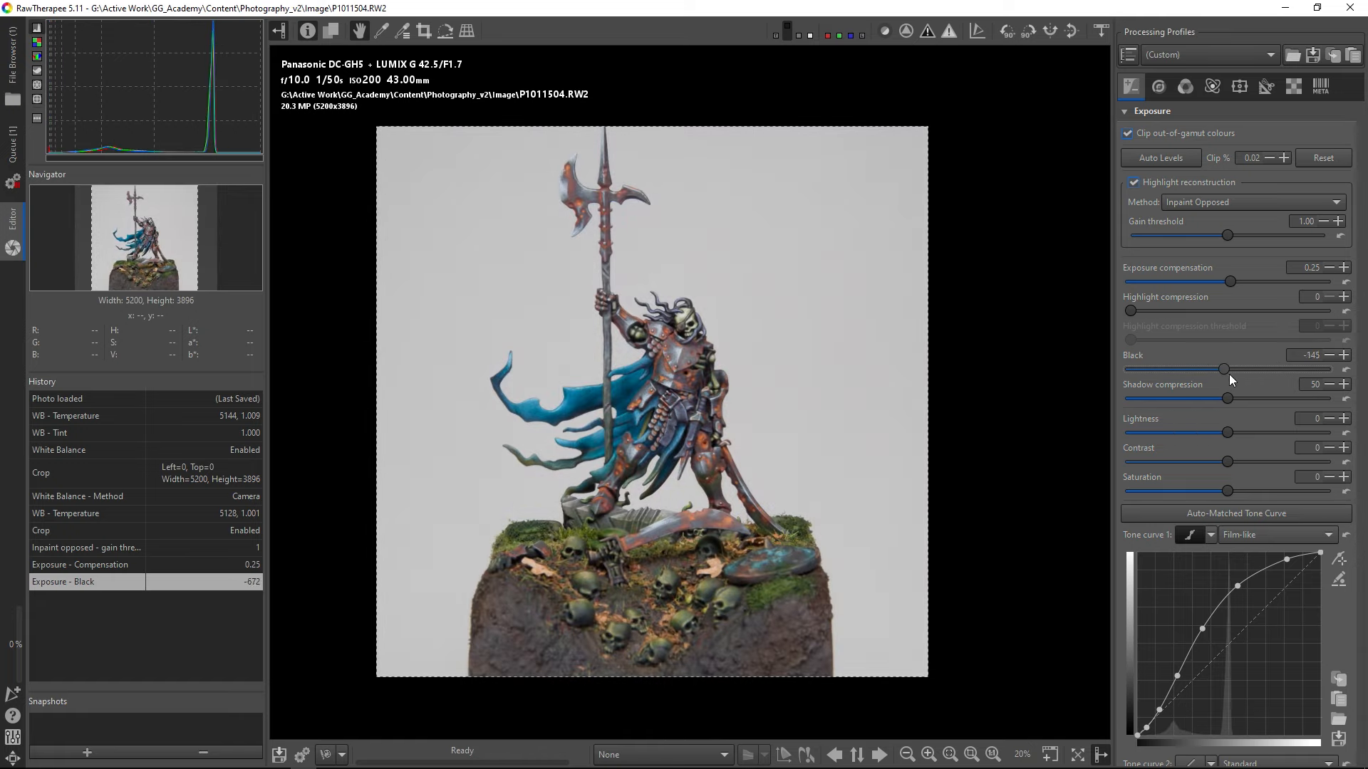
pyautogui.moveTo(1224, 369); pyautogui.dragTo(1247, 369)
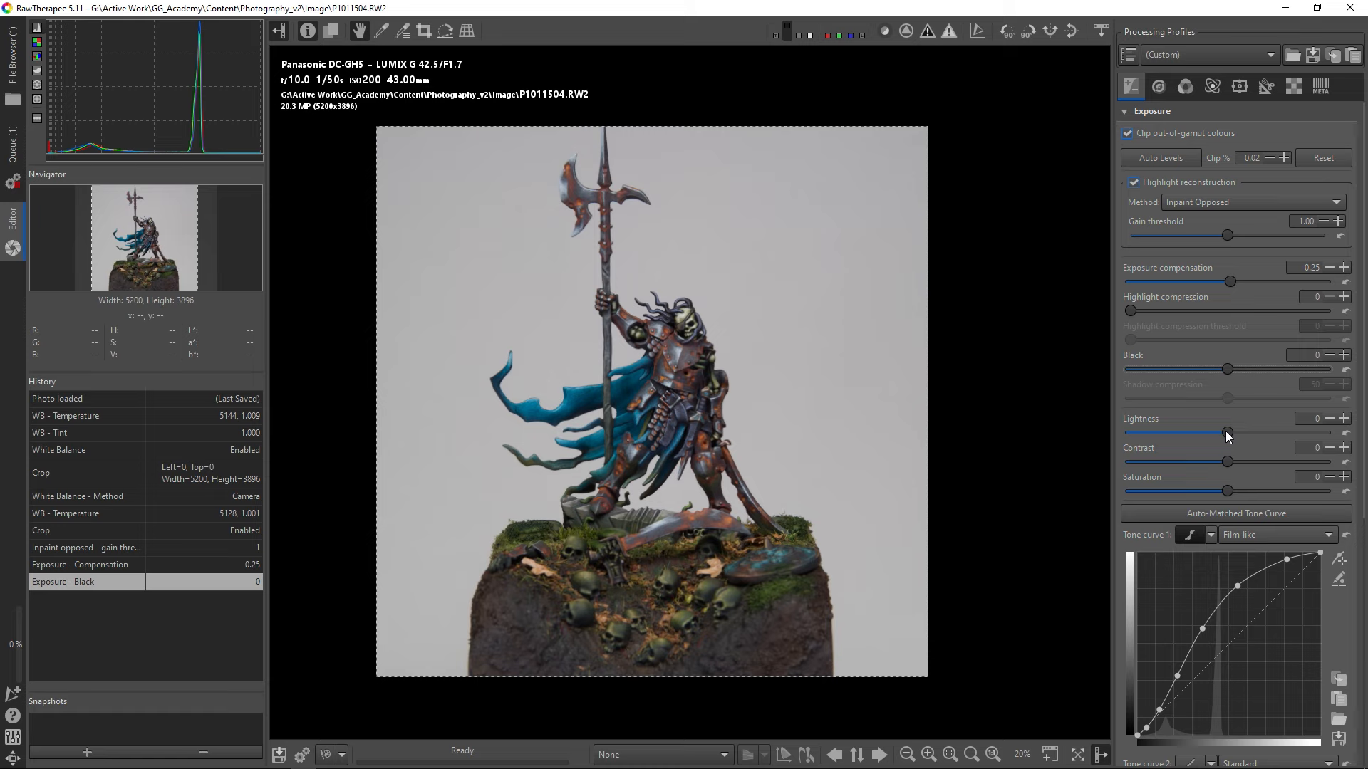
pyautogui.moveTo(1228, 432); pyautogui.dragTo(1193, 432)
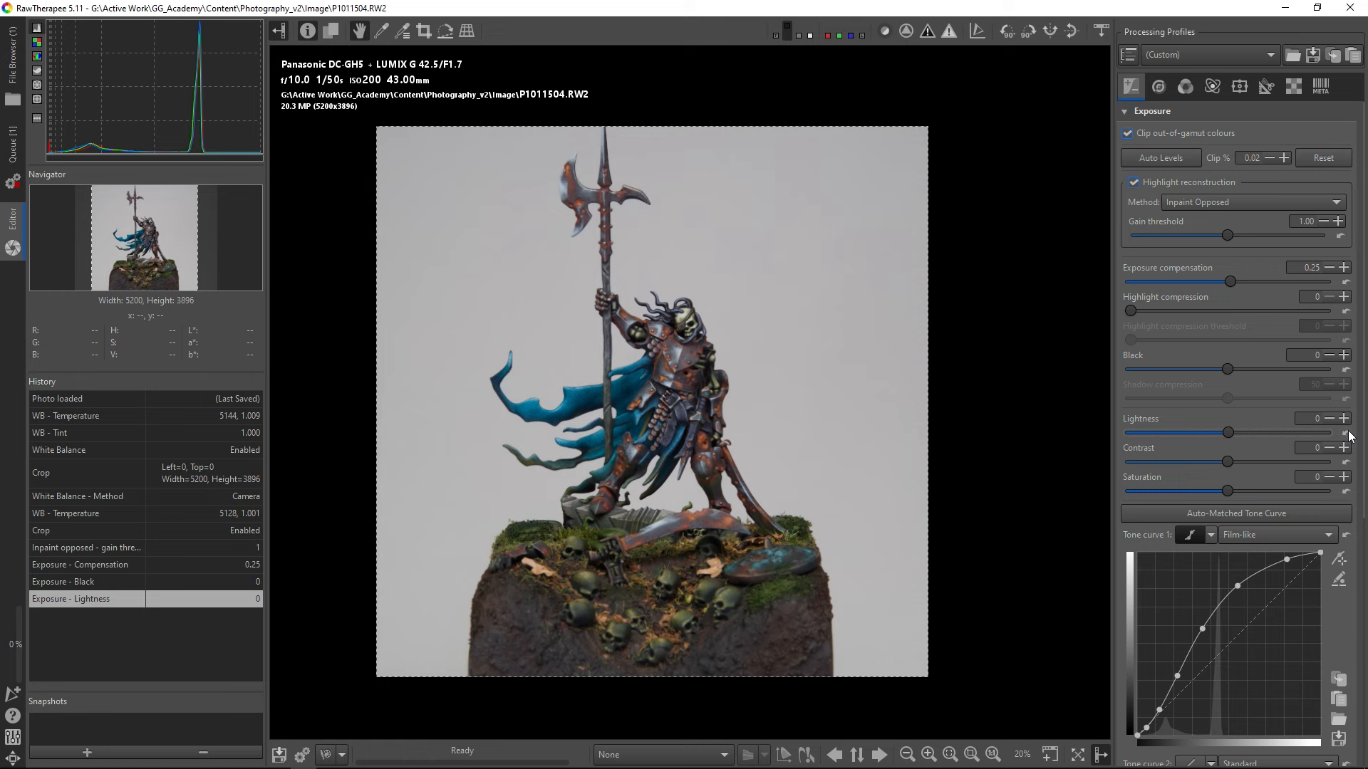
pyautogui.moveTo(1348, 437)
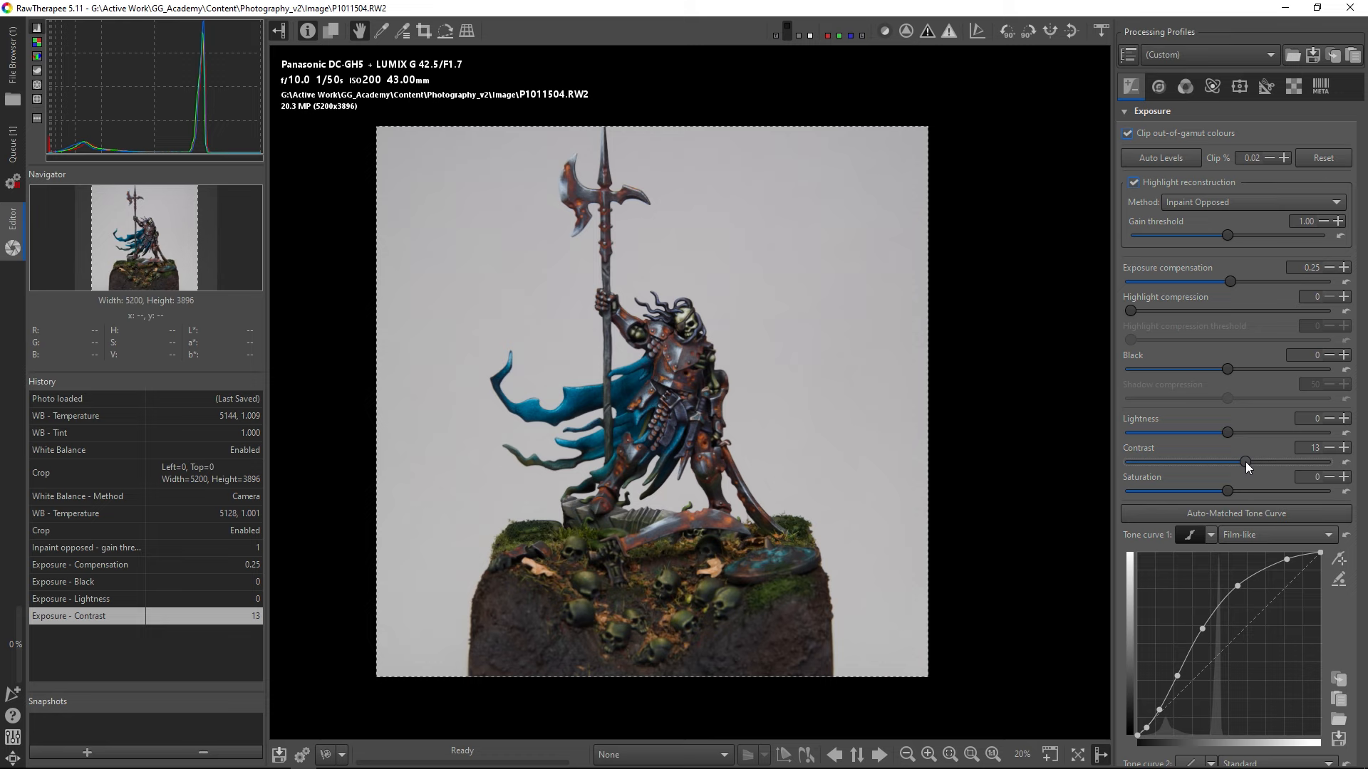
# Step: Swing contrast between strongly negative and high values, then settle it at 6
pyautogui.moveTo(1248, 462); pyautogui.dragTo(1221, 462)
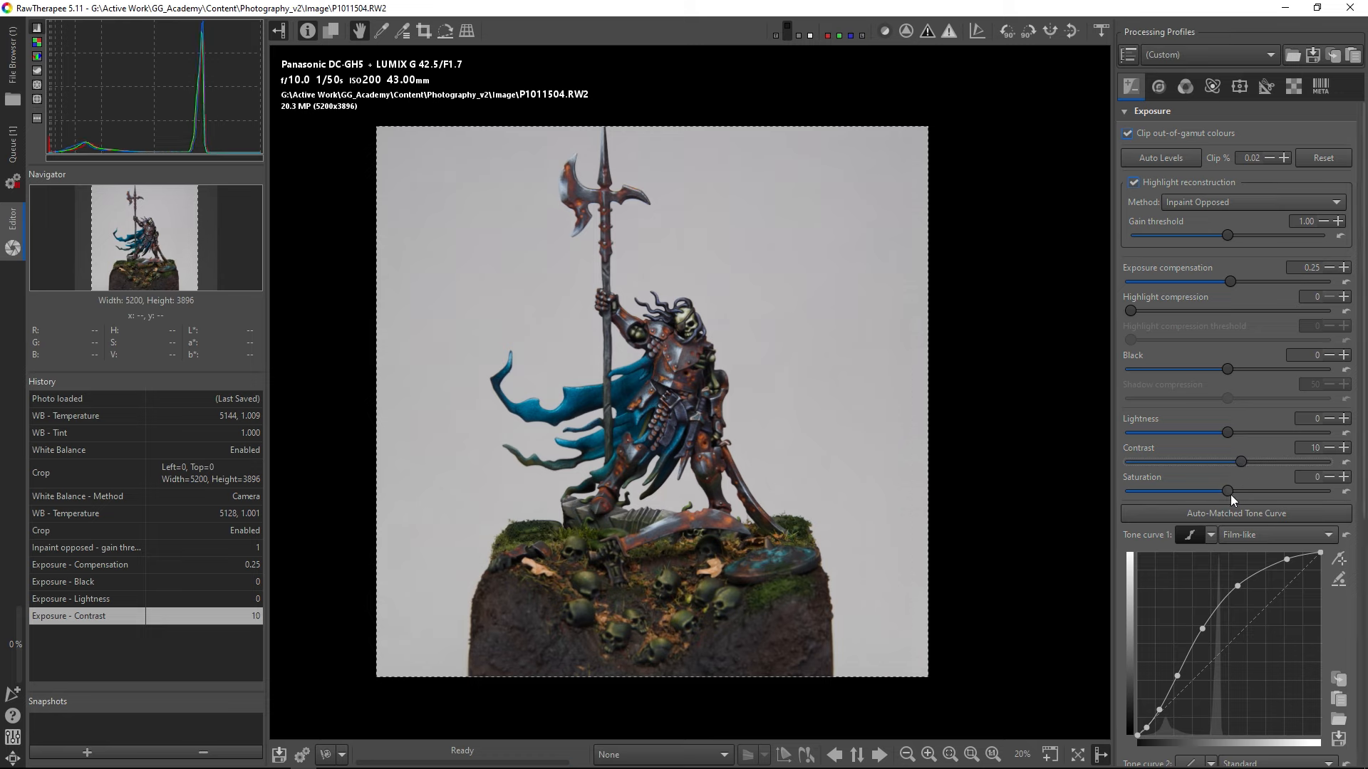
pyautogui.moveTo(1240, 461); pyautogui.dragTo(1143, 461)
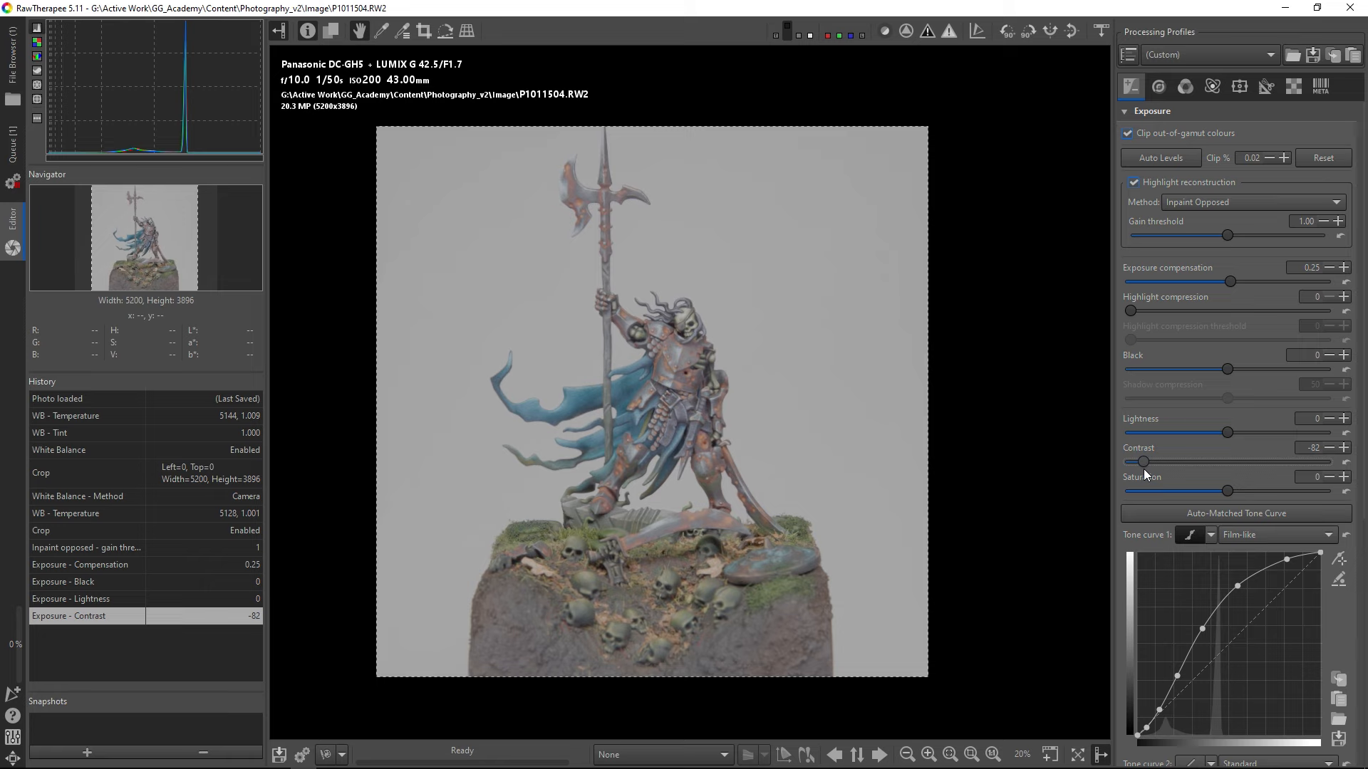
pyautogui.moveTo(1143, 463); pyautogui.dragTo(1306, 462)
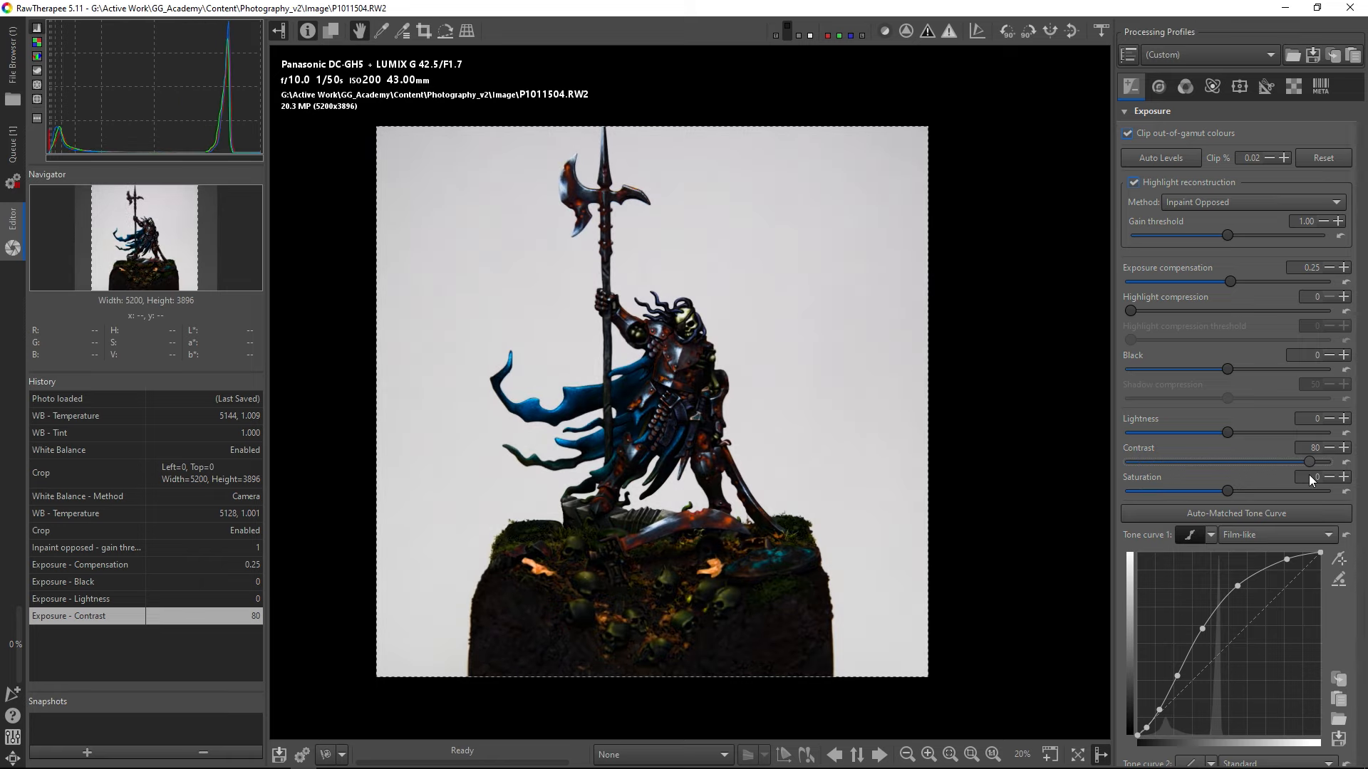
pyautogui.moveTo(1306, 462); pyautogui.dragTo(1256, 462)
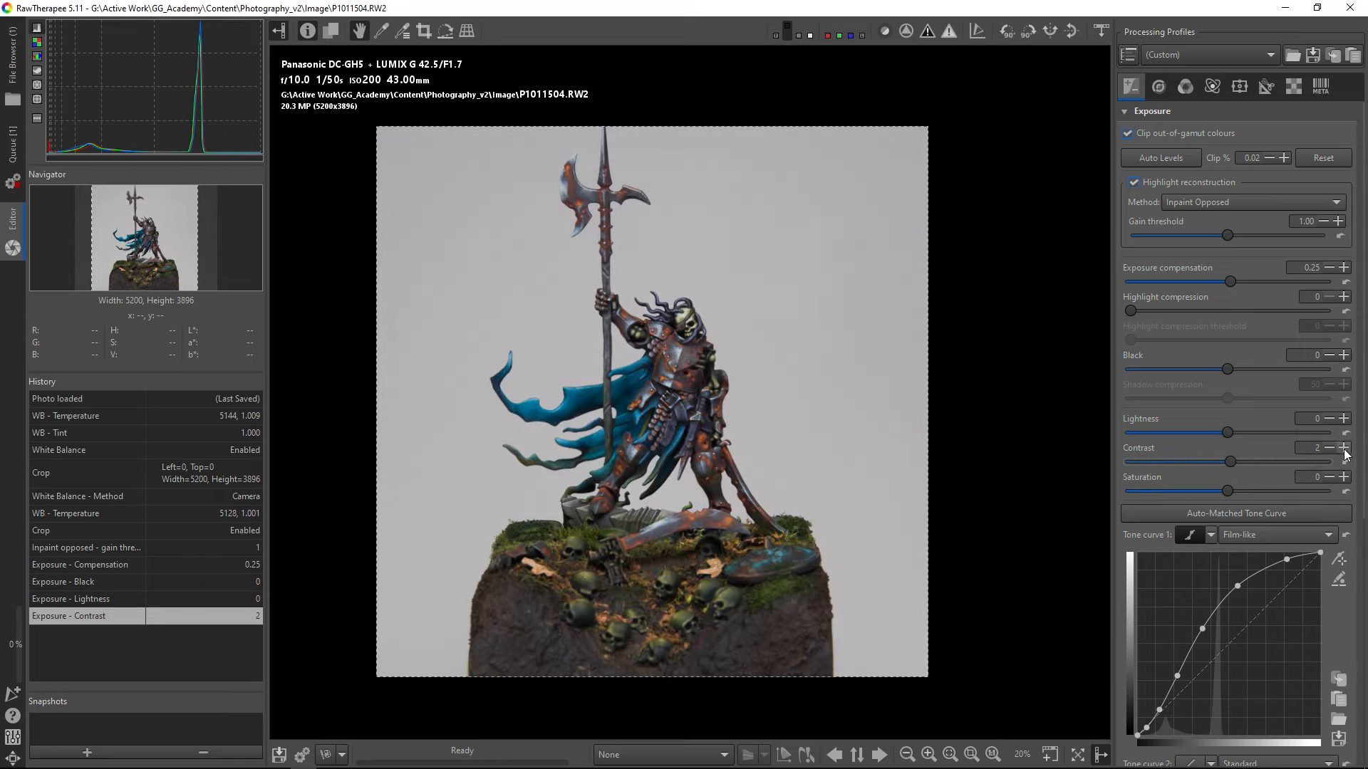
pyautogui.click(1345, 447)
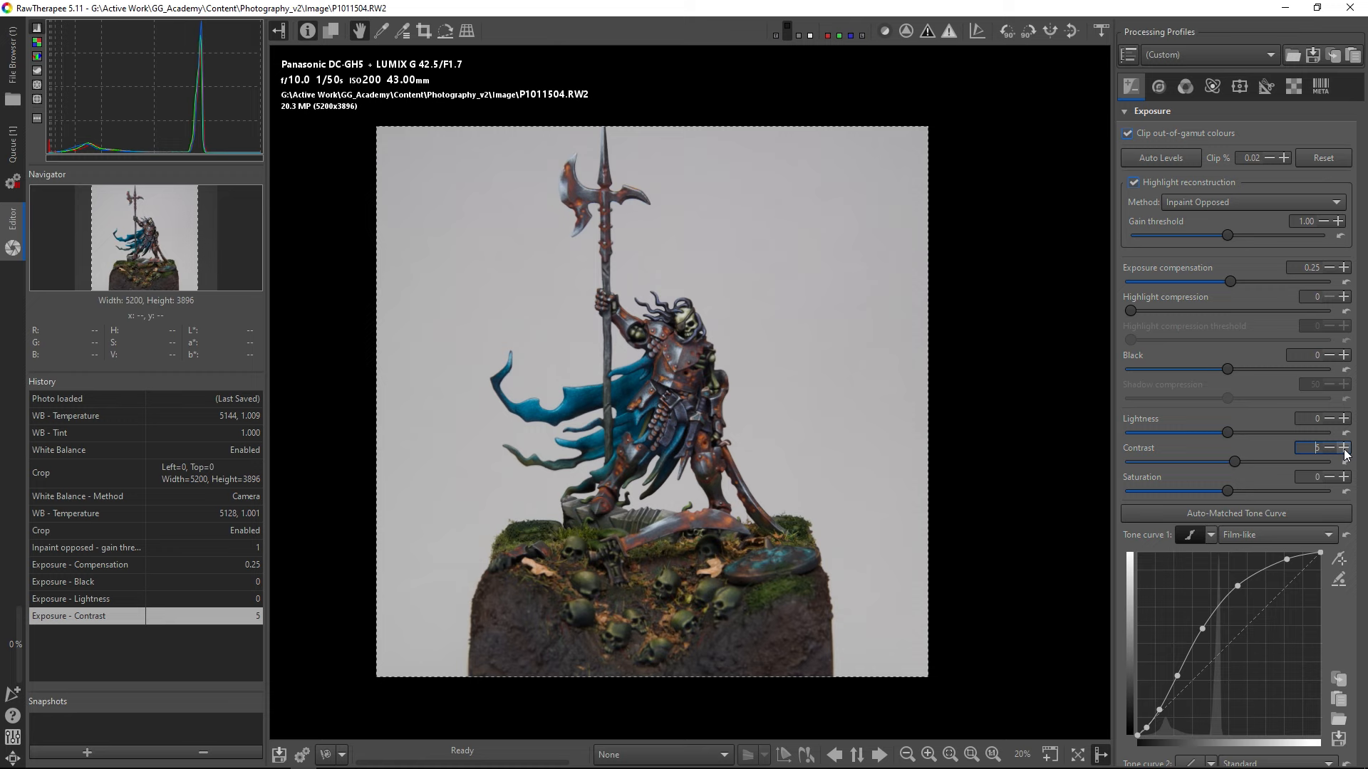
pyautogui.click(1343, 448)
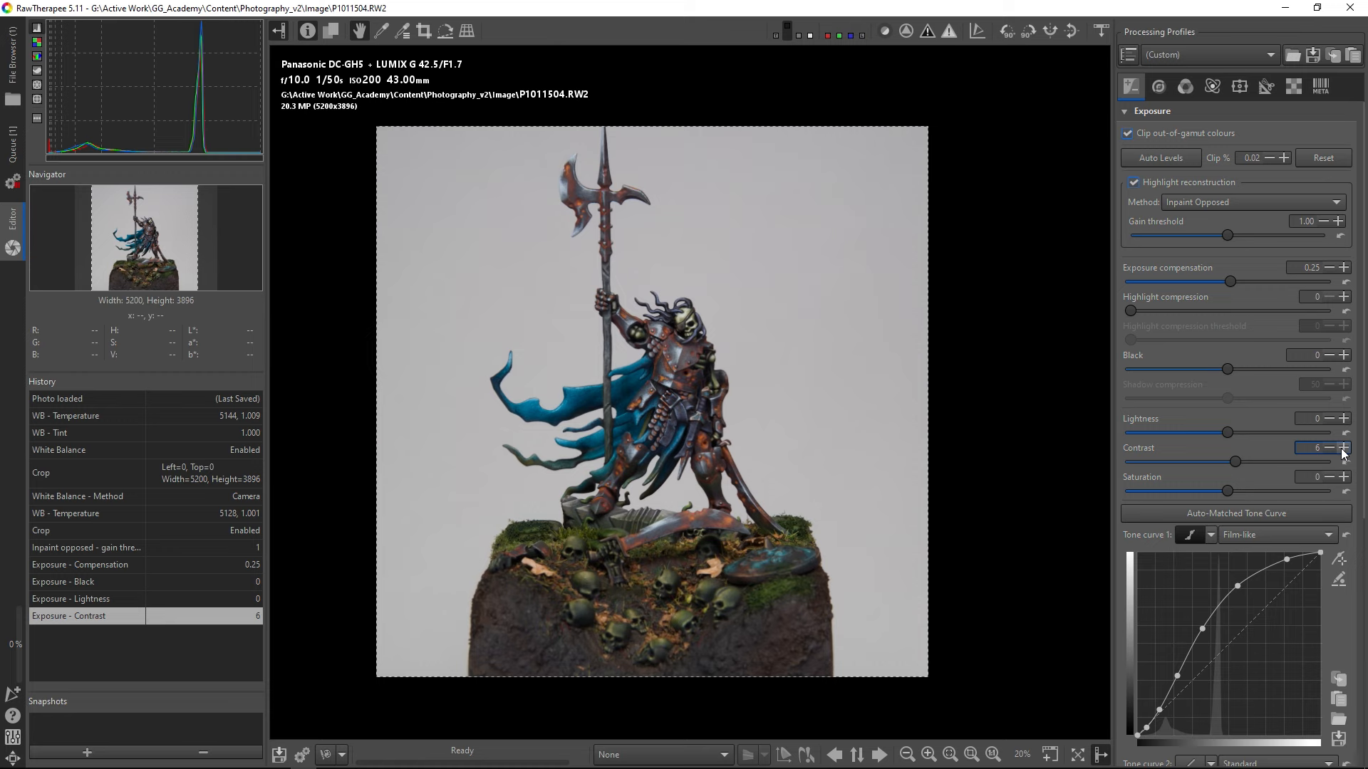
pyautogui.moveTo(1229, 495)
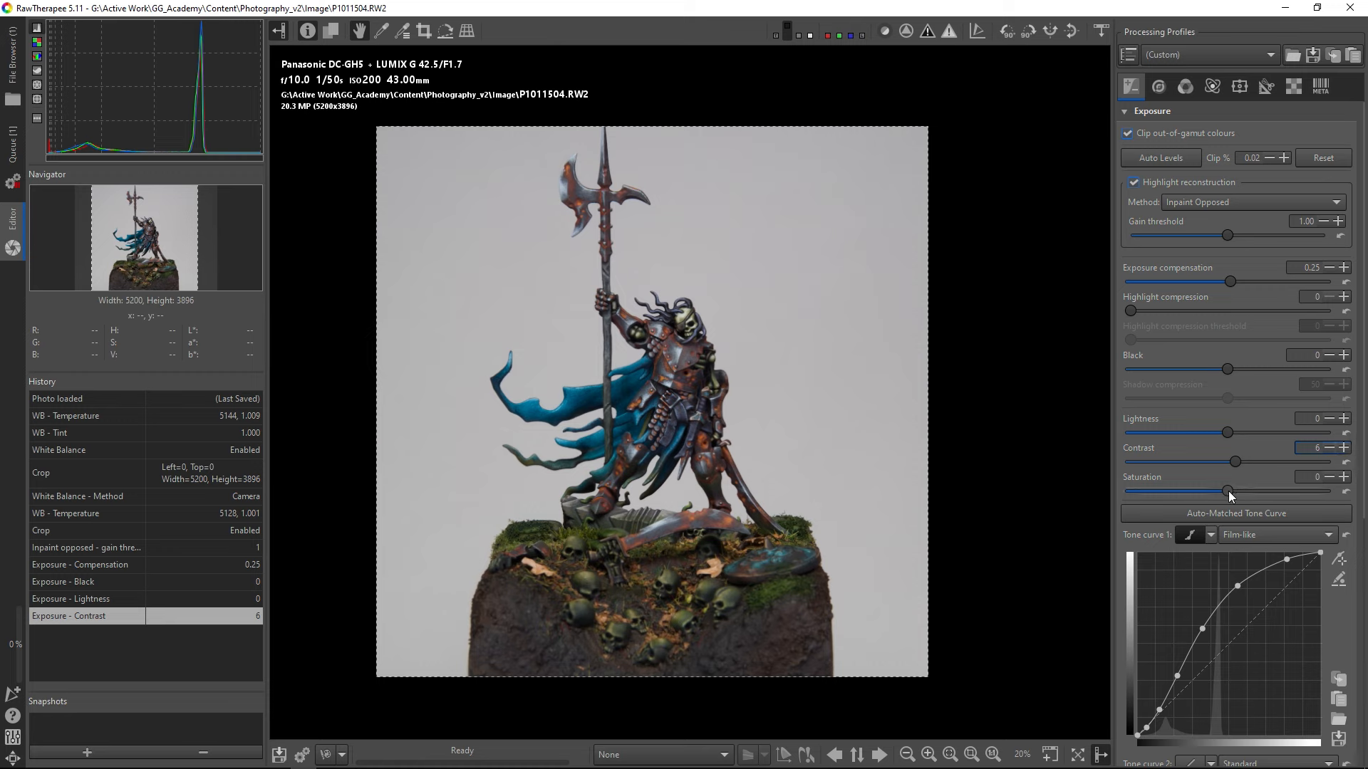
# Step: Try strong and fully desaturated settings, then set saturation to a mild 8
pyautogui.moveTo(1228, 490); pyautogui.dragTo(1307, 490)
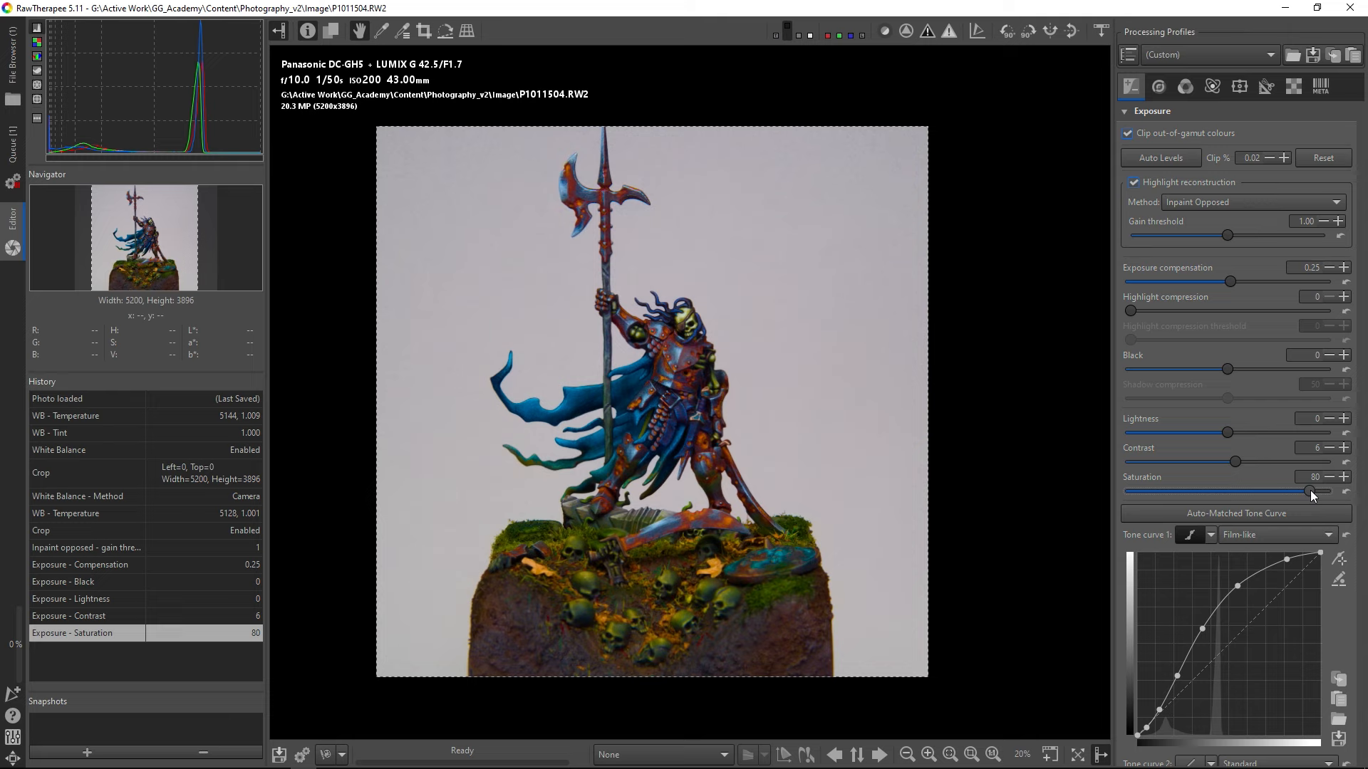
pyautogui.moveTo(1309, 490); pyautogui.dragTo(1147, 490)
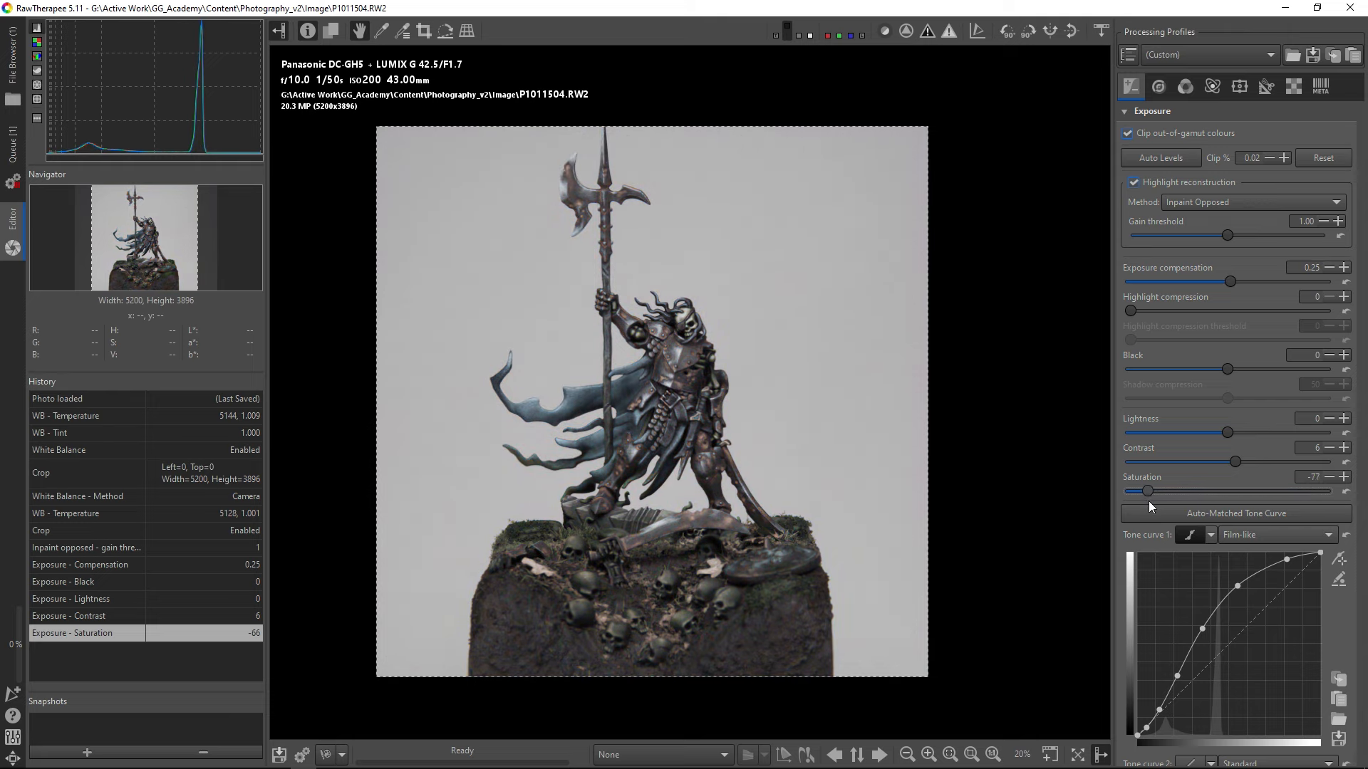
pyautogui.moveTo(1147, 491); pyautogui.dragTo(1126, 490)
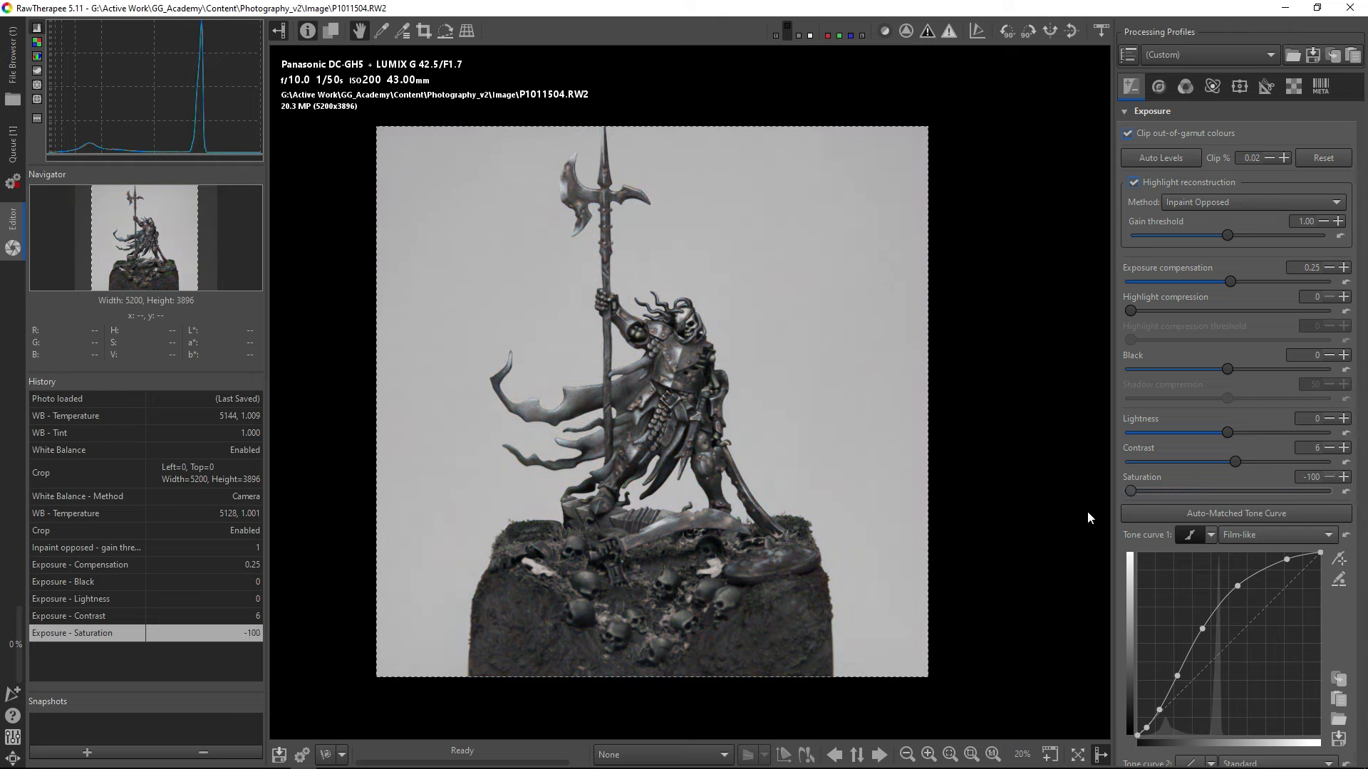
pyautogui.moveTo(1153, 491); pyautogui.dragTo(1230, 491)
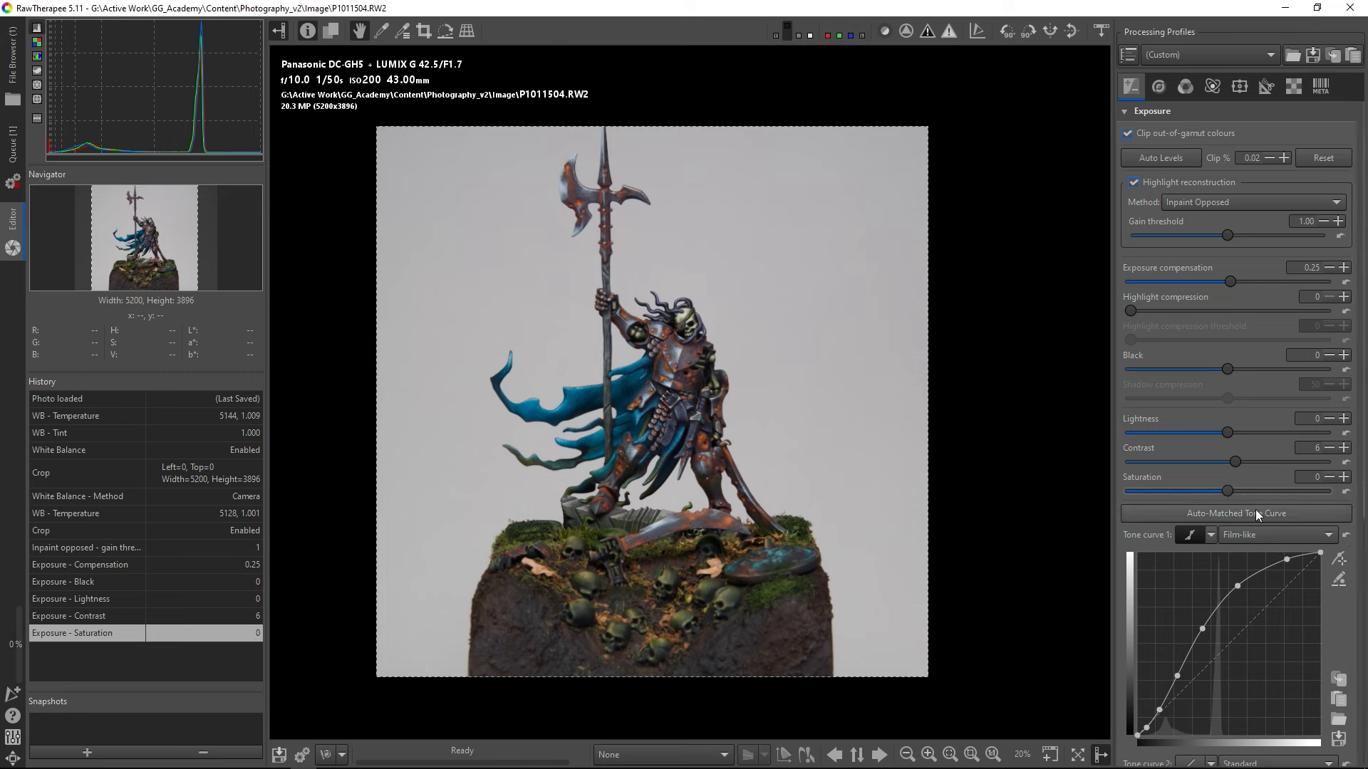
pyautogui.moveTo(1227, 491); pyautogui.dragTo(1235, 490)
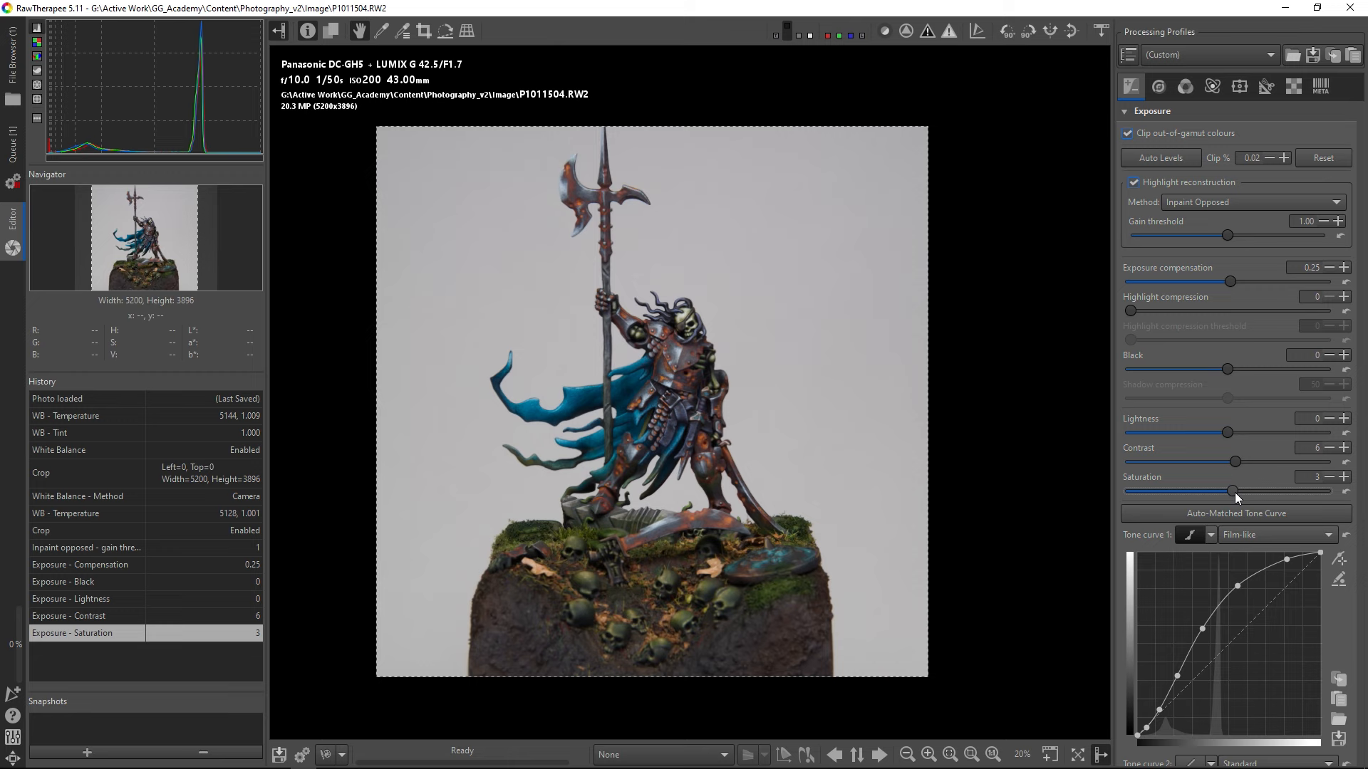
pyautogui.moveTo(1233, 491); pyautogui.dragTo(1243, 491)
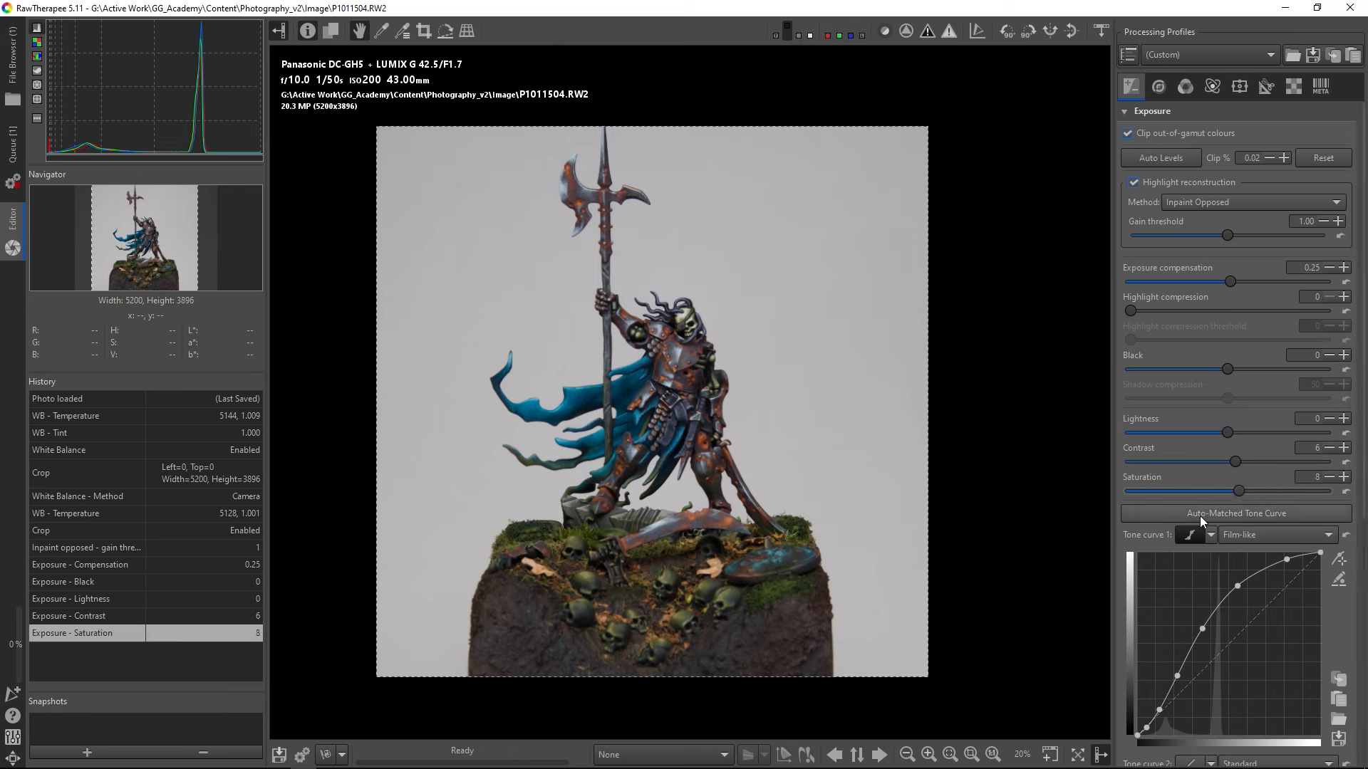
pyautogui.moveTo(1238, 497)
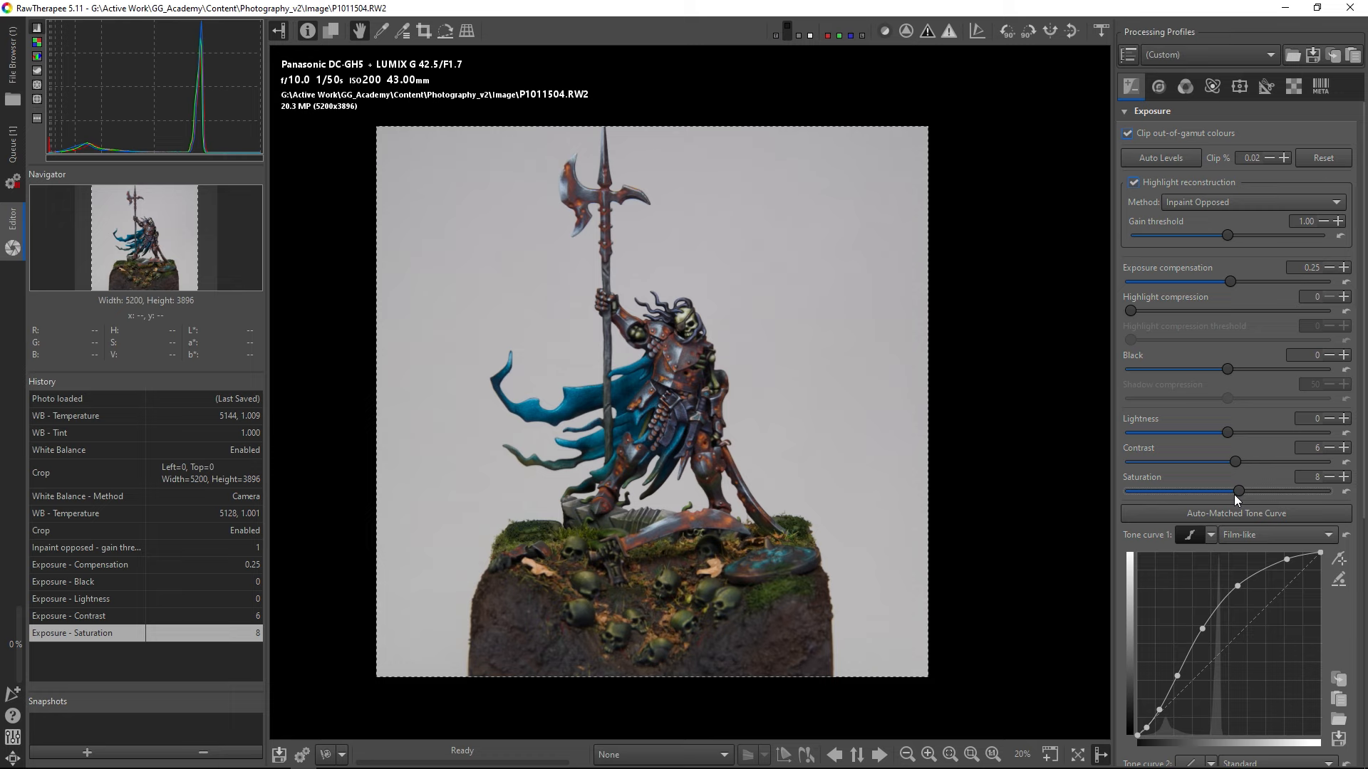
pyautogui.moveTo(1236, 491); pyautogui.dragTo(1243, 491)
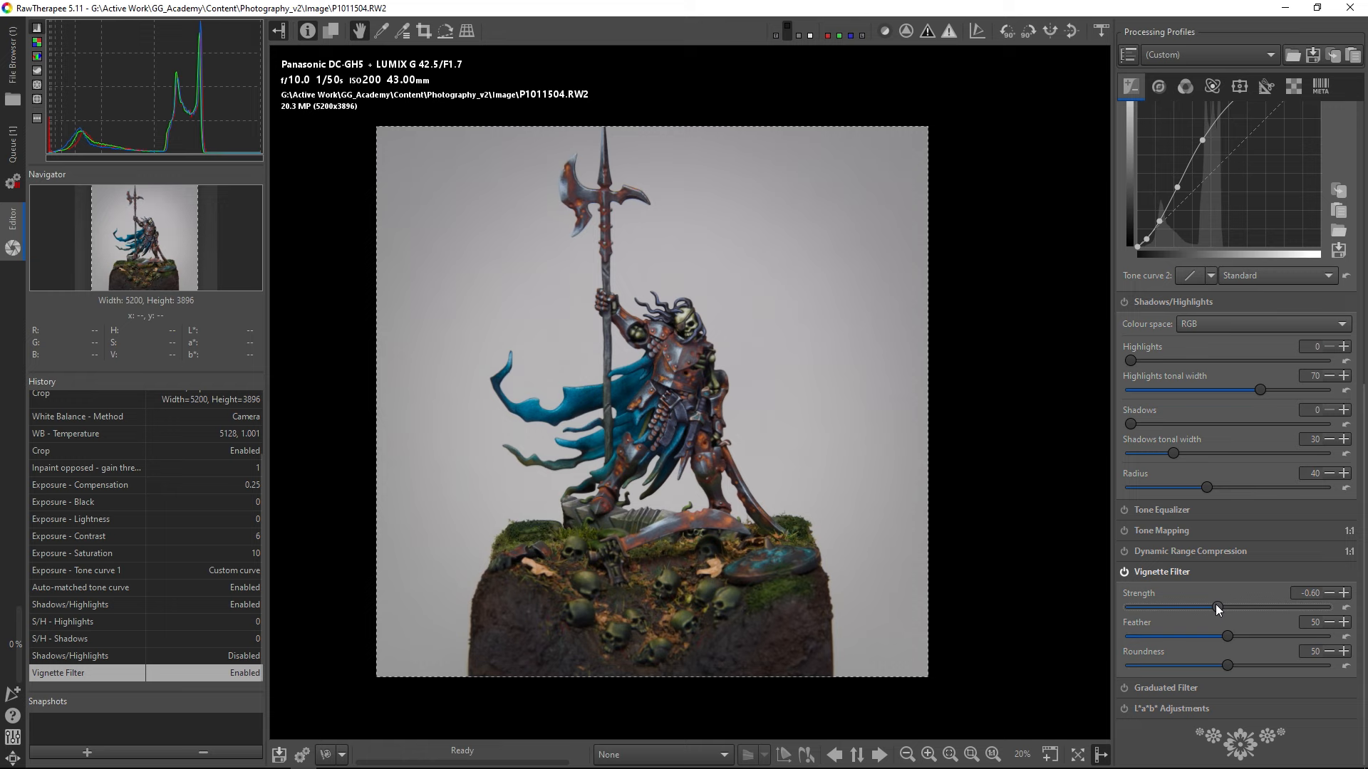
# Step: Tune the vignette to strength 1.84, feather 30 and roundness 48
pyautogui.moveTo(1217, 606); pyautogui.dragTo(1272, 606)
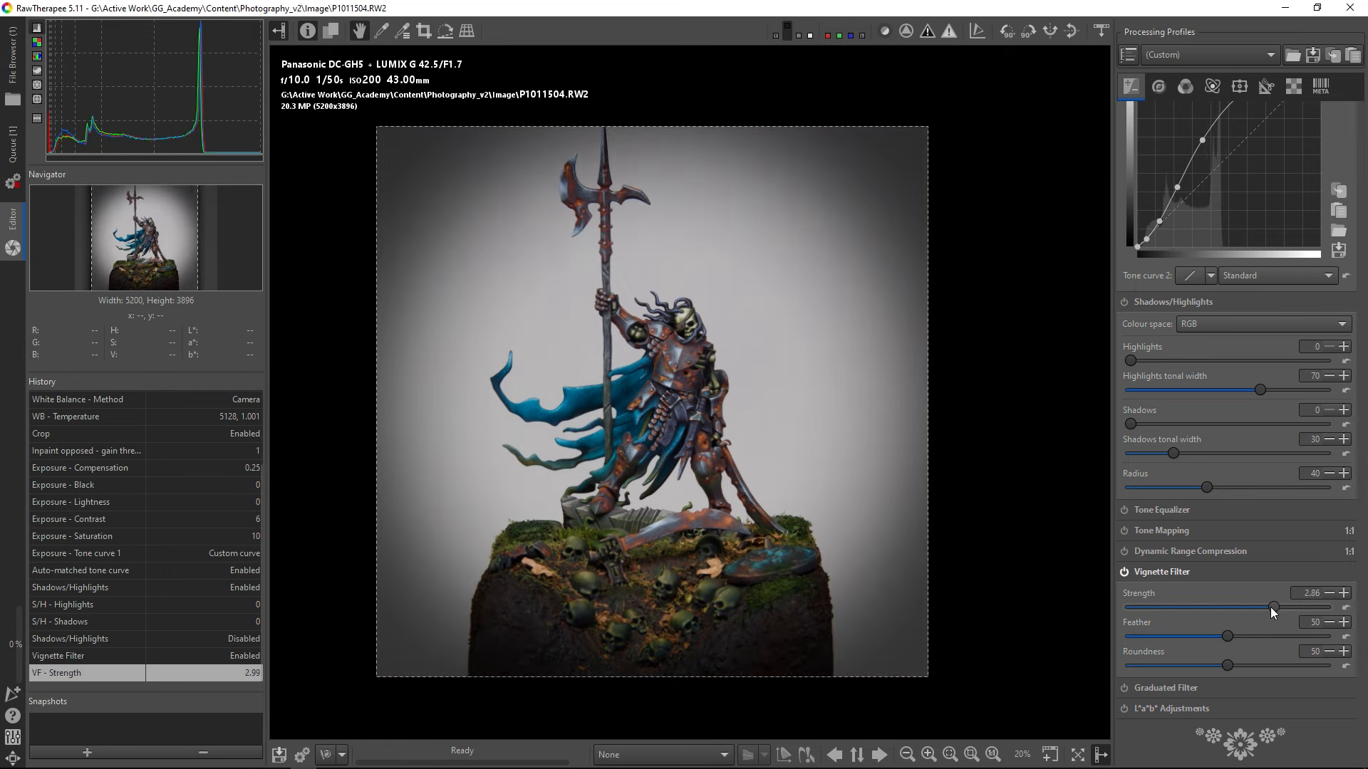
pyautogui.moveTo(1272, 607); pyautogui.dragTo(1201, 608)
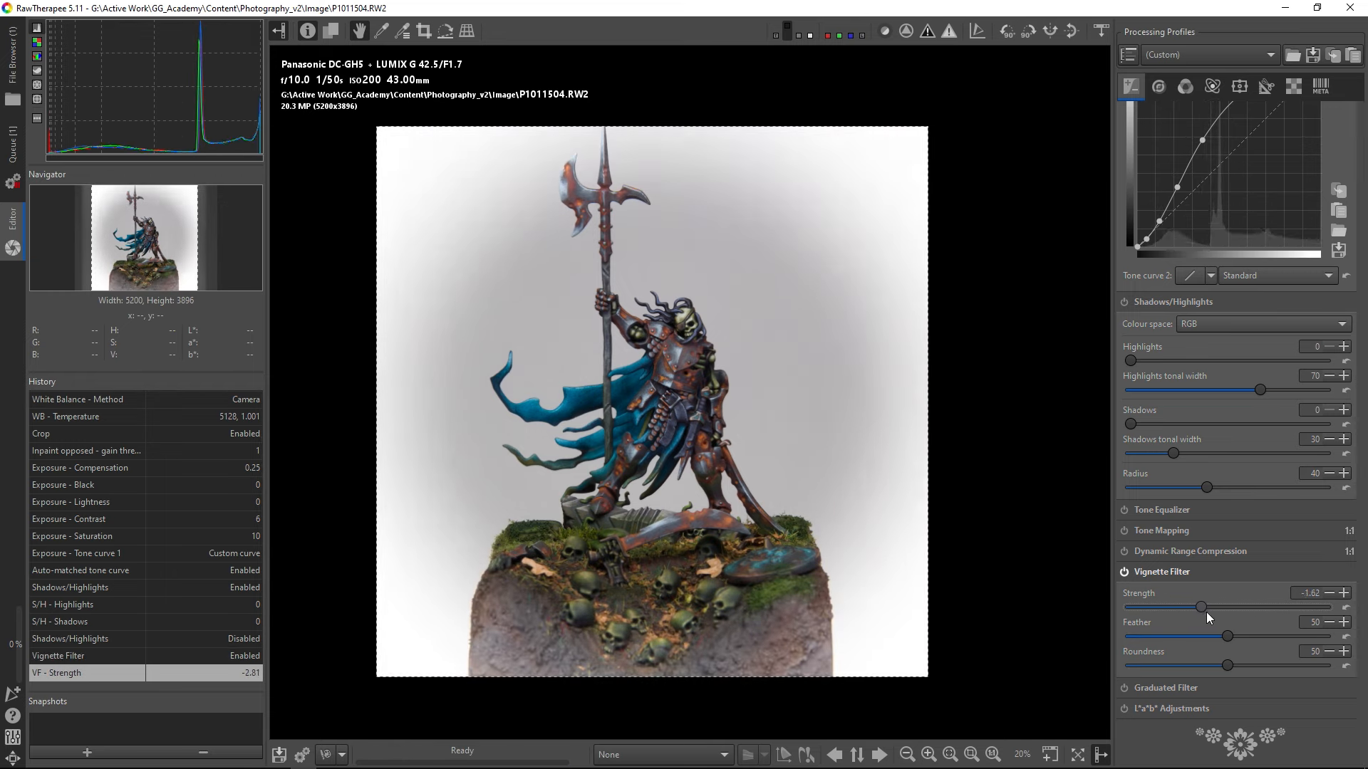
pyautogui.moveTo(1200, 607); pyautogui.dragTo(1255, 607)
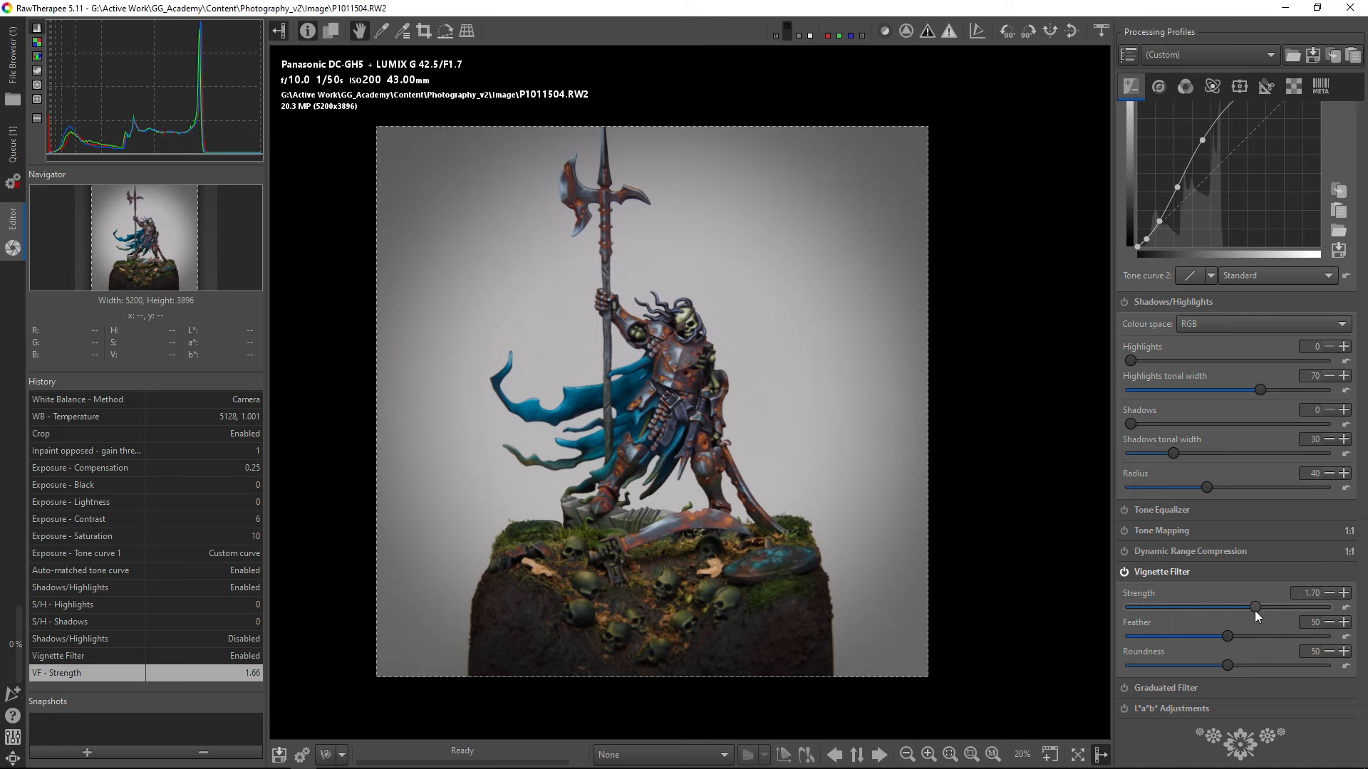
pyautogui.moveTo(1227, 636); pyautogui.dragTo(1237, 637)
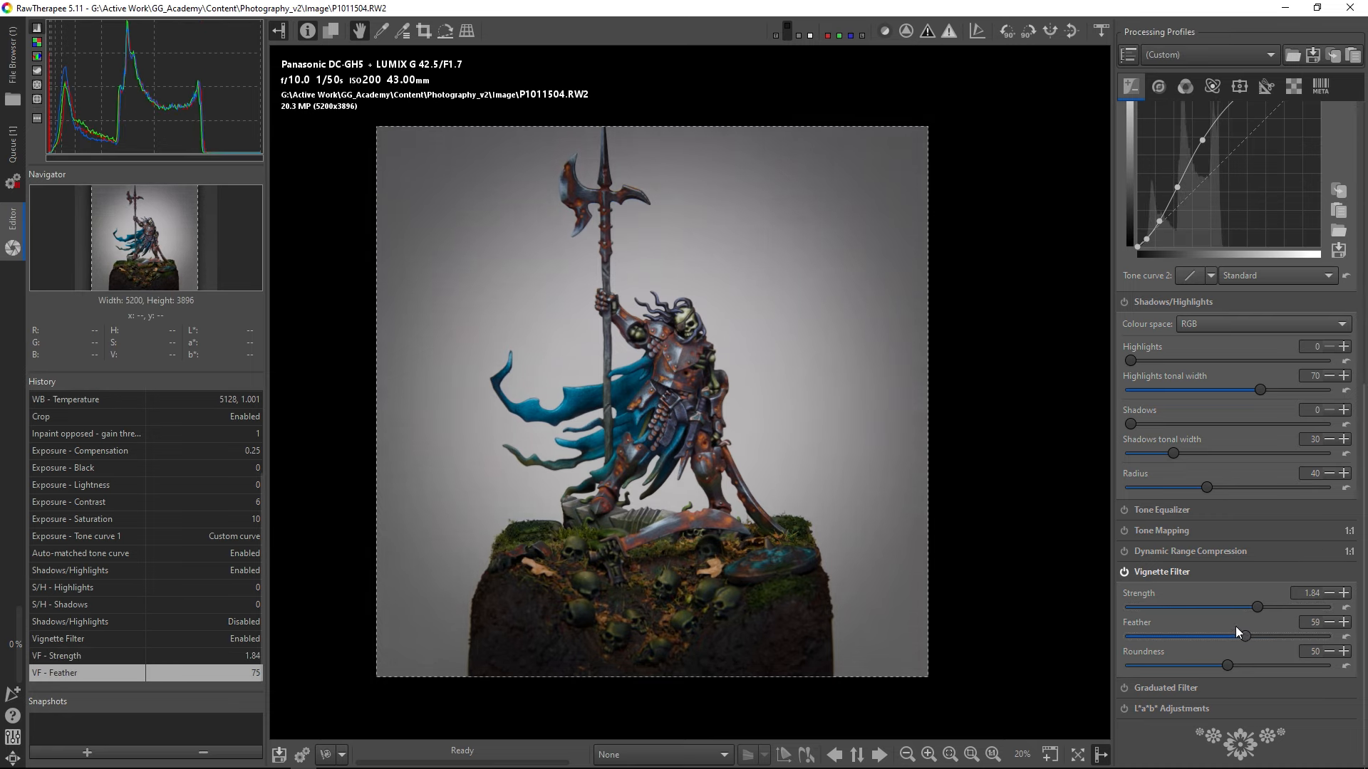
pyautogui.moveTo(1228, 665); pyautogui.dragTo(1292, 665)
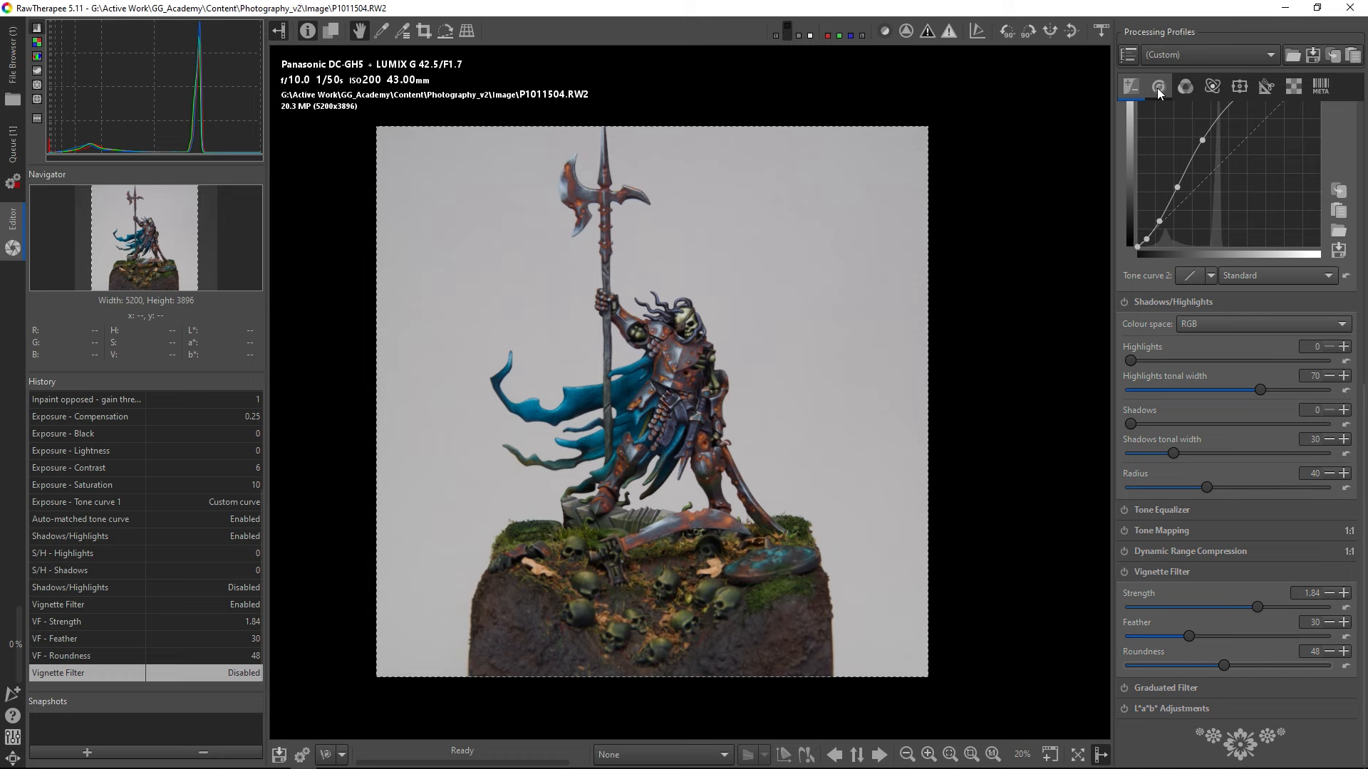
pyautogui.moveTo(1158, 87)
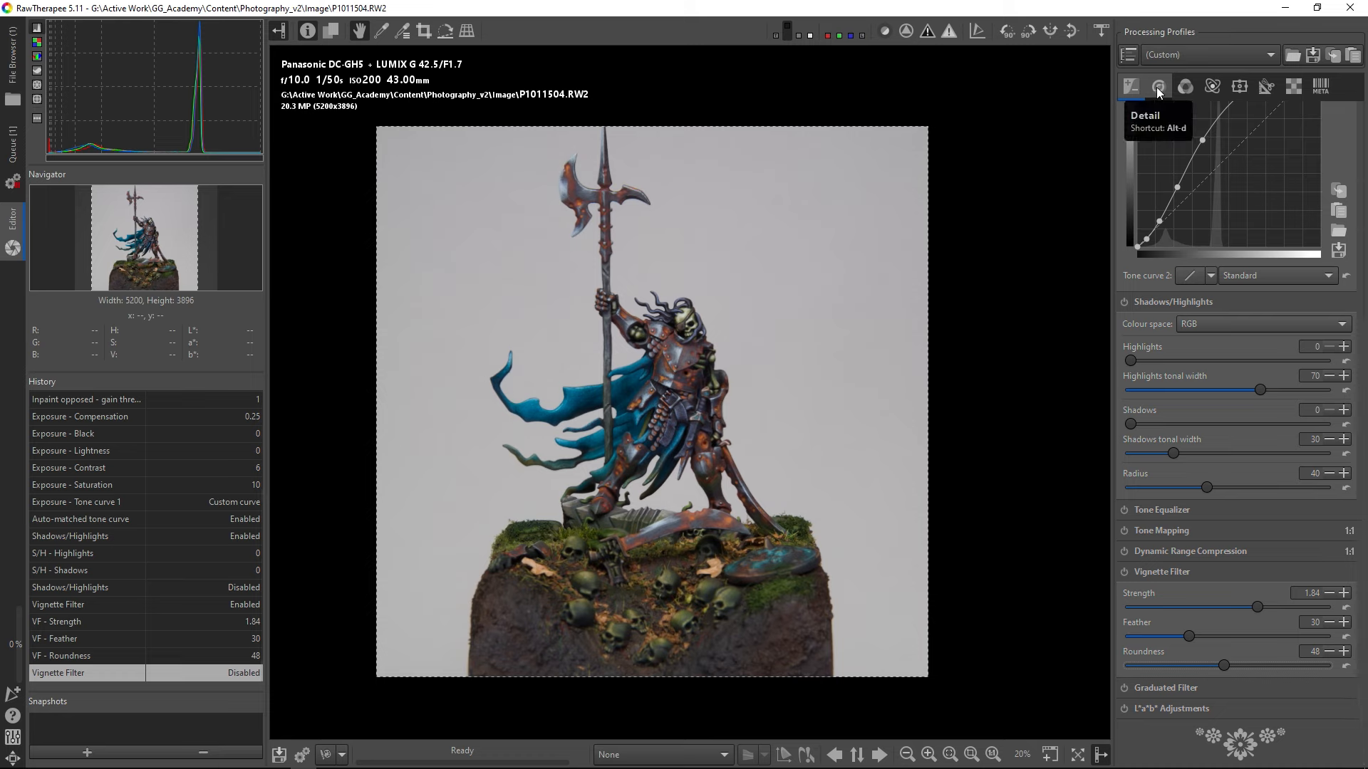
# Step: Try sharpening contrast thresholds ending at 144, raise blur radius, and set radius near 1
pyautogui.click(1158, 86)
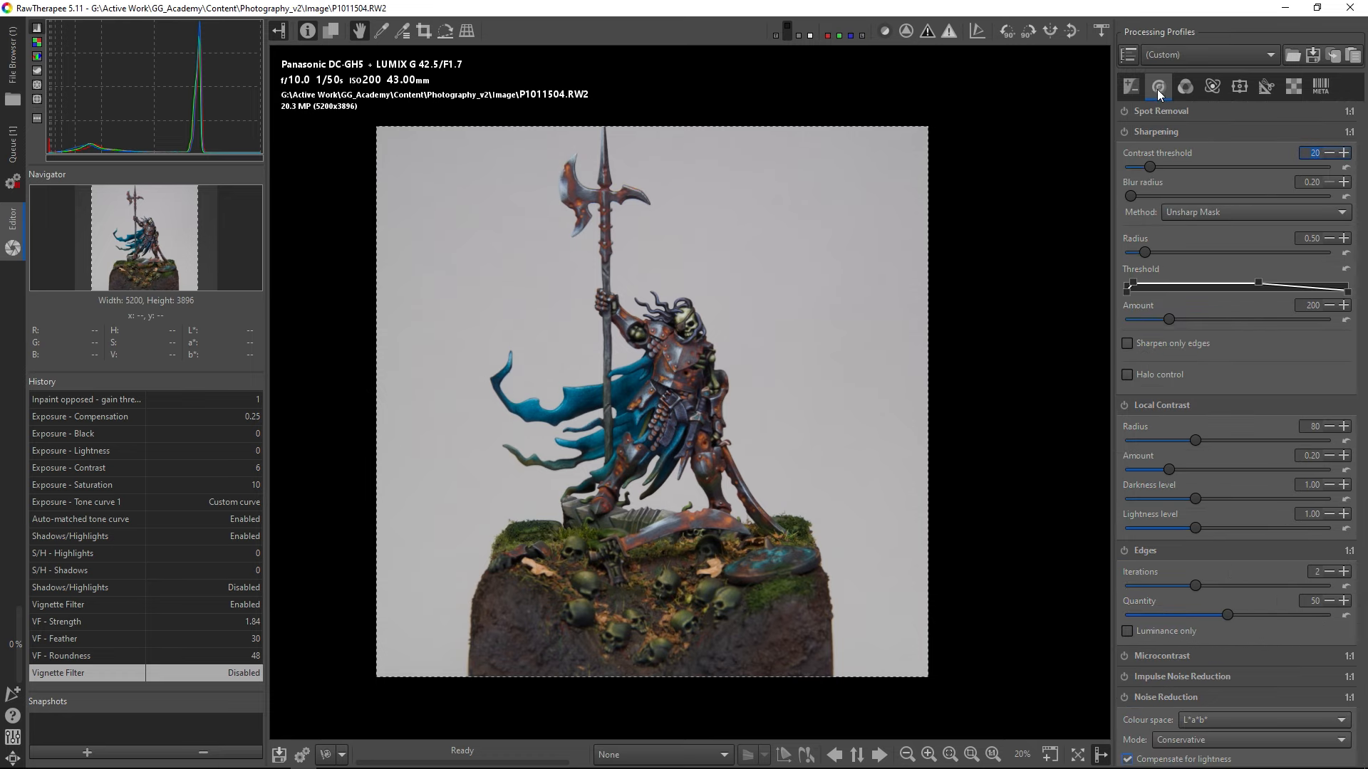
pyautogui.moveTo(1150, 167); pyautogui.dragTo(1206, 167)
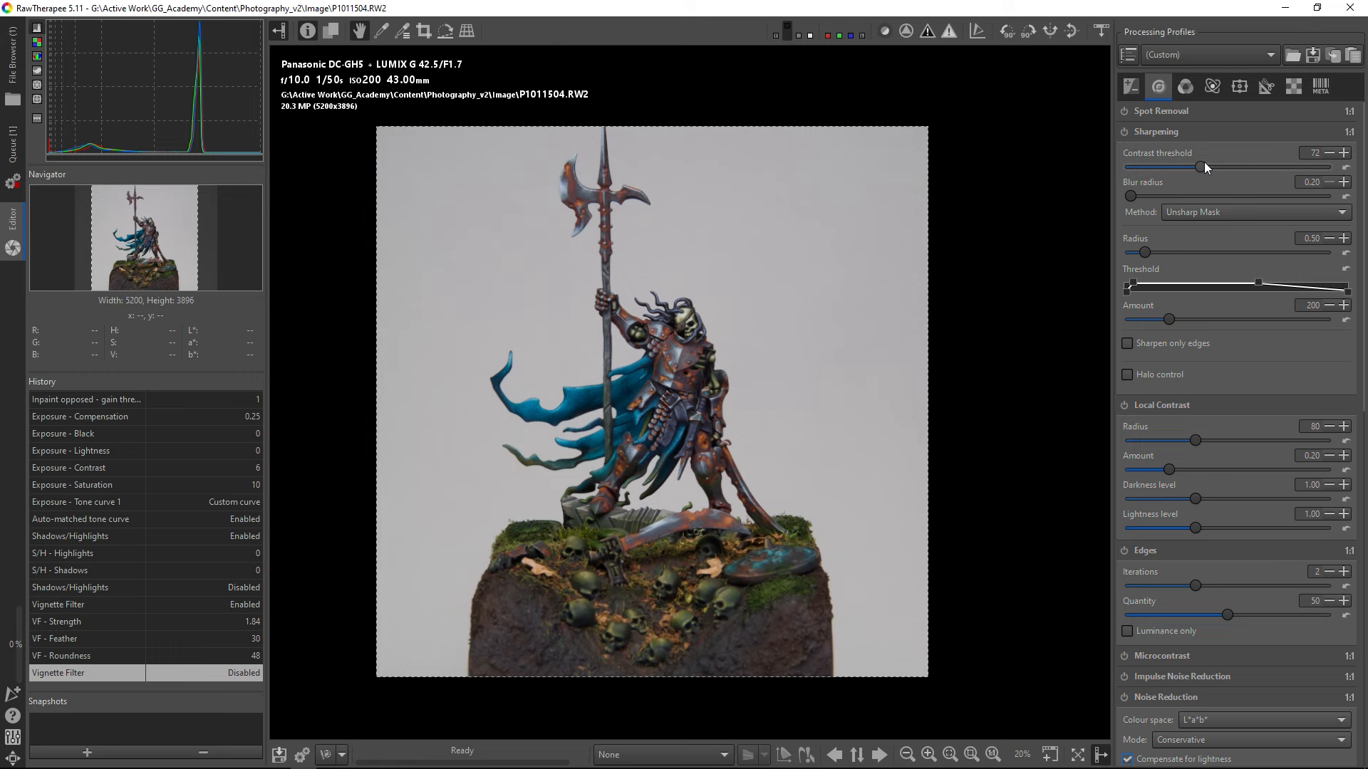
pyautogui.moveTo(1206, 167); pyautogui.dragTo(1221, 167)
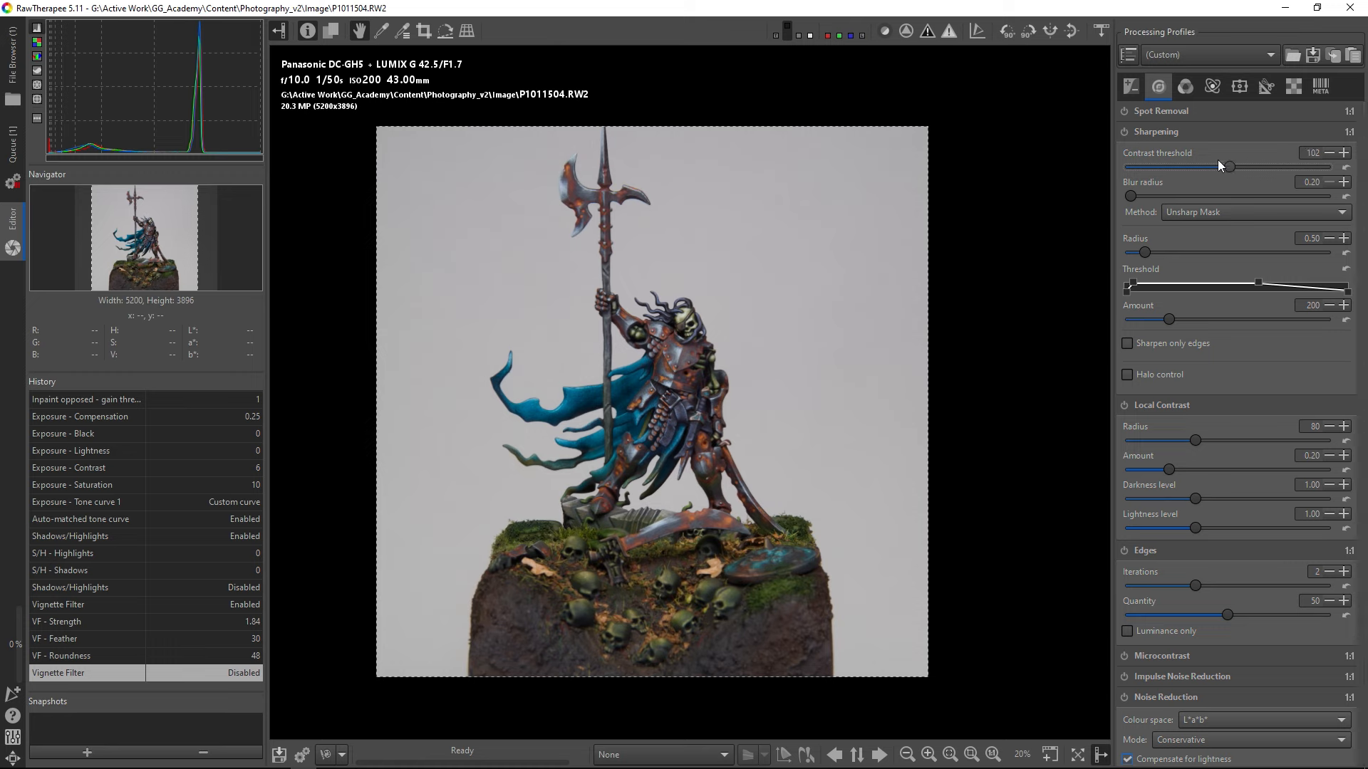
pyautogui.moveTo(1221, 167); pyautogui.dragTo(1147, 166)
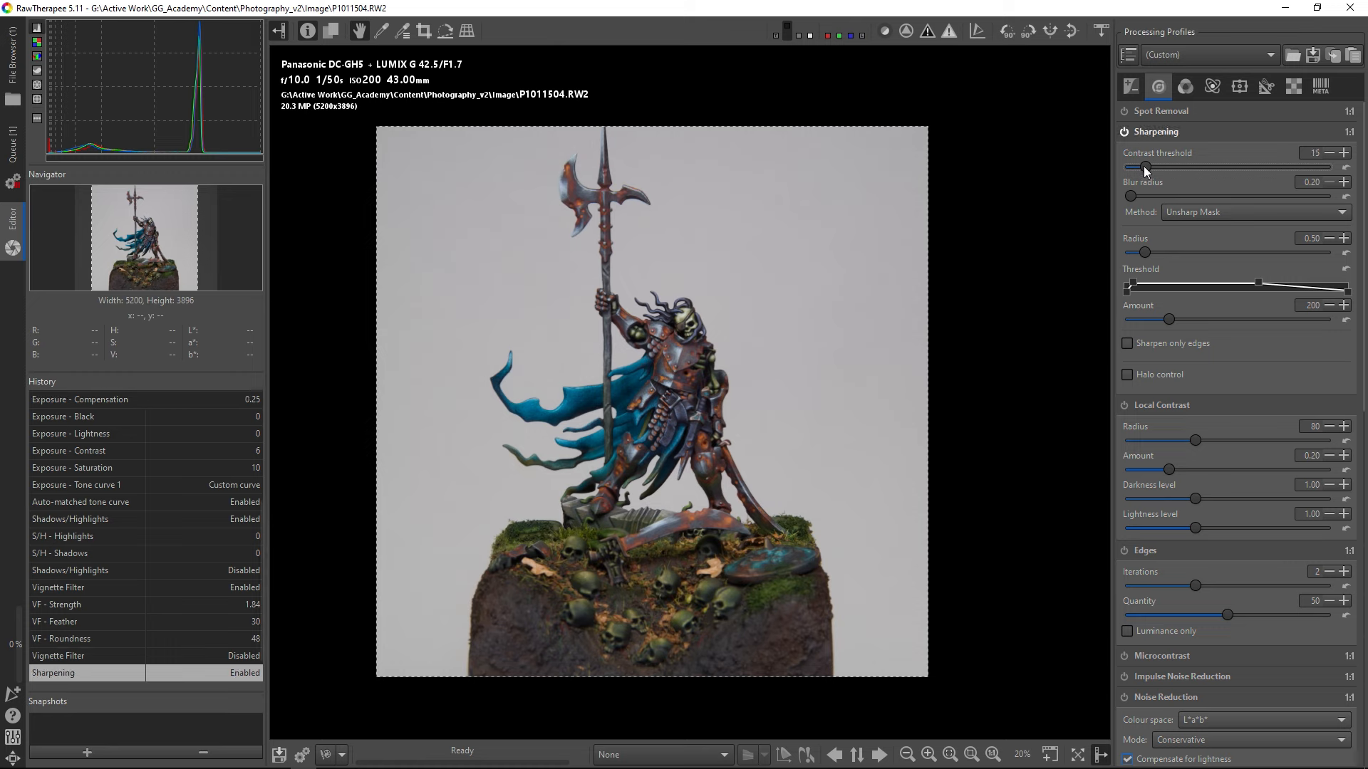
pyautogui.moveTo(1145, 166); pyautogui.dragTo(1275, 167)
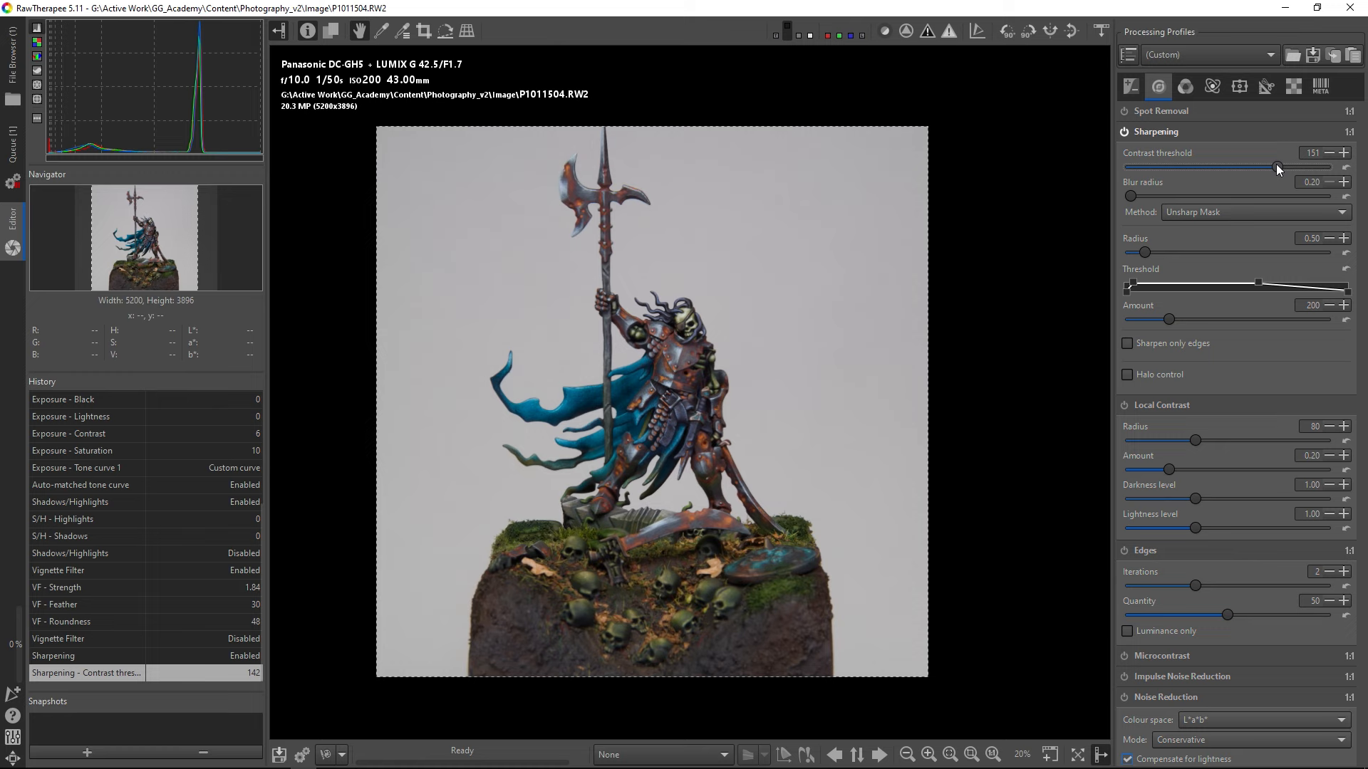
pyautogui.moveTo(1274, 167); pyautogui.dragTo(1193, 167)
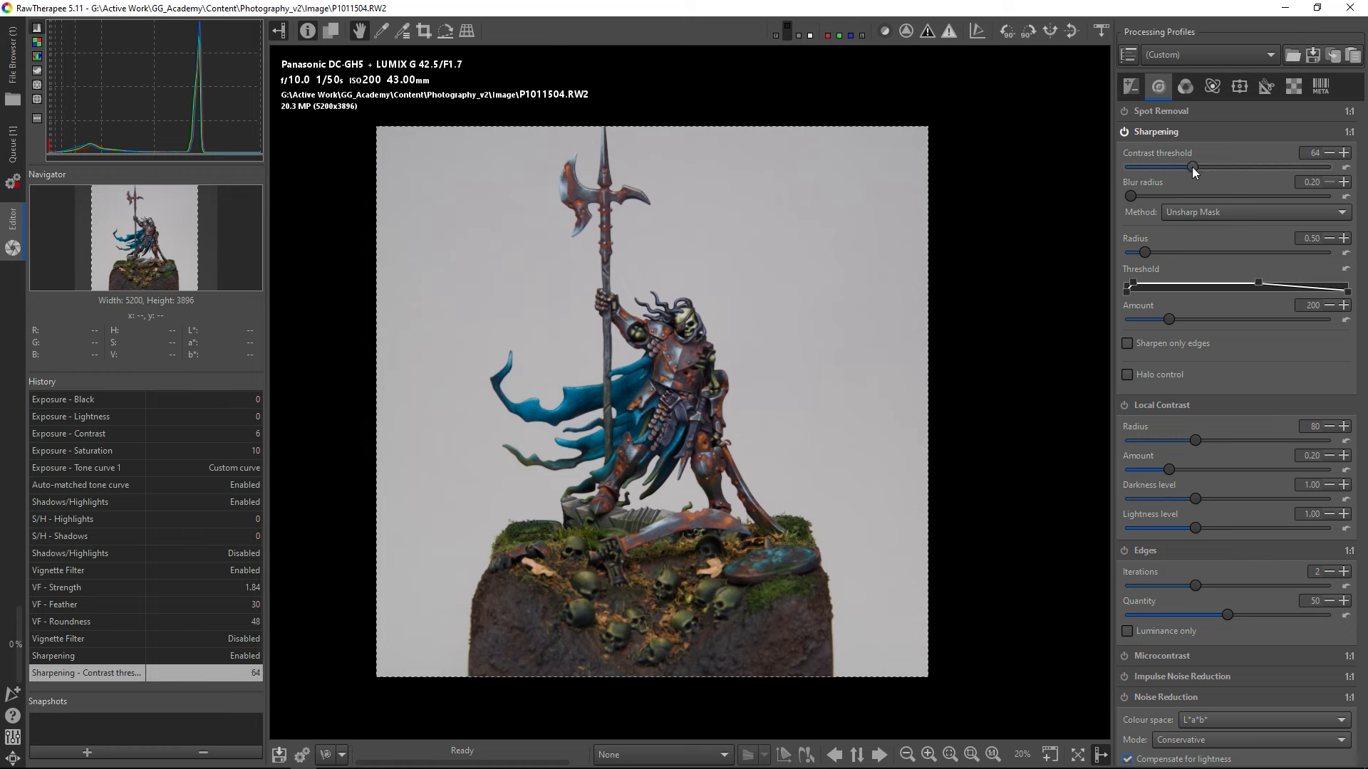
pyautogui.moveTo(1130, 196); pyautogui.dragTo(1211, 197)
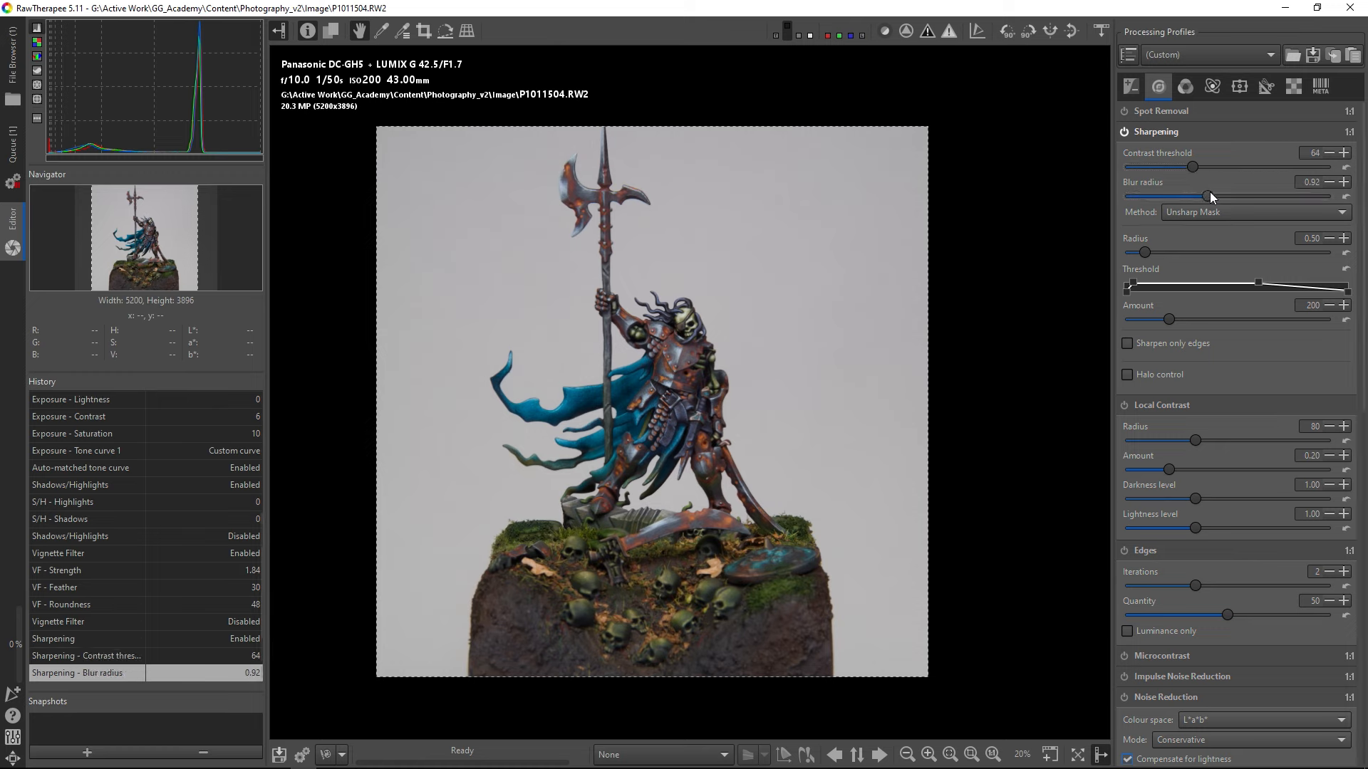
pyautogui.moveTo(1193, 167); pyautogui.dragTo(1270, 167)
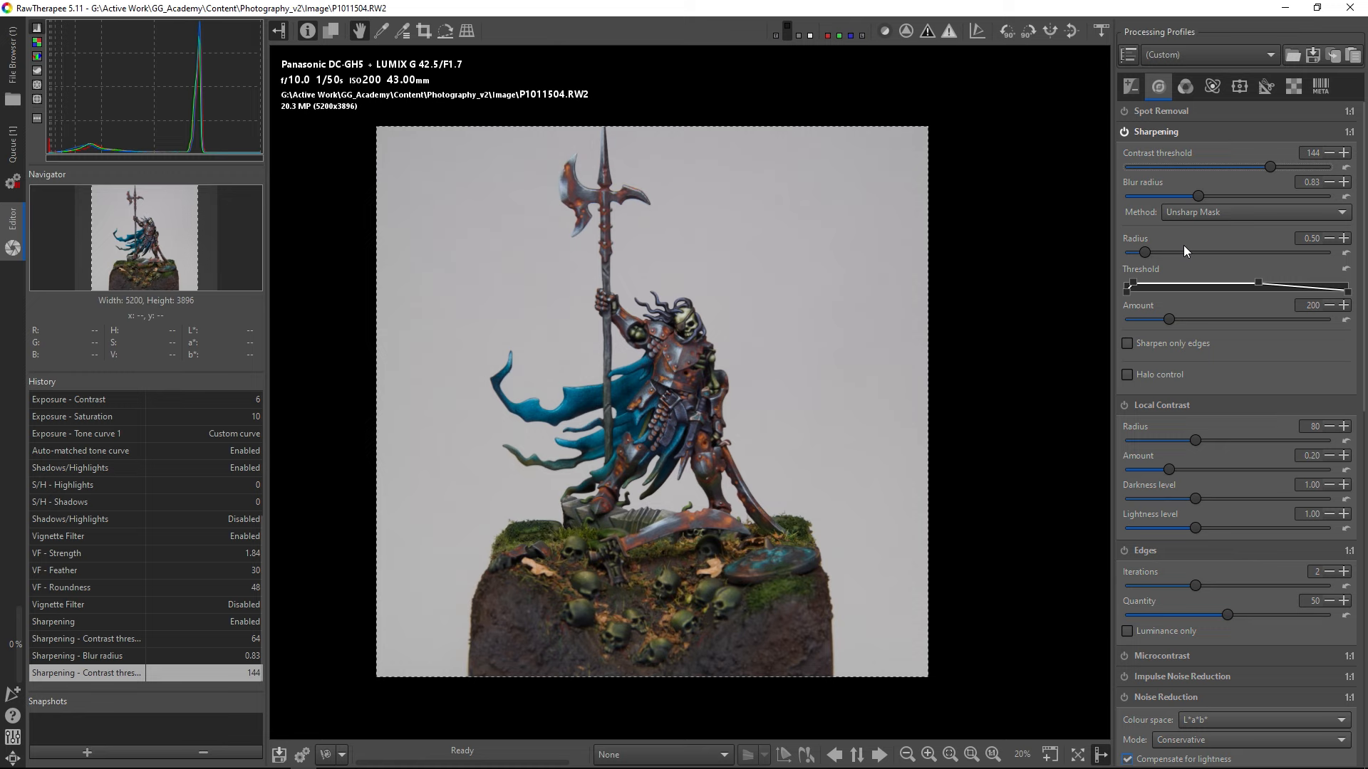
pyautogui.moveTo(1184, 252); pyautogui.dragTo(1184, 252)
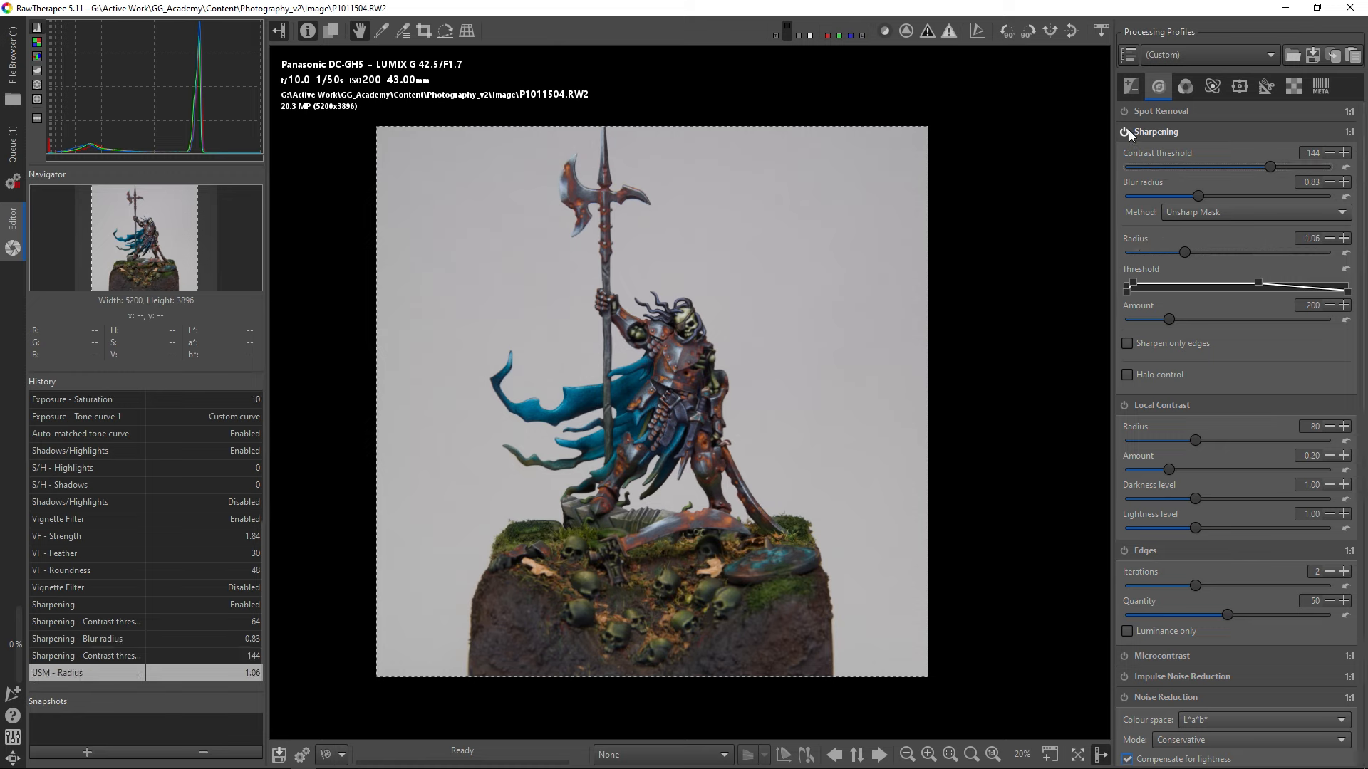
# Step: Toggle sharpening off, then push the unsharp mask amount up to 720
pyautogui.click(1122, 131)
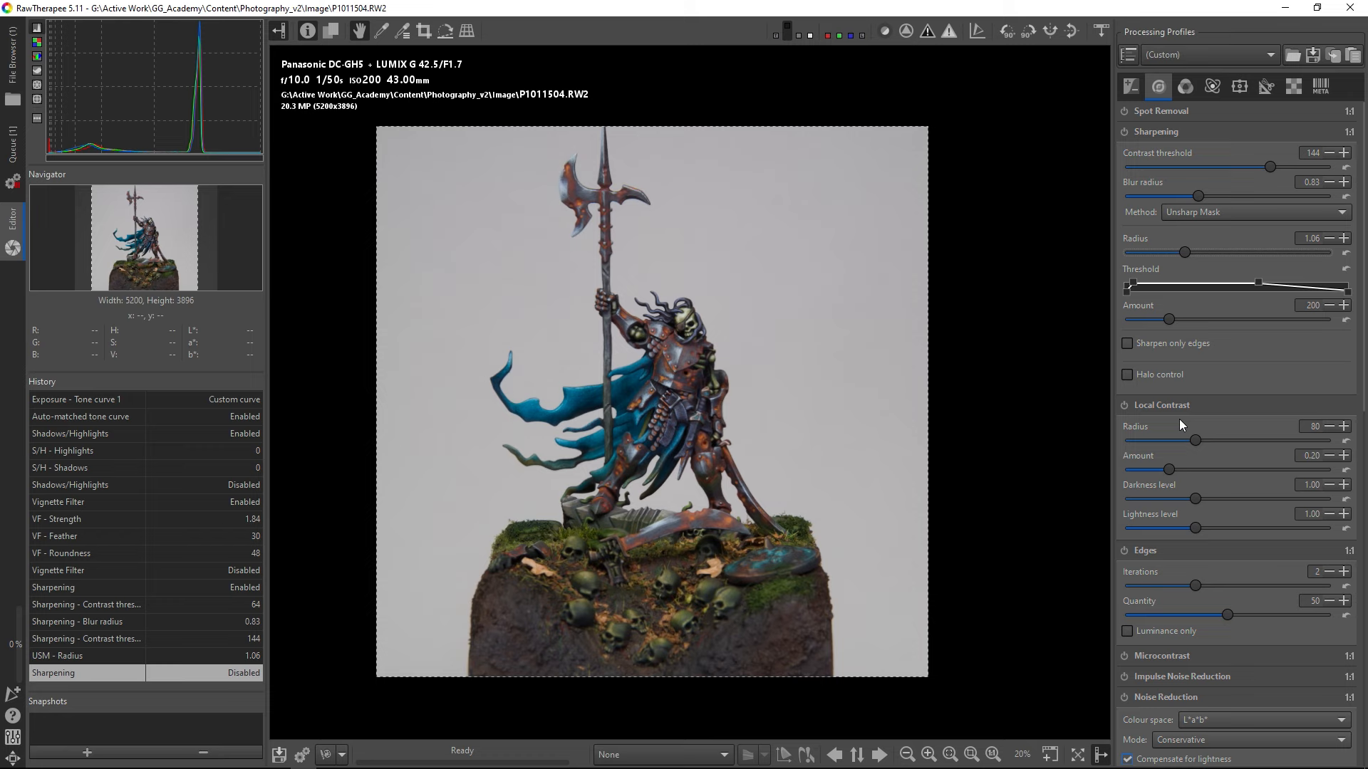
pyautogui.moveTo(1209, 577)
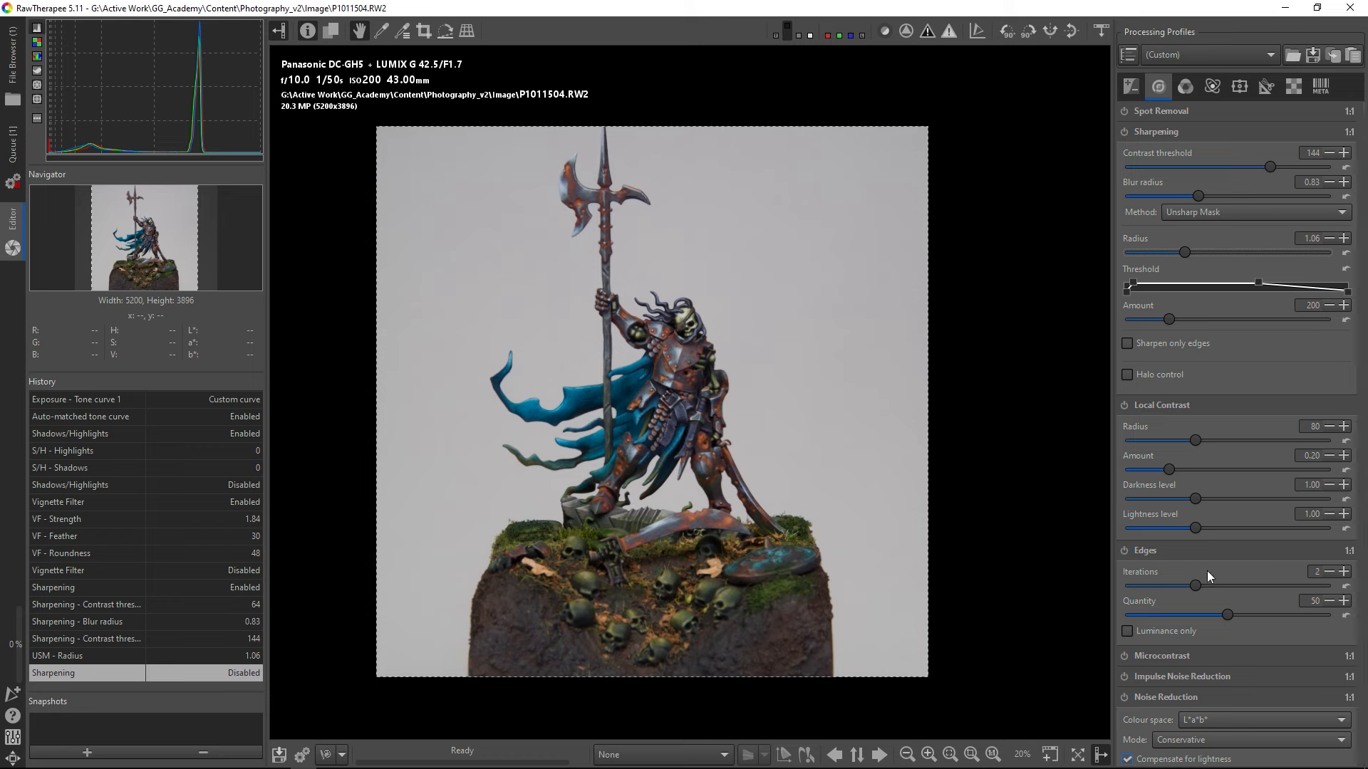
pyautogui.click(1159, 86)
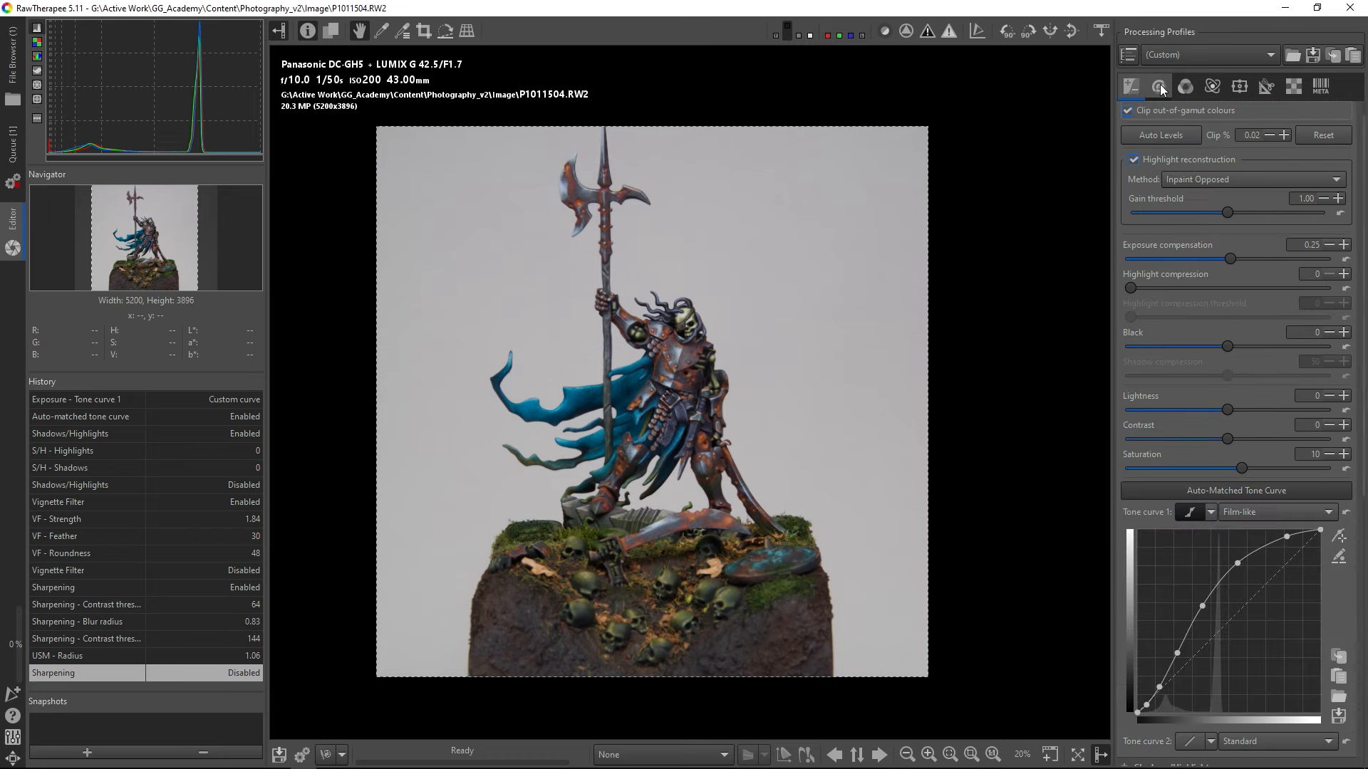
pyautogui.click(1159, 86)
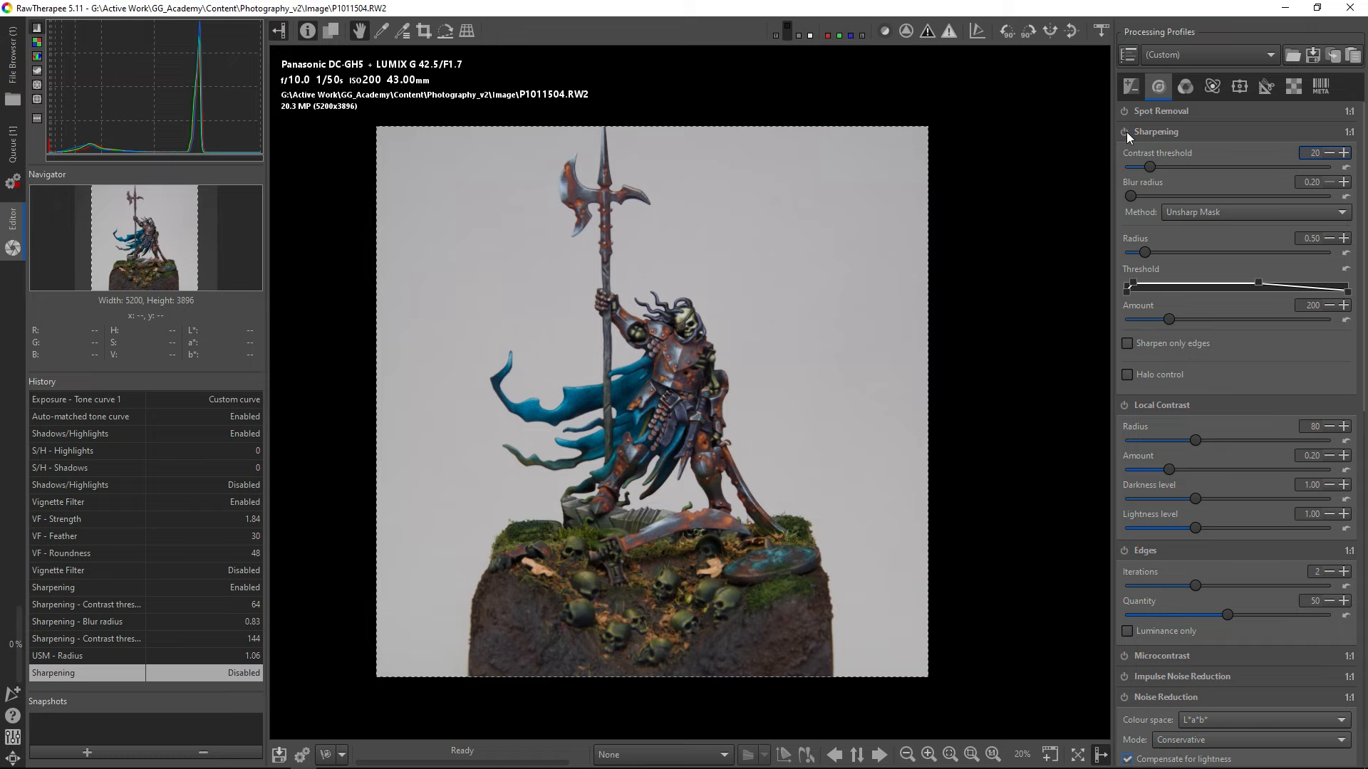
pyautogui.moveTo(1172, 319); pyautogui.dragTo(1299, 319)
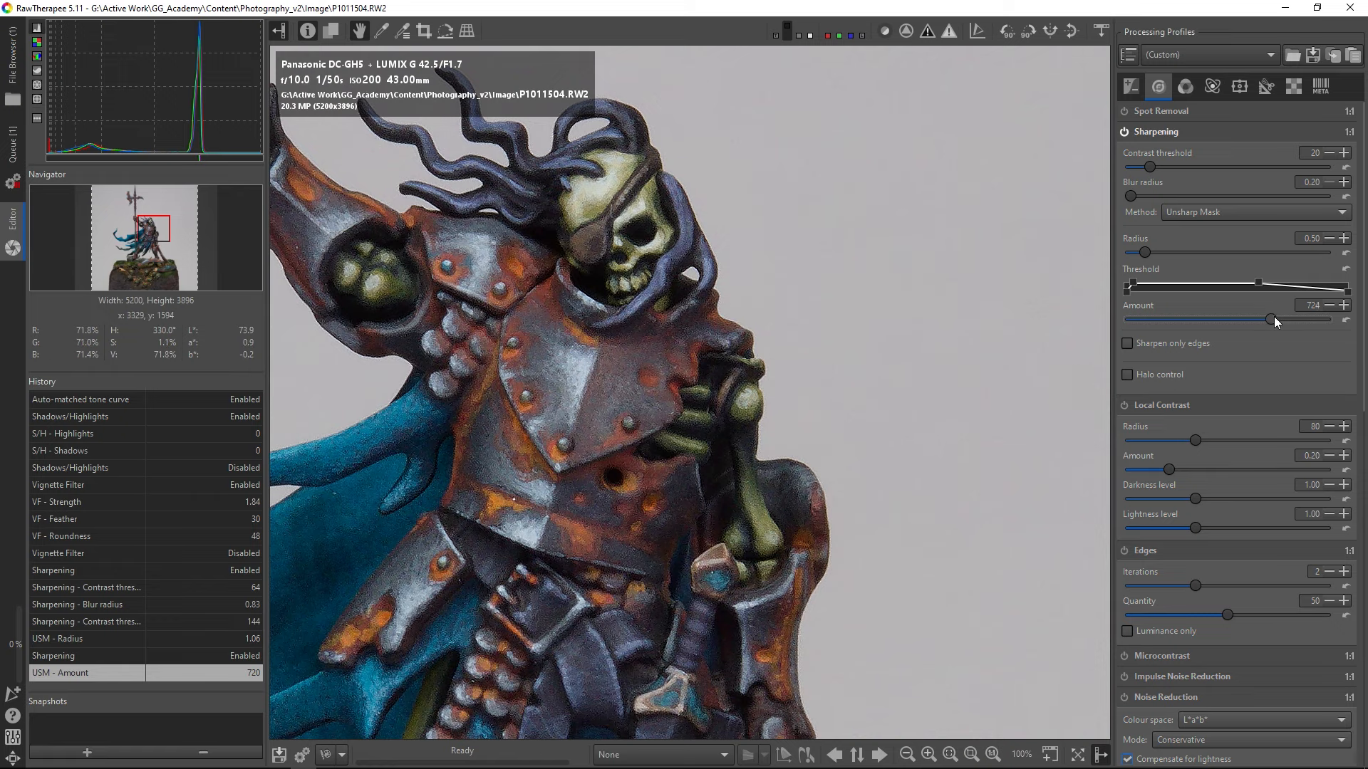
pyautogui.moveTo(1270, 319); pyautogui.dragTo(1176, 319)
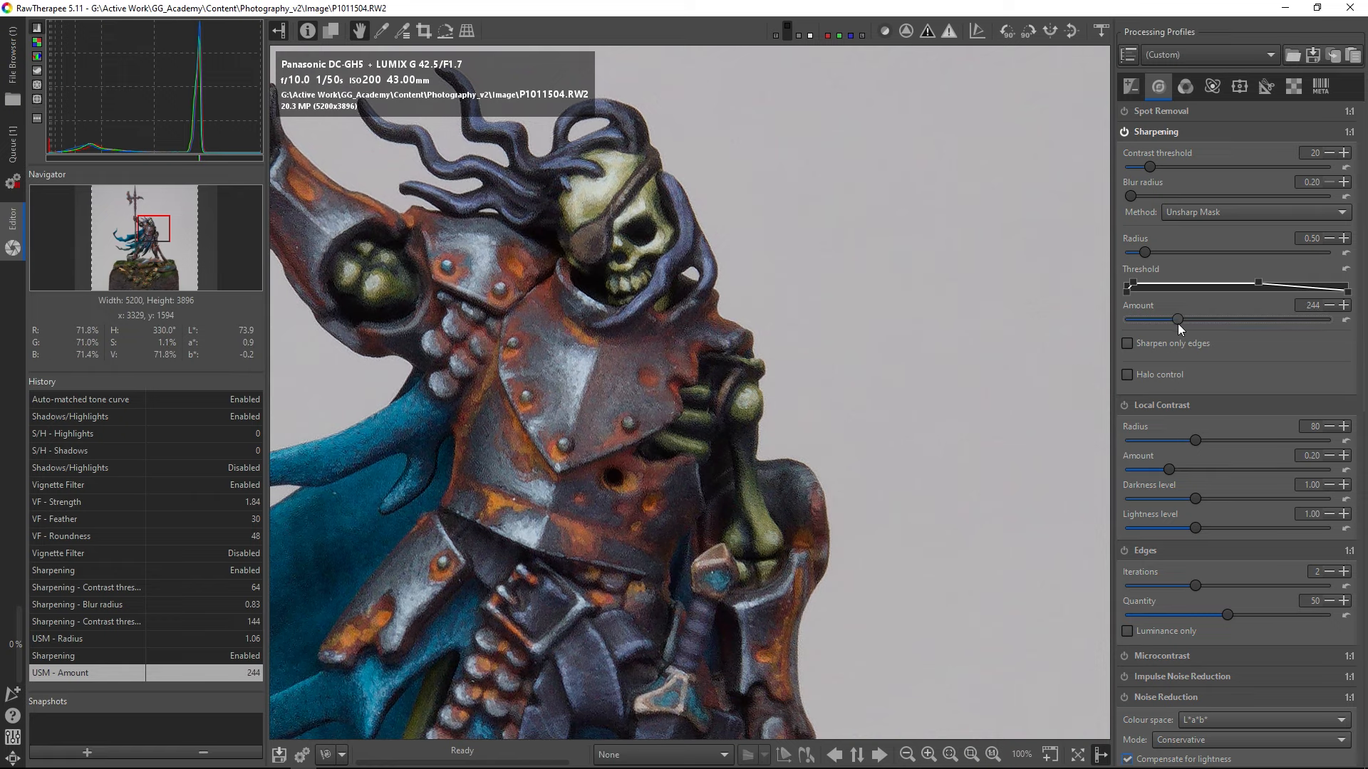
pyautogui.moveTo(1175, 319); pyautogui.dragTo(1256, 319)
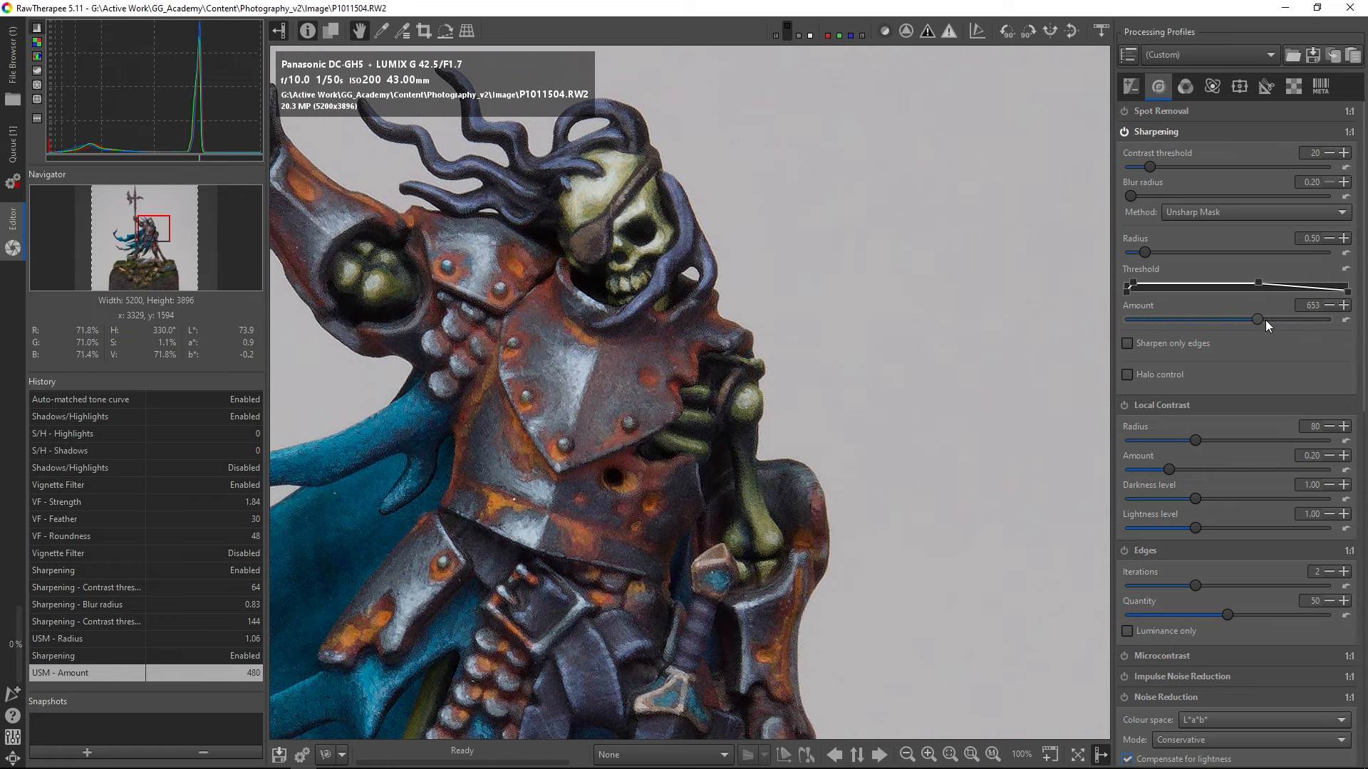
pyautogui.moveTo(1256, 319); pyautogui.dragTo(1138, 319)
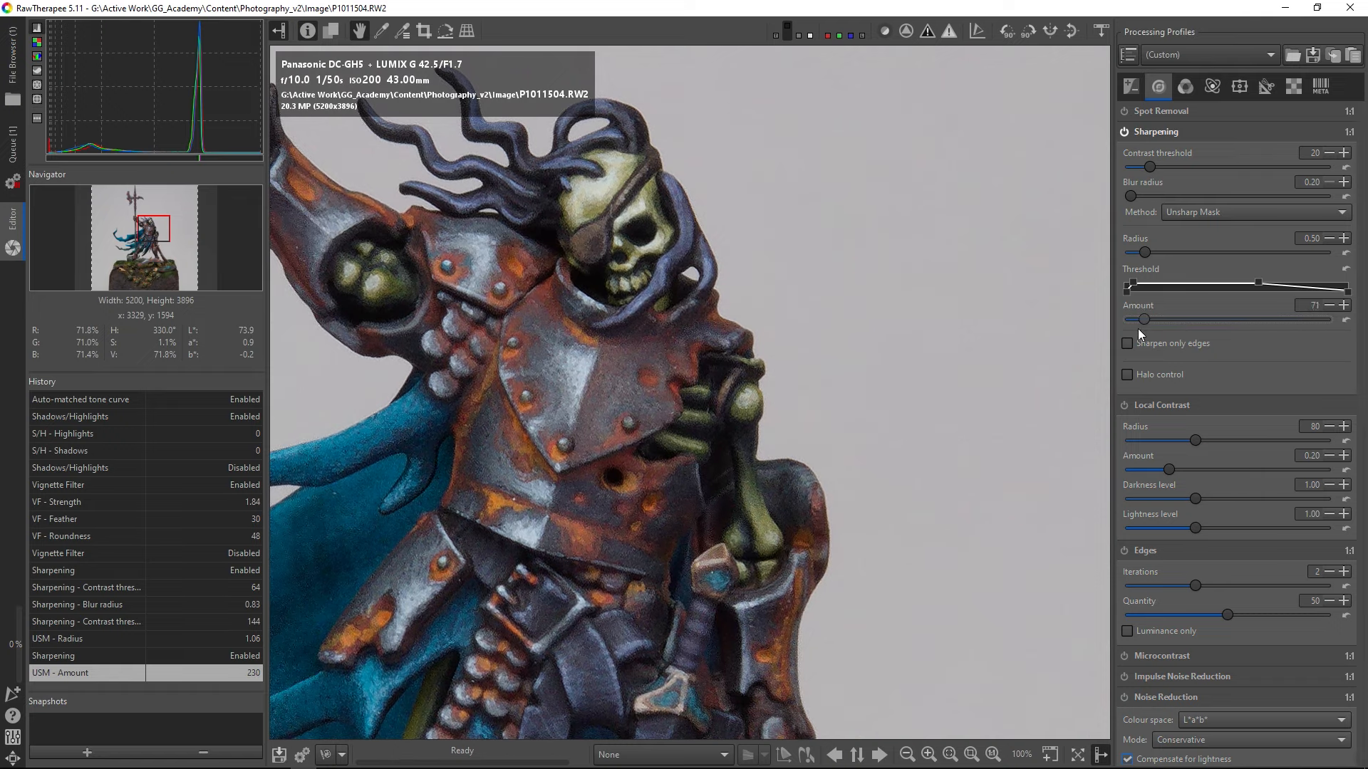
pyautogui.moveTo(1139, 319); pyautogui.dragTo(1317, 319)
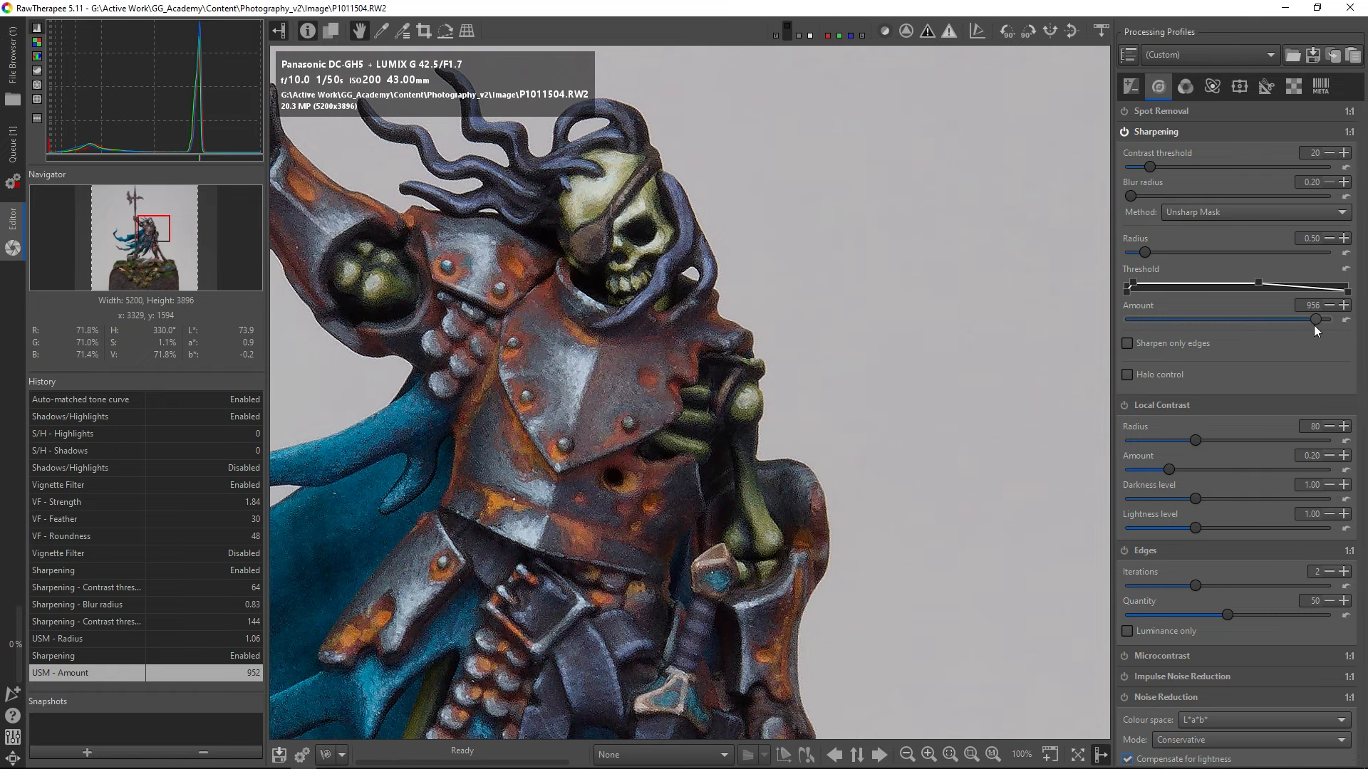
pyautogui.moveTo(1318, 319); pyautogui.dragTo(1200, 318)
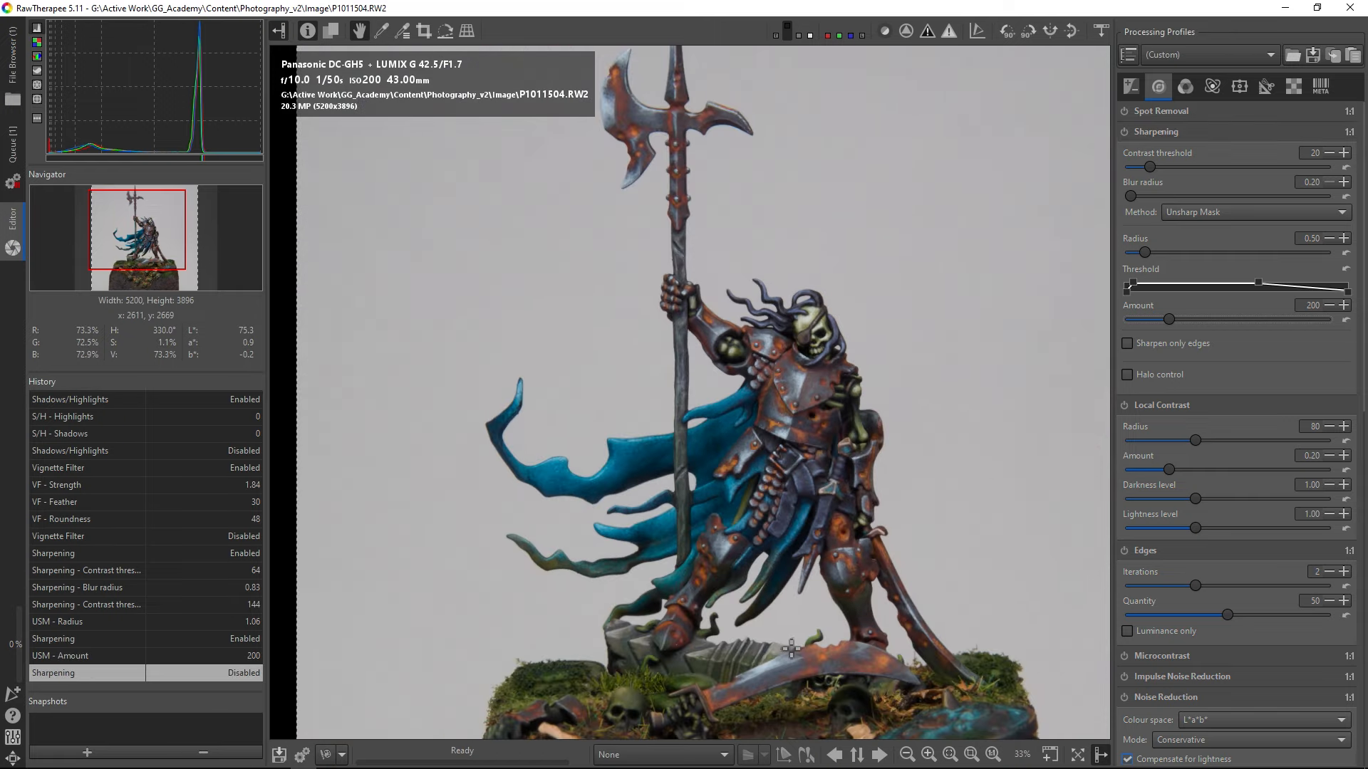
pyautogui.moveTo(796, 633)
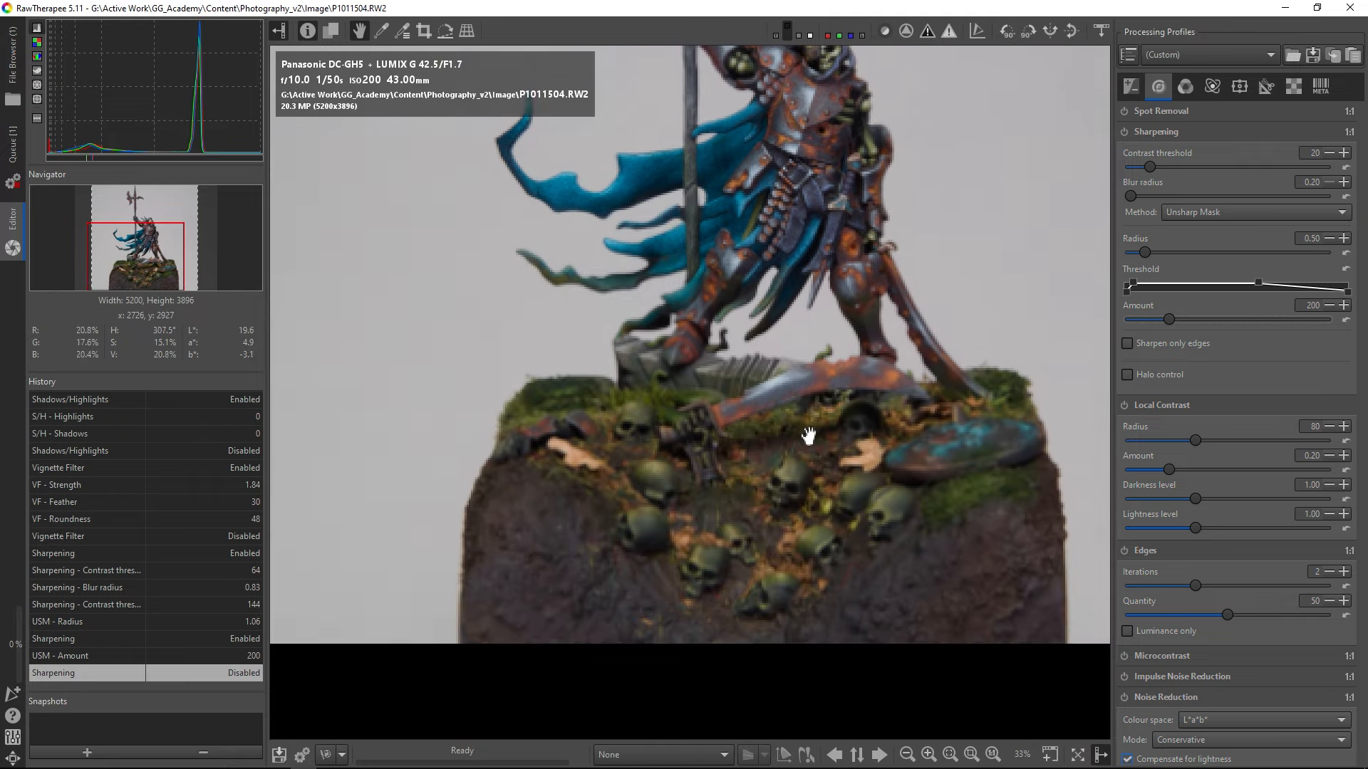
pyautogui.click(947, 754)
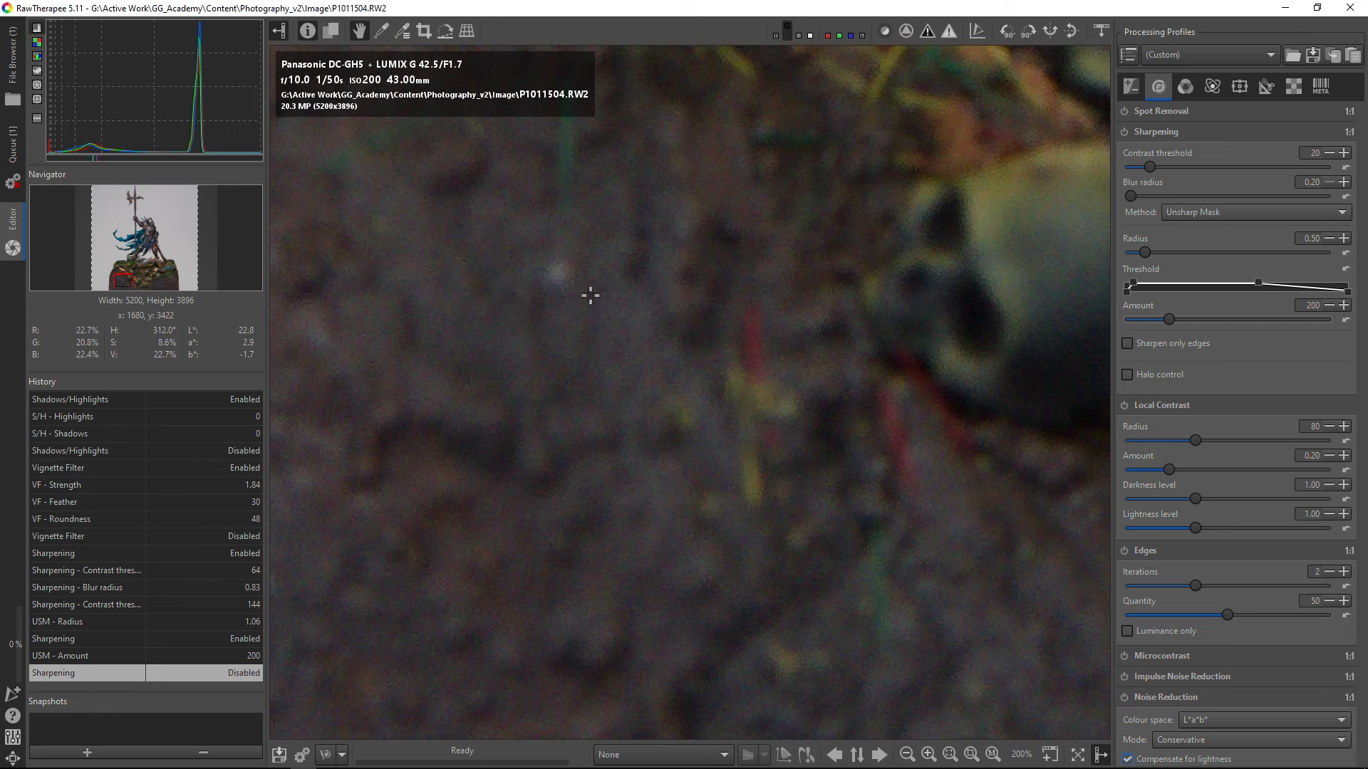
# Step: Enable Spot Removal and place a healing point on the base's white speck
pyautogui.click(1161, 110)
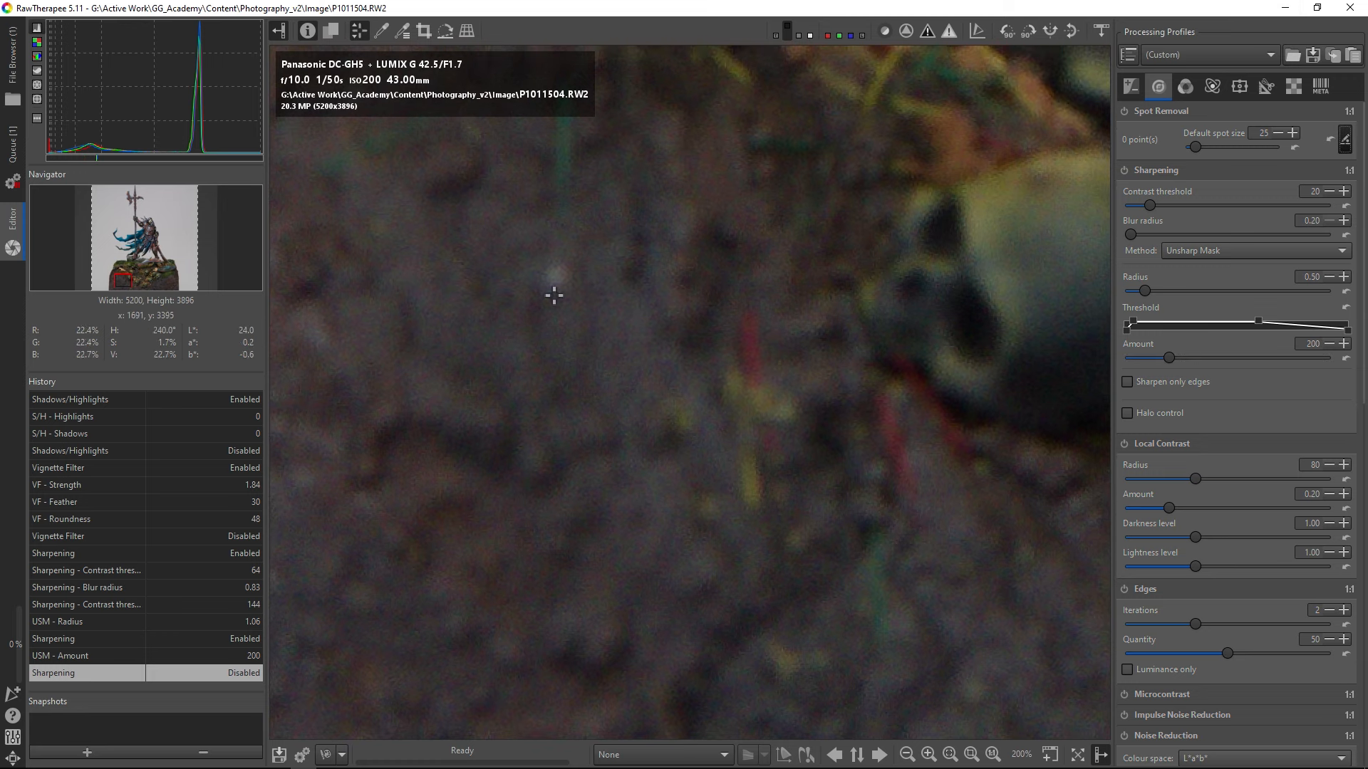
pyautogui.moveTo(1344, 144)
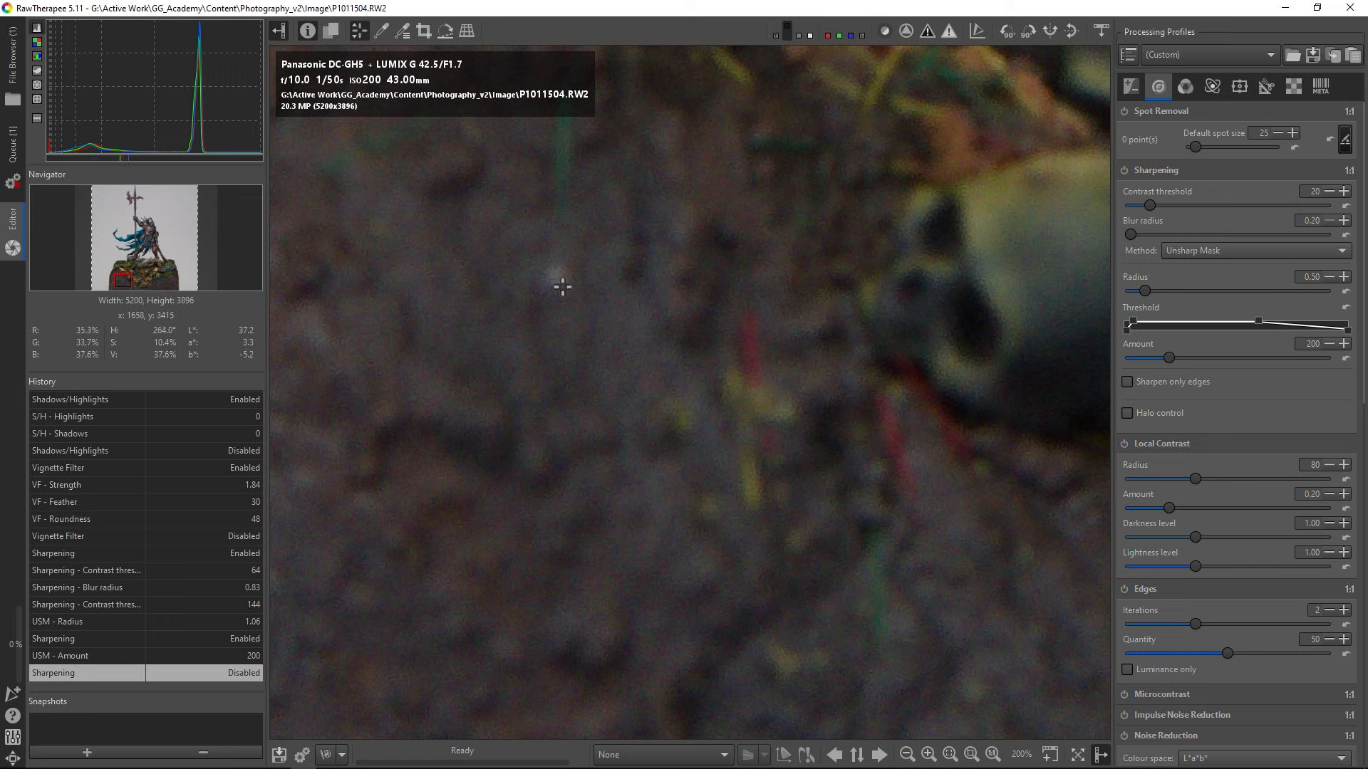
pyautogui.click(559, 281)
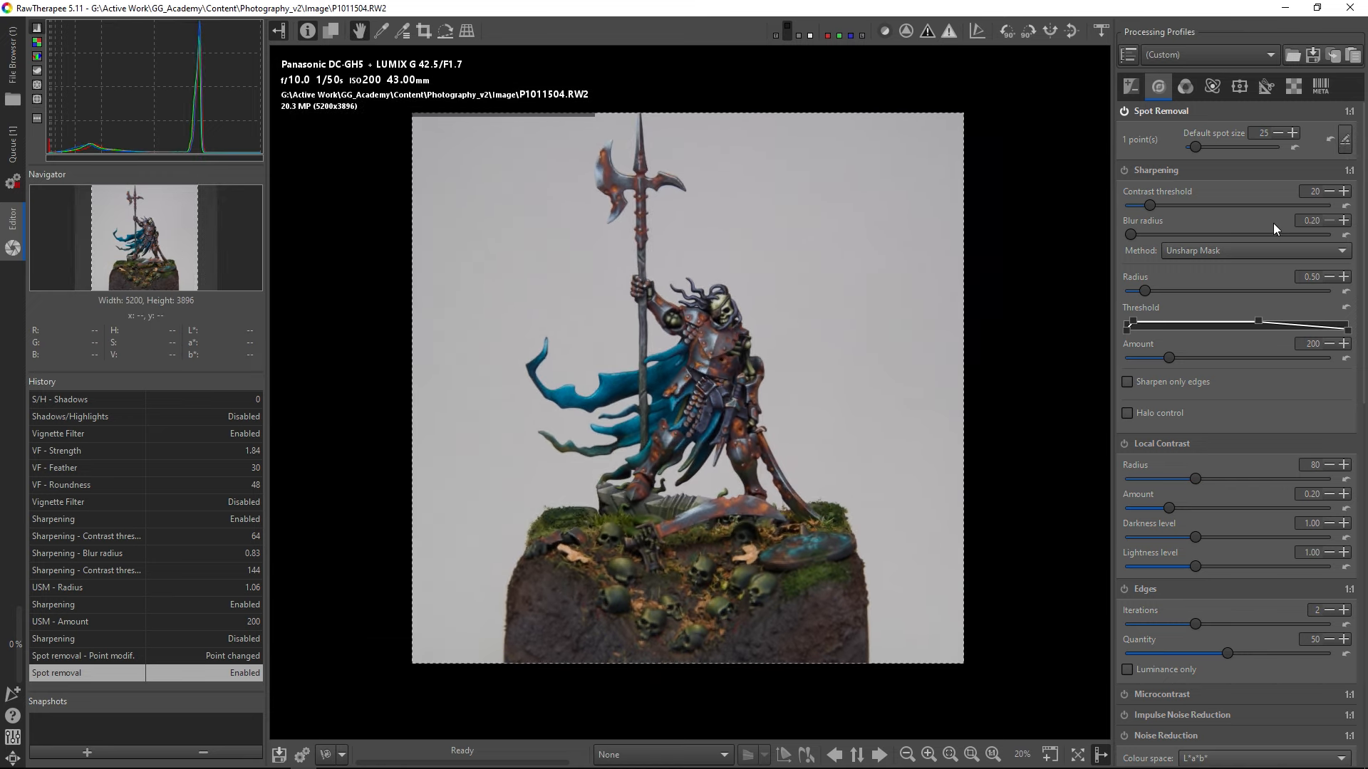
pyautogui.moveTo(1184, 87)
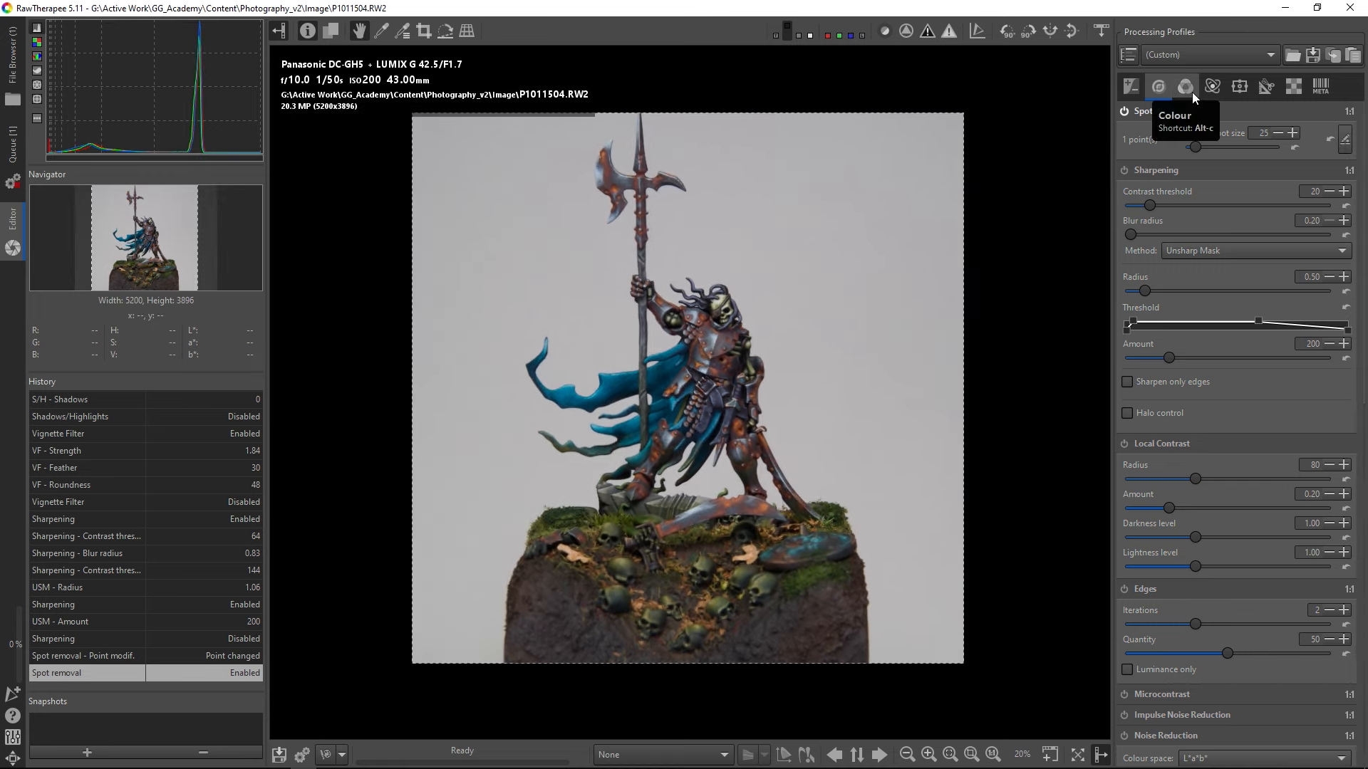
# Step: Step through the Colour and Advanced tabs to the Transform tab's 1:1 crop settings
pyautogui.click(1186, 86)
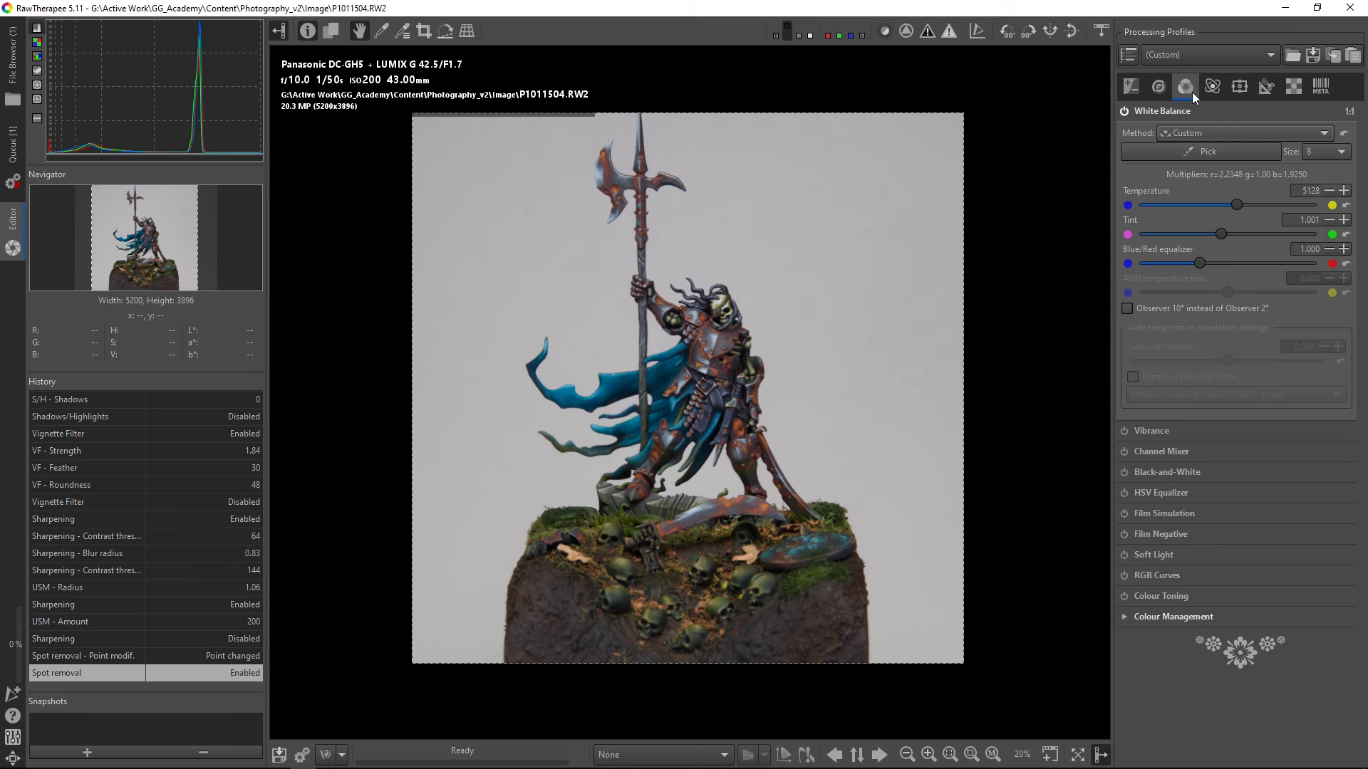
pyautogui.moveTo(1212, 86)
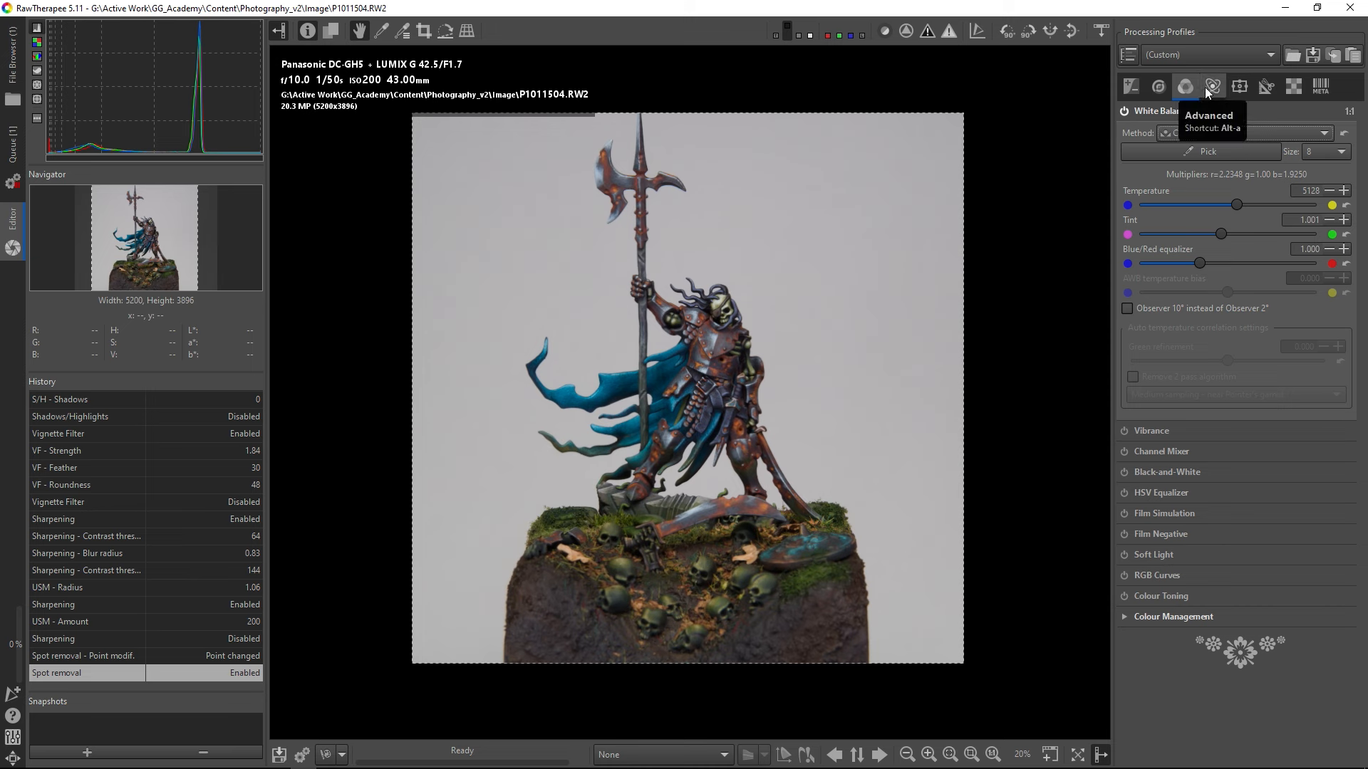
pyautogui.click(1213, 86)
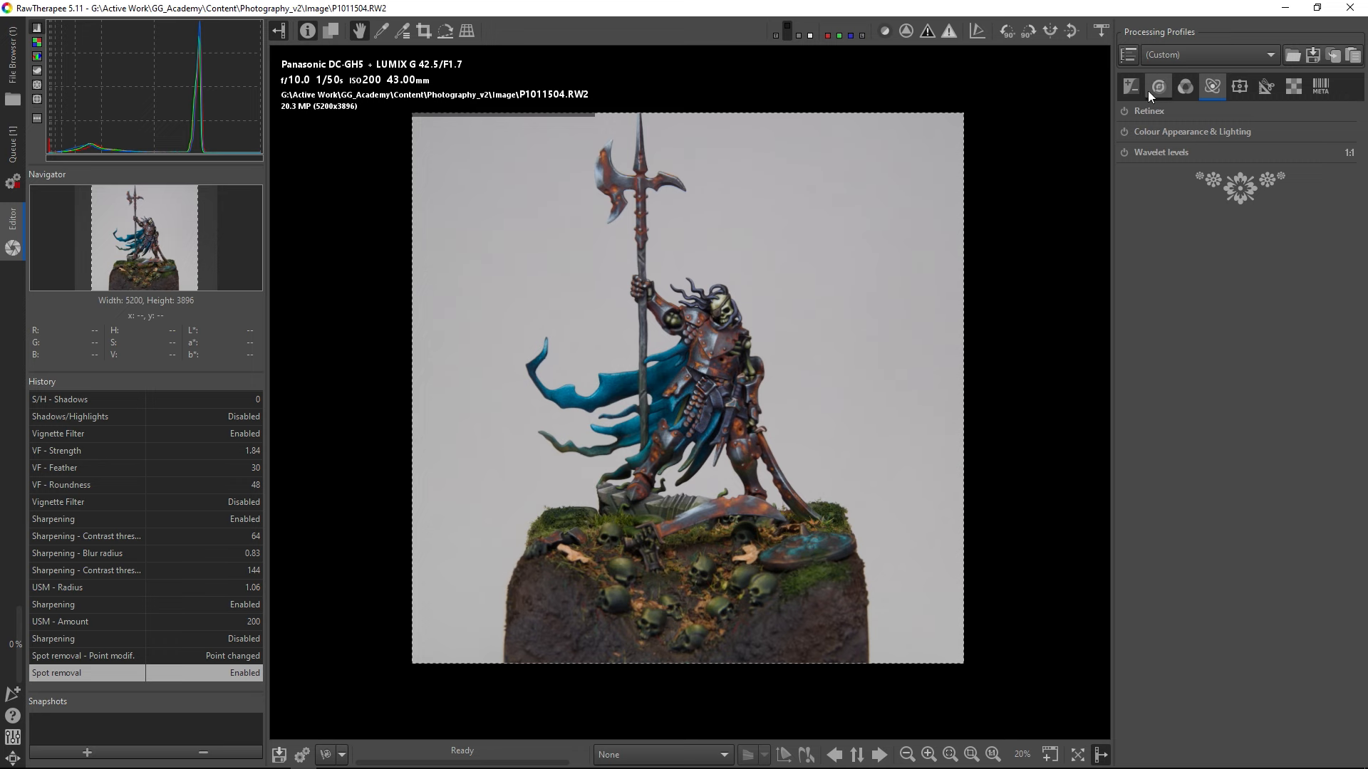
pyautogui.click(1264, 87)
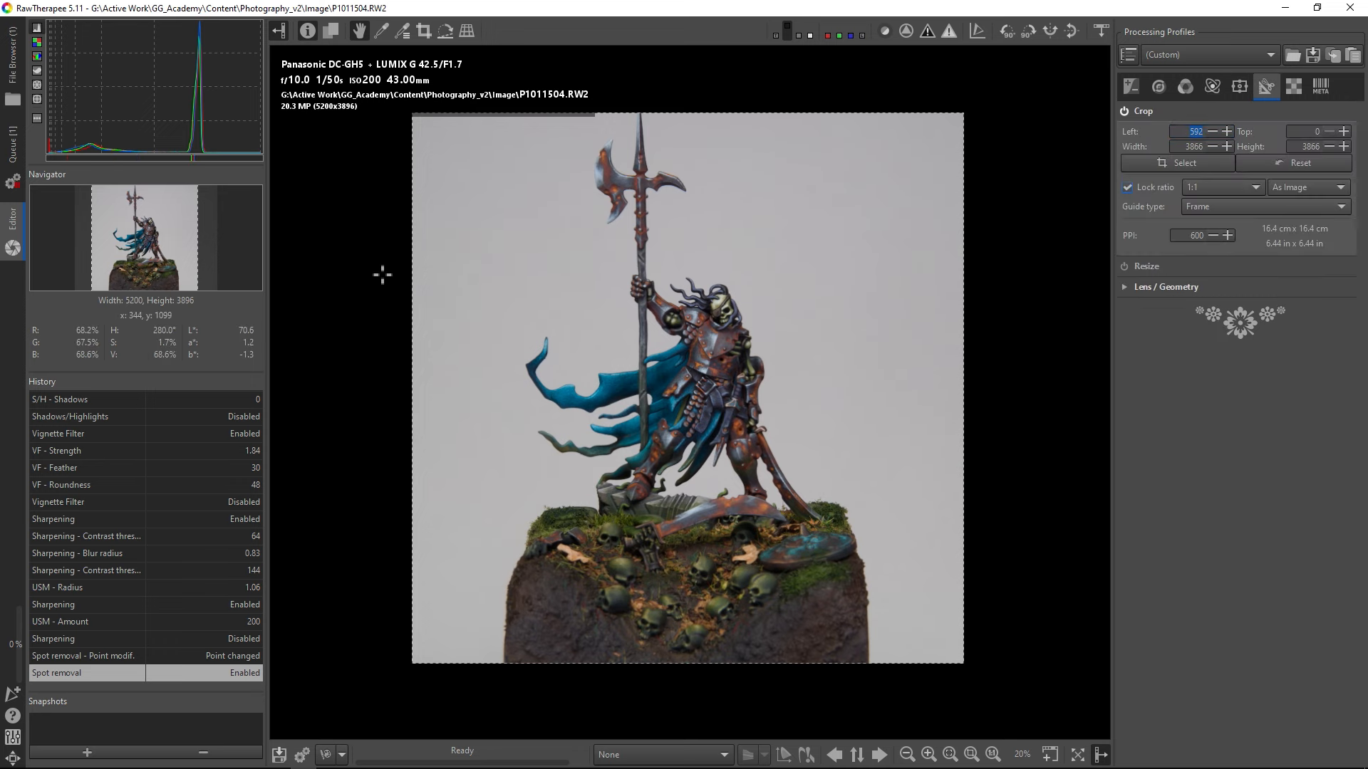
# Step: Let the queued P1011504.RW2 job process to PNG until the queue is empty
pyautogui.click(10, 148)
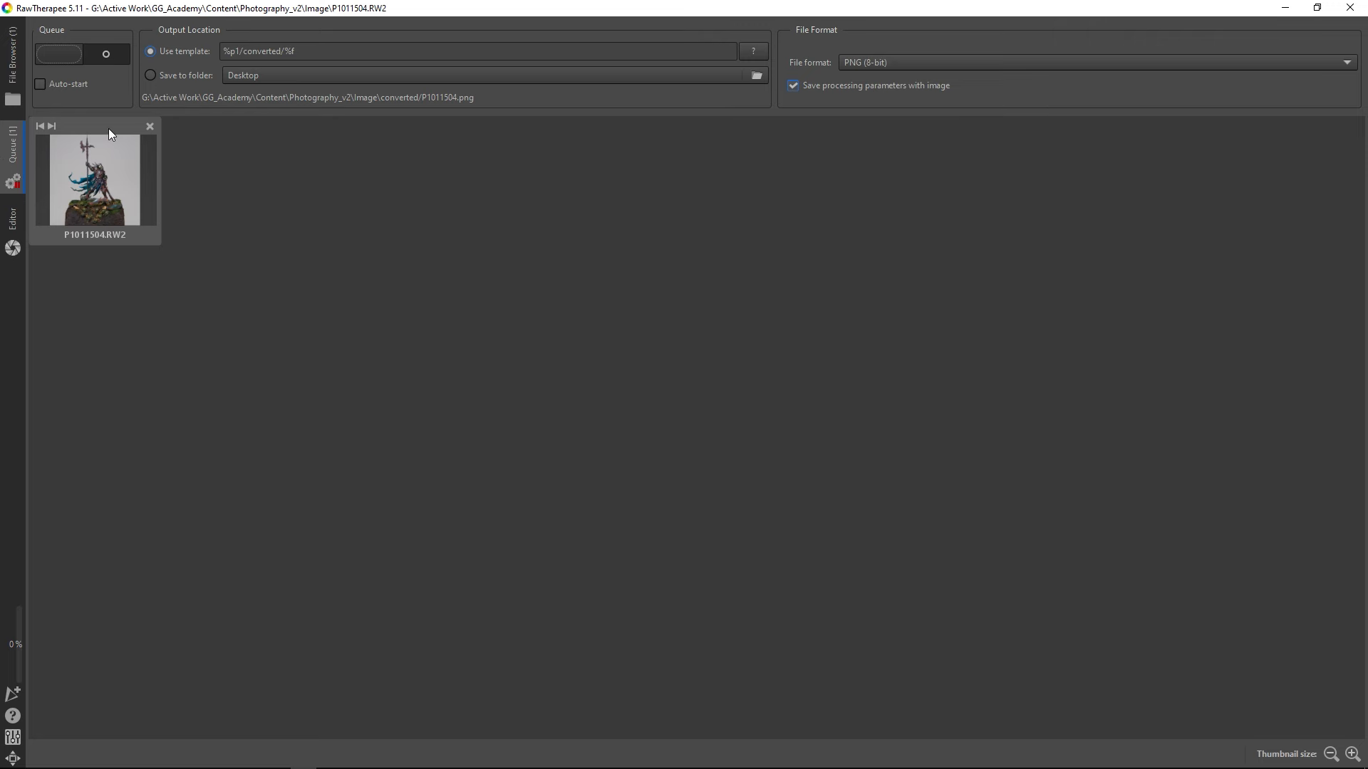
pyautogui.moveTo(158, 96)
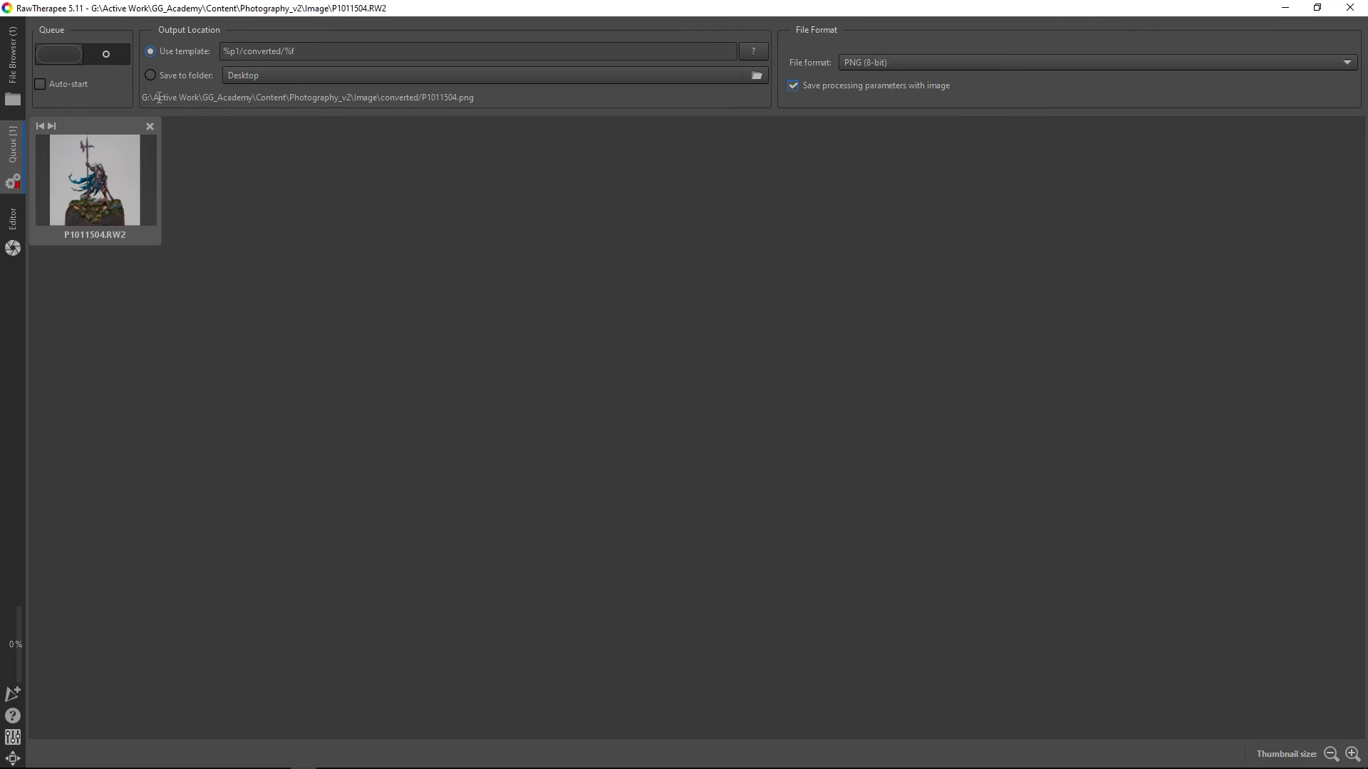
pyautogui.moveTo(158, 98)
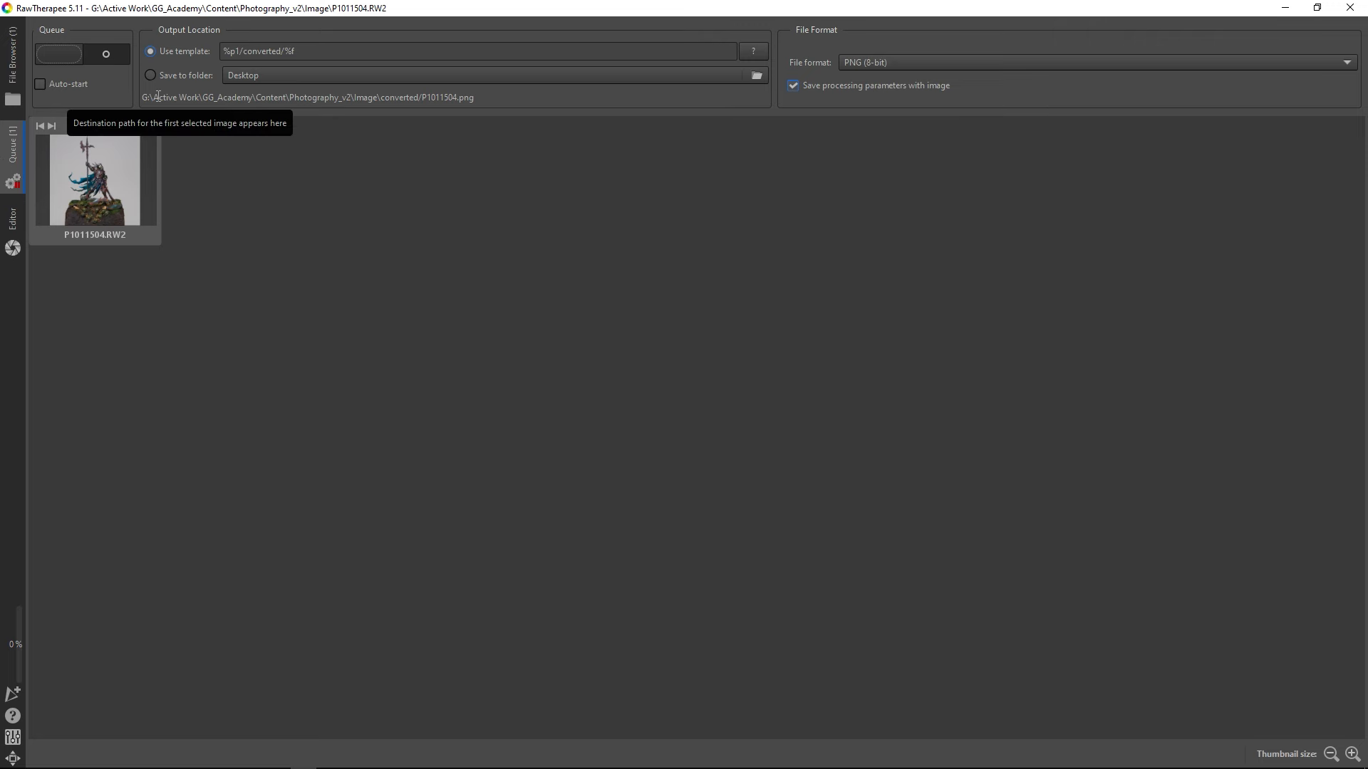
pyautogui.moveTo(70, 132)
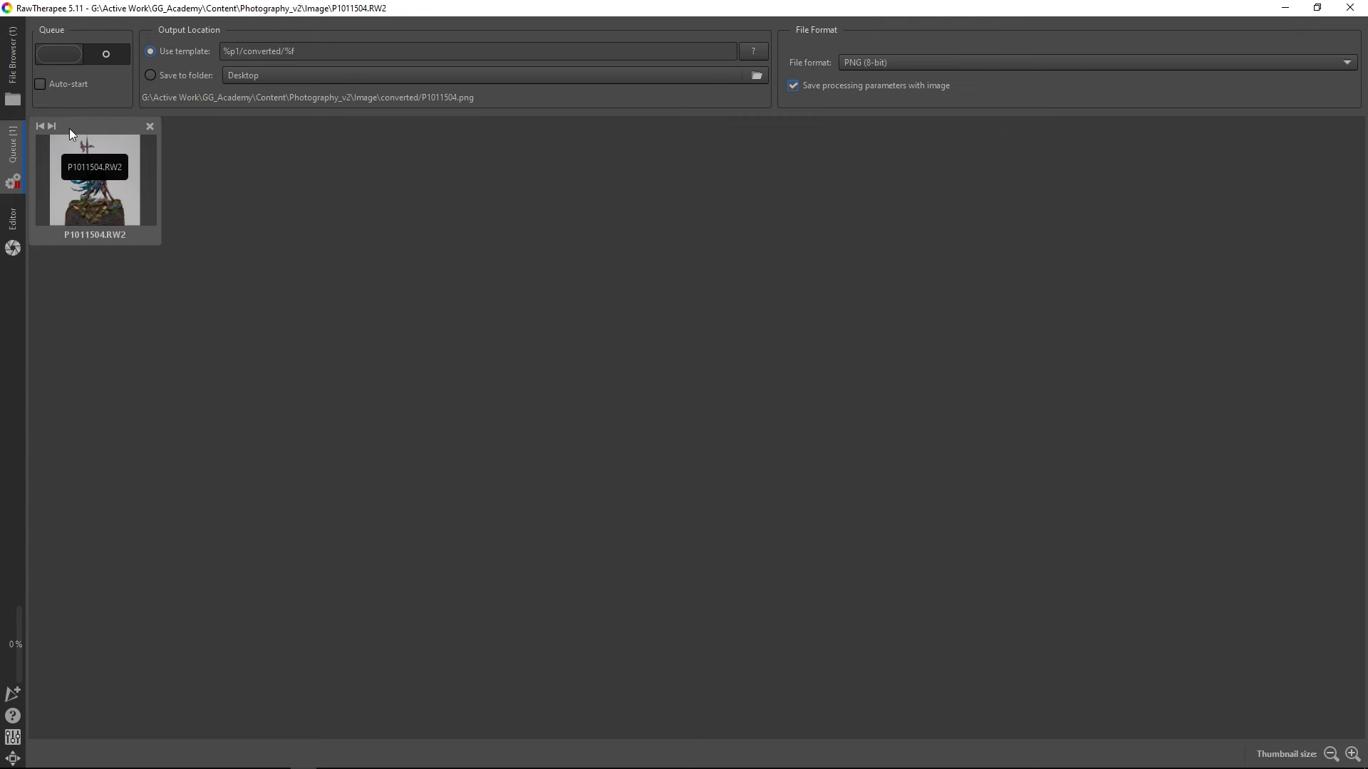
pyautogui.moveTo(699, 106)
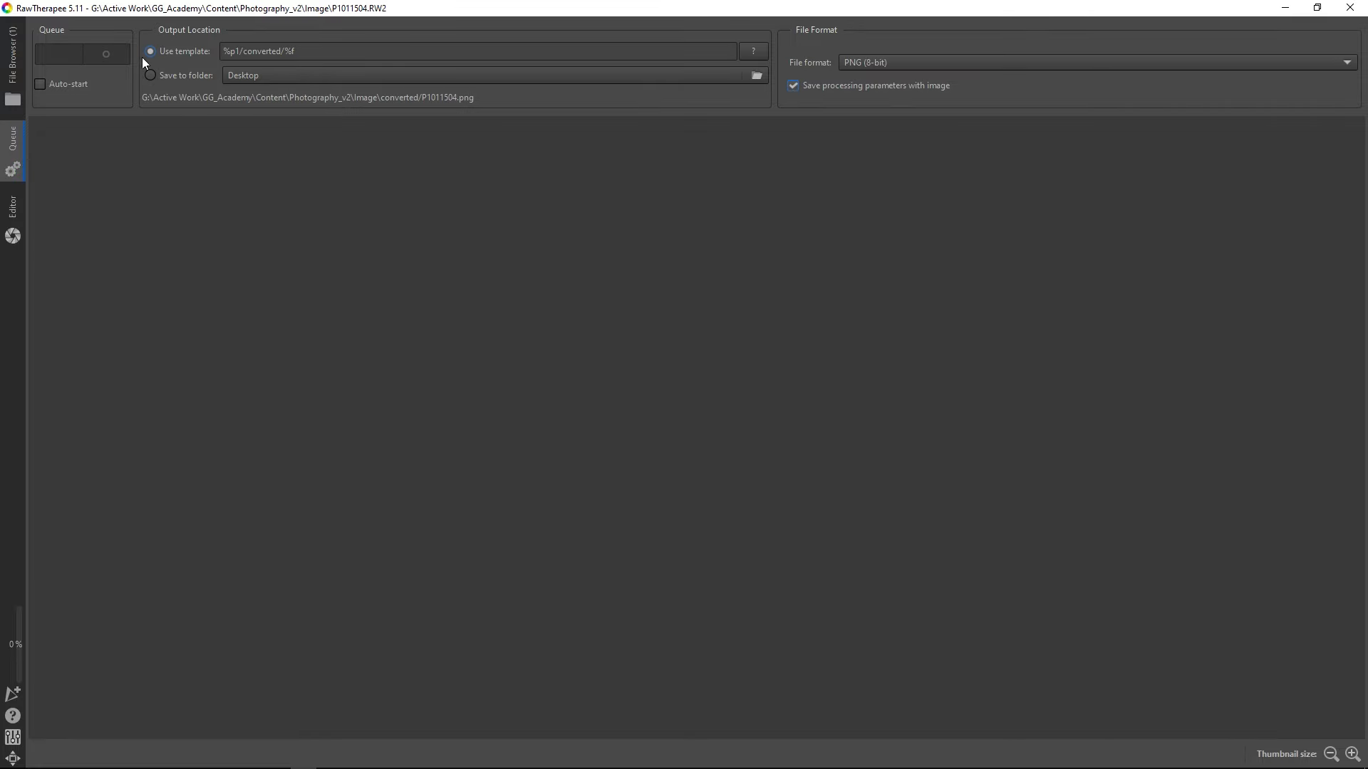
pyautogui.press('alt+tab')
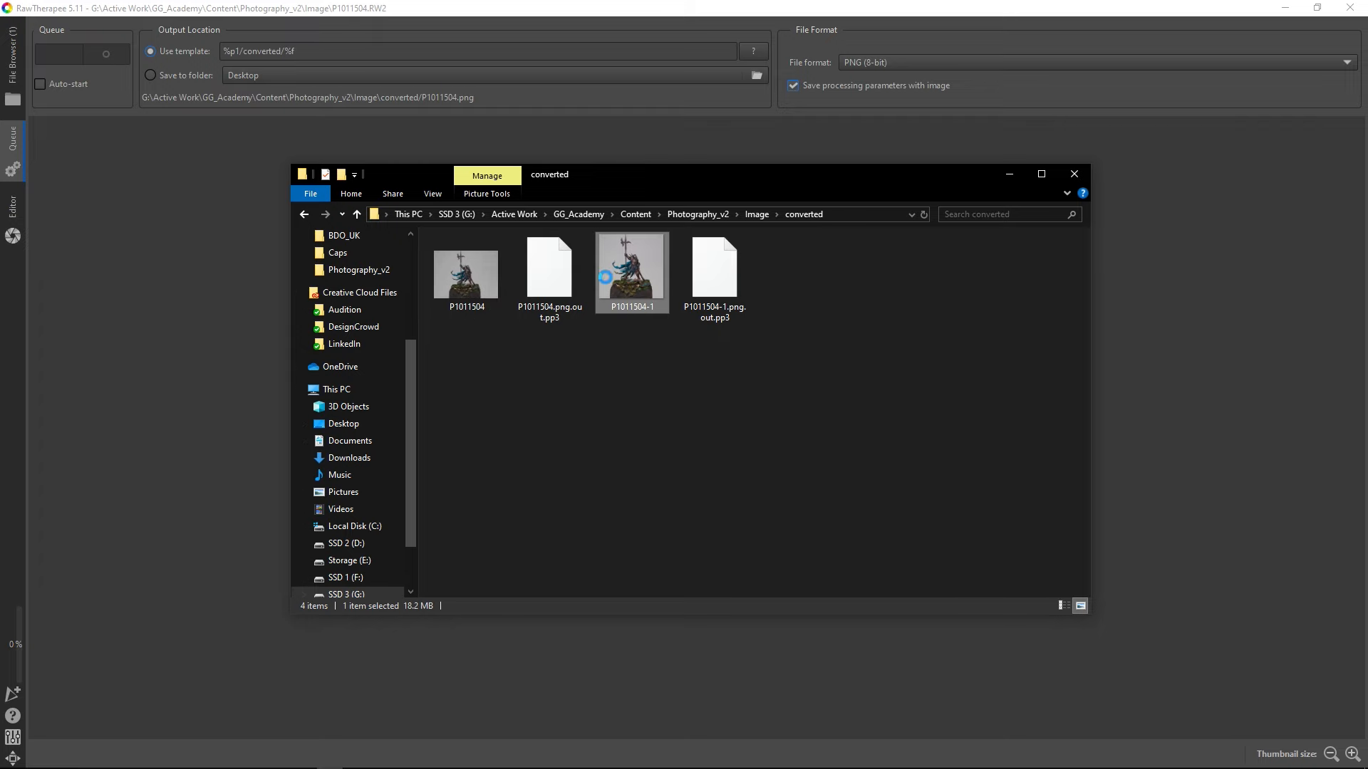
# Step: Check the exported P1011504-1 PNG in the converted folder, then close the folder
pyautogui.doubleClick(631, 272)
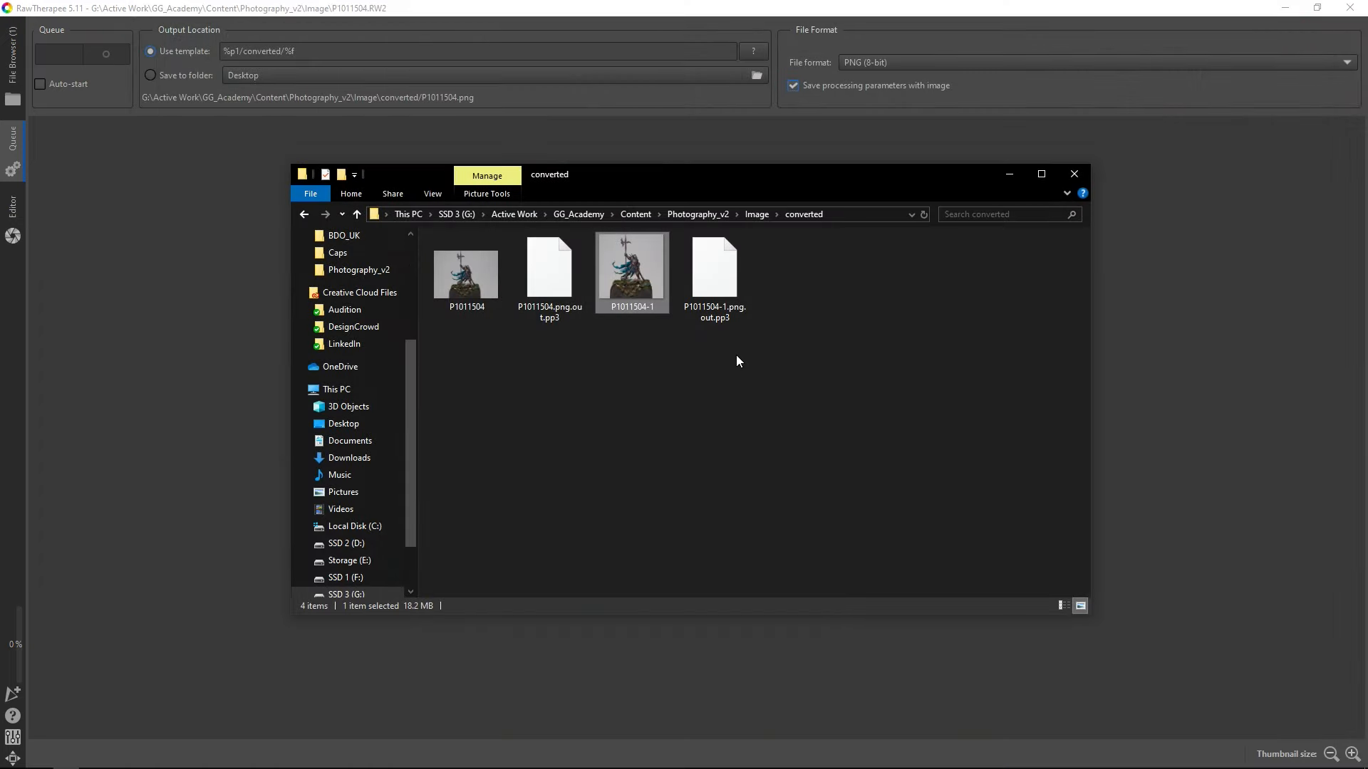
pyautogui.moveTo(565, 381)
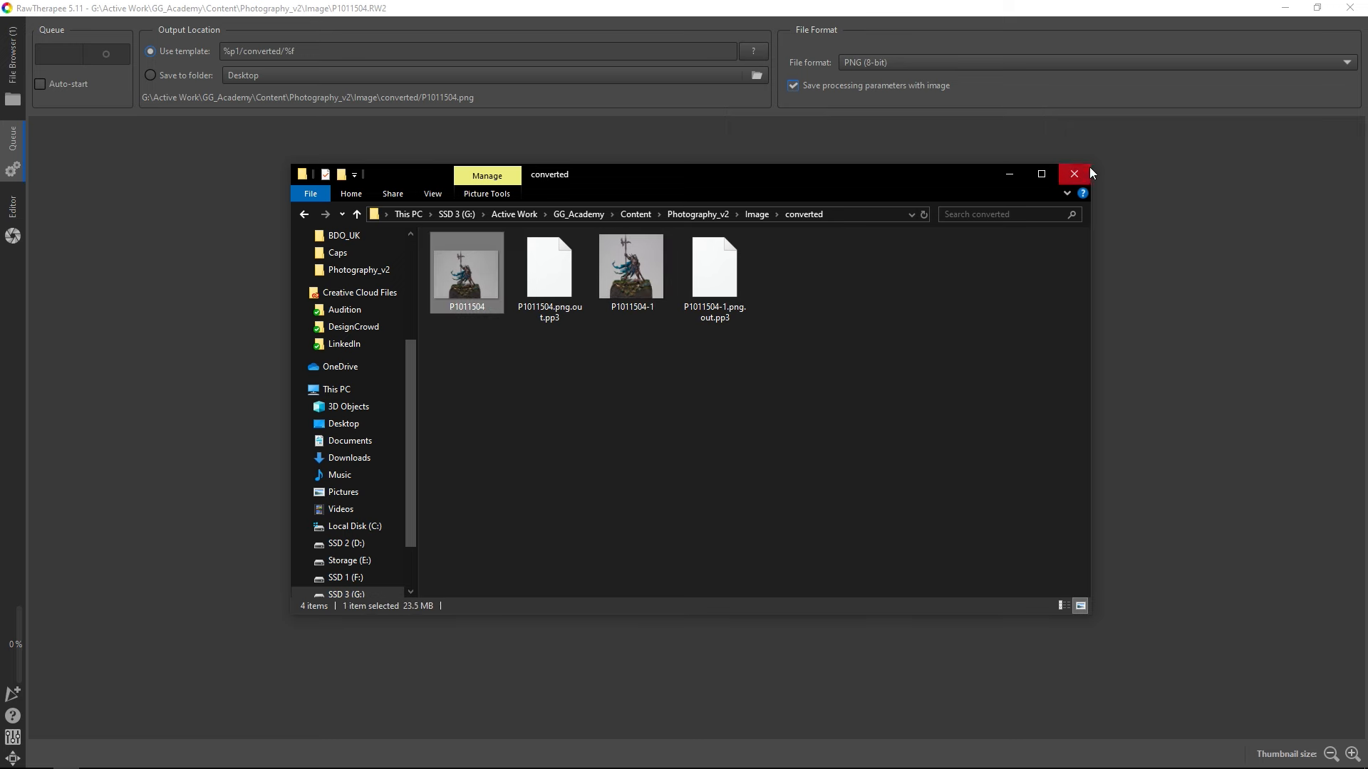
pyautogui.click(1073, 173)
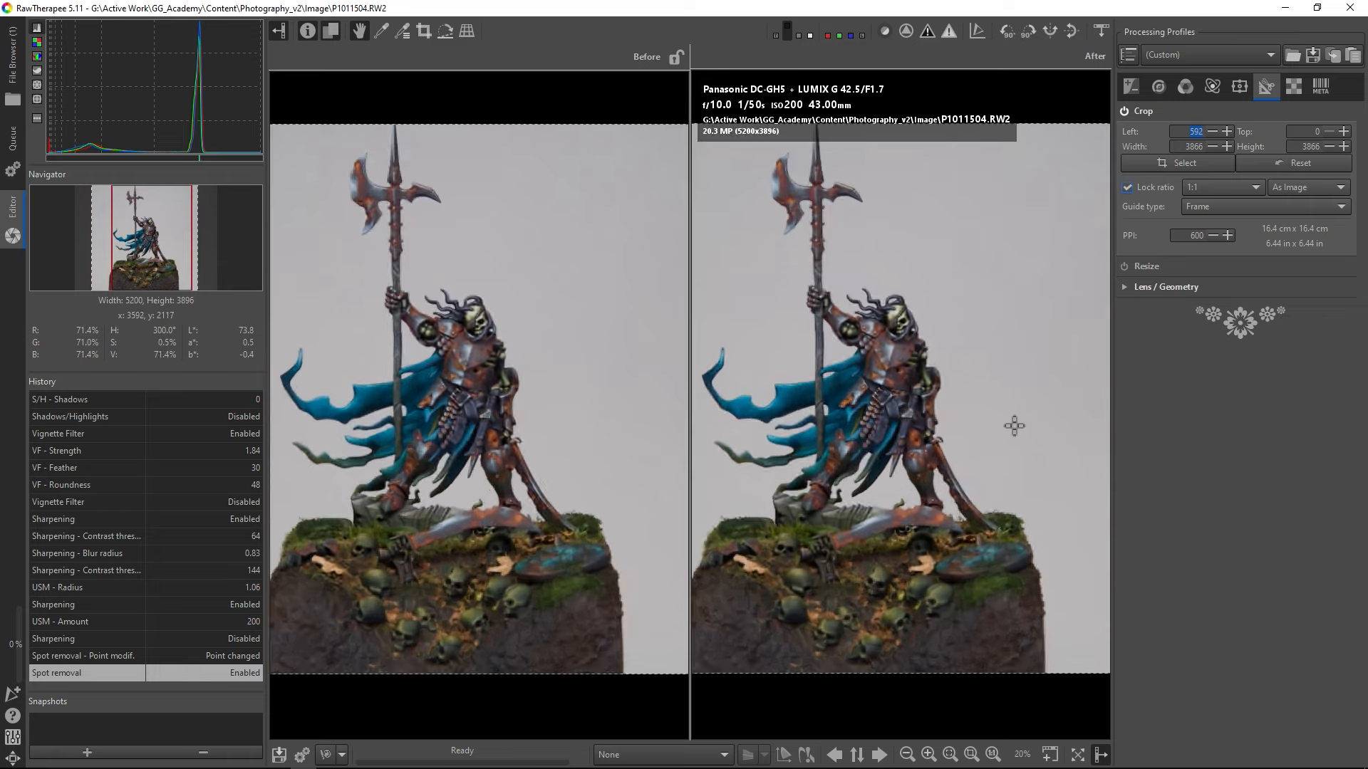
# Step: Bring up the photo viewer window showing the exported P1011508.png
pyautogui.click(928, 755)
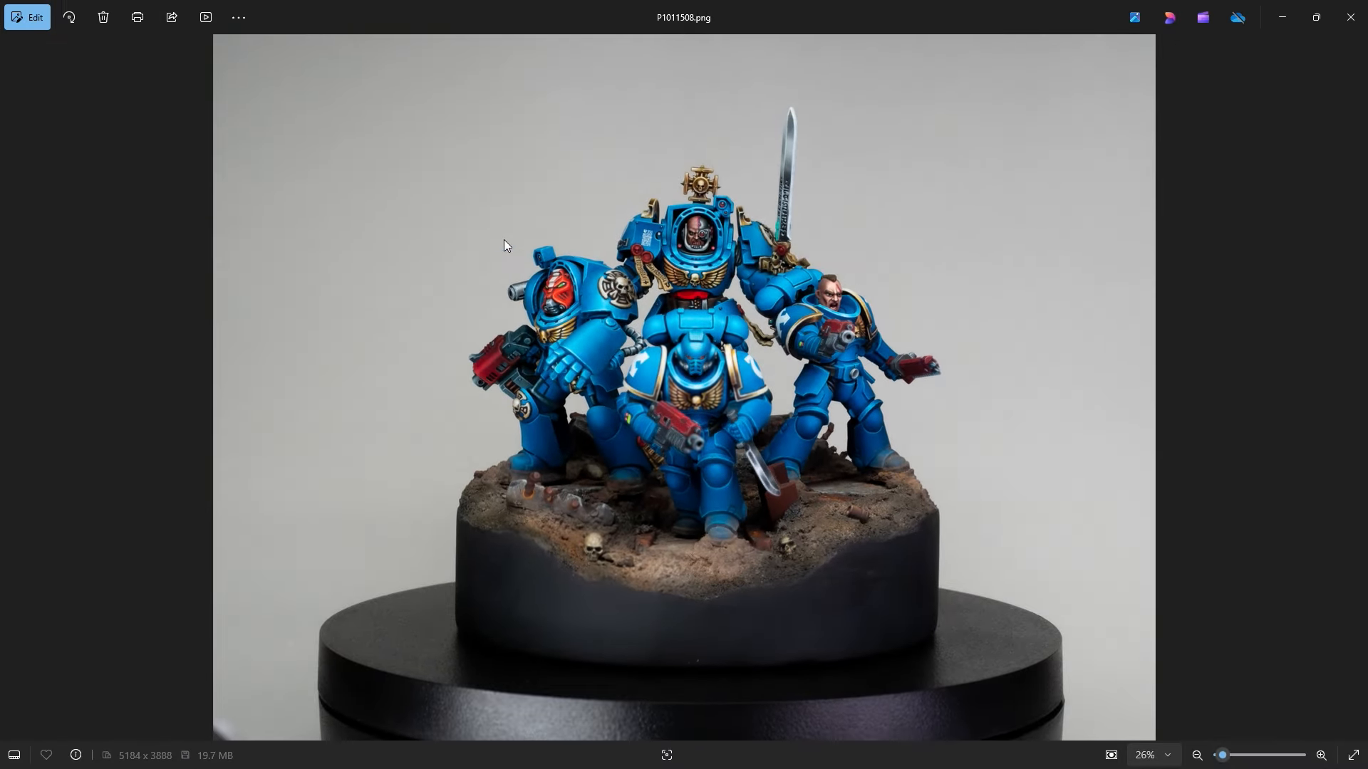
# Step: Step forward through the blue-armoured squad shots toward P1011515.png
pyautogui.press('Right')
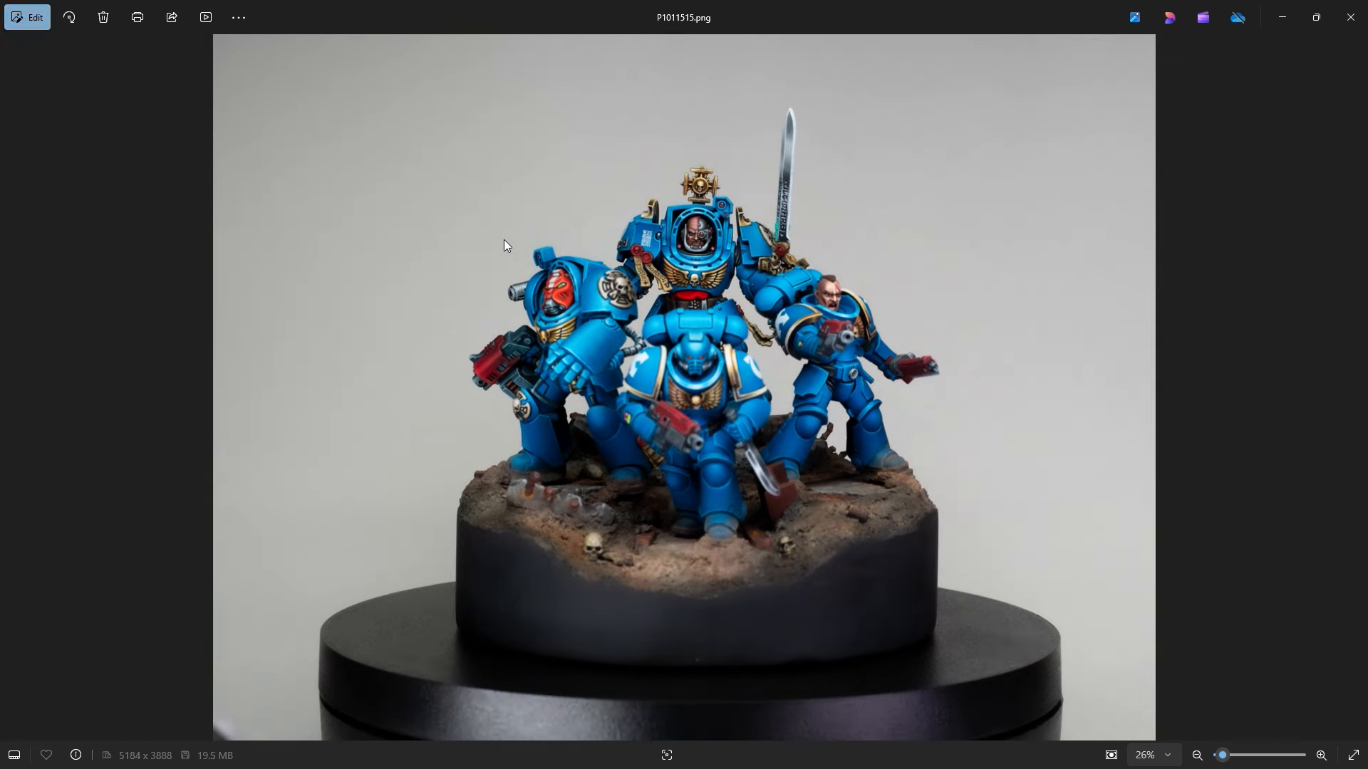
pyautogui.press('Right')
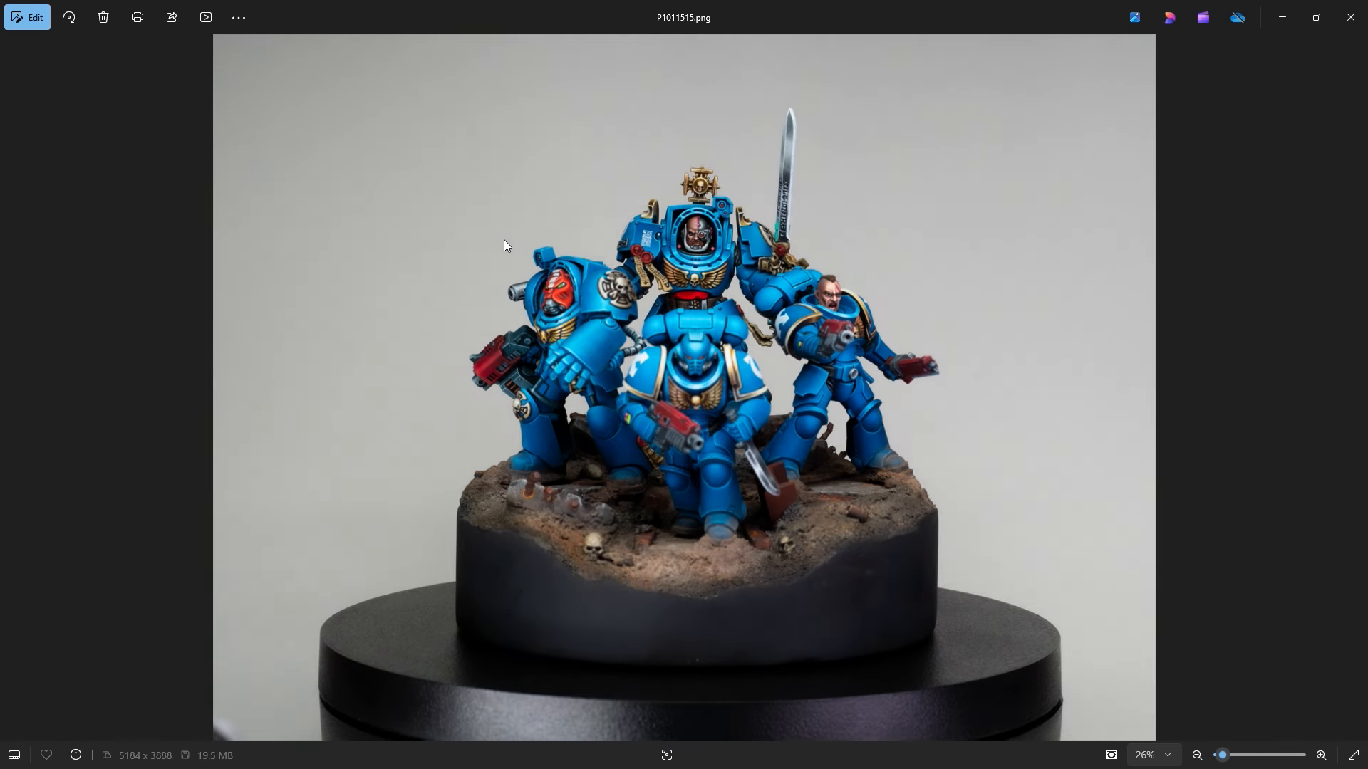
pyautogui.moveTo(487, 270)
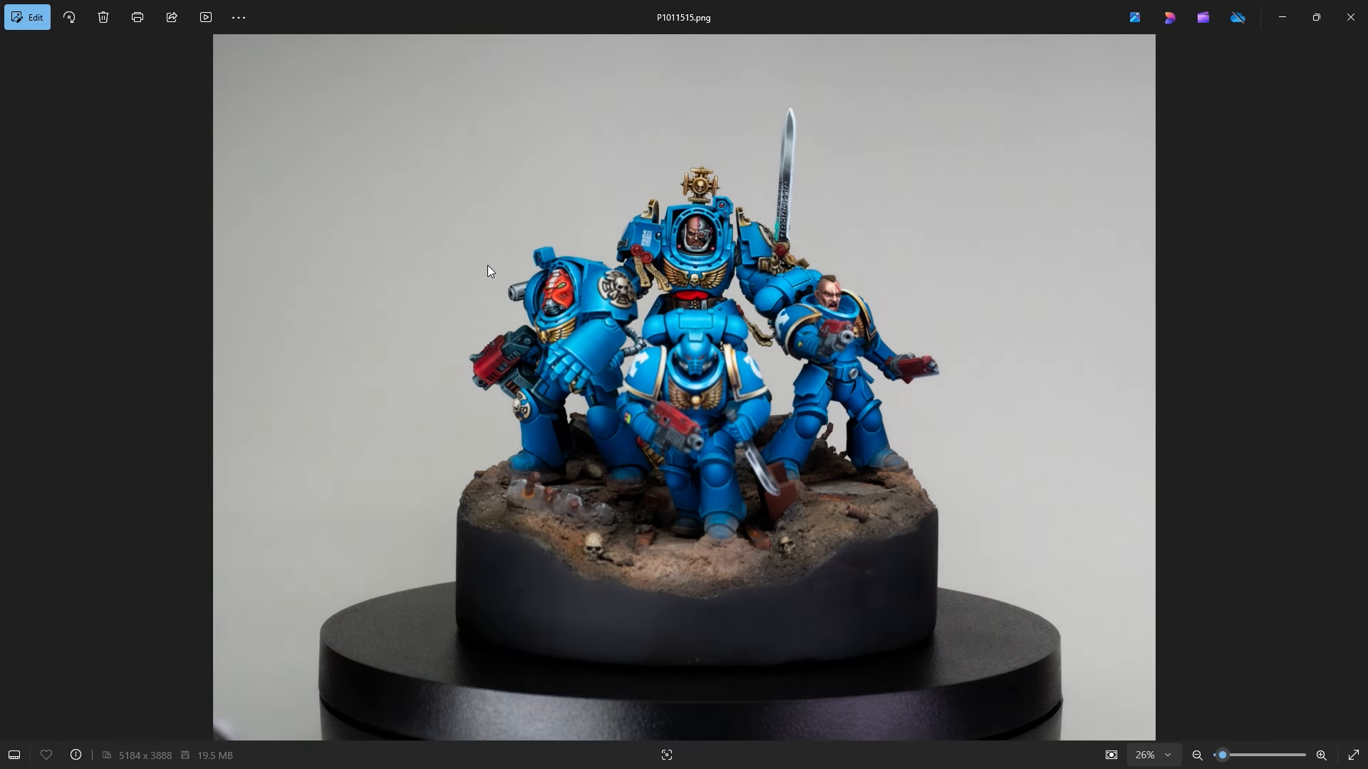
pyautogui.moveTo(1350, 17)
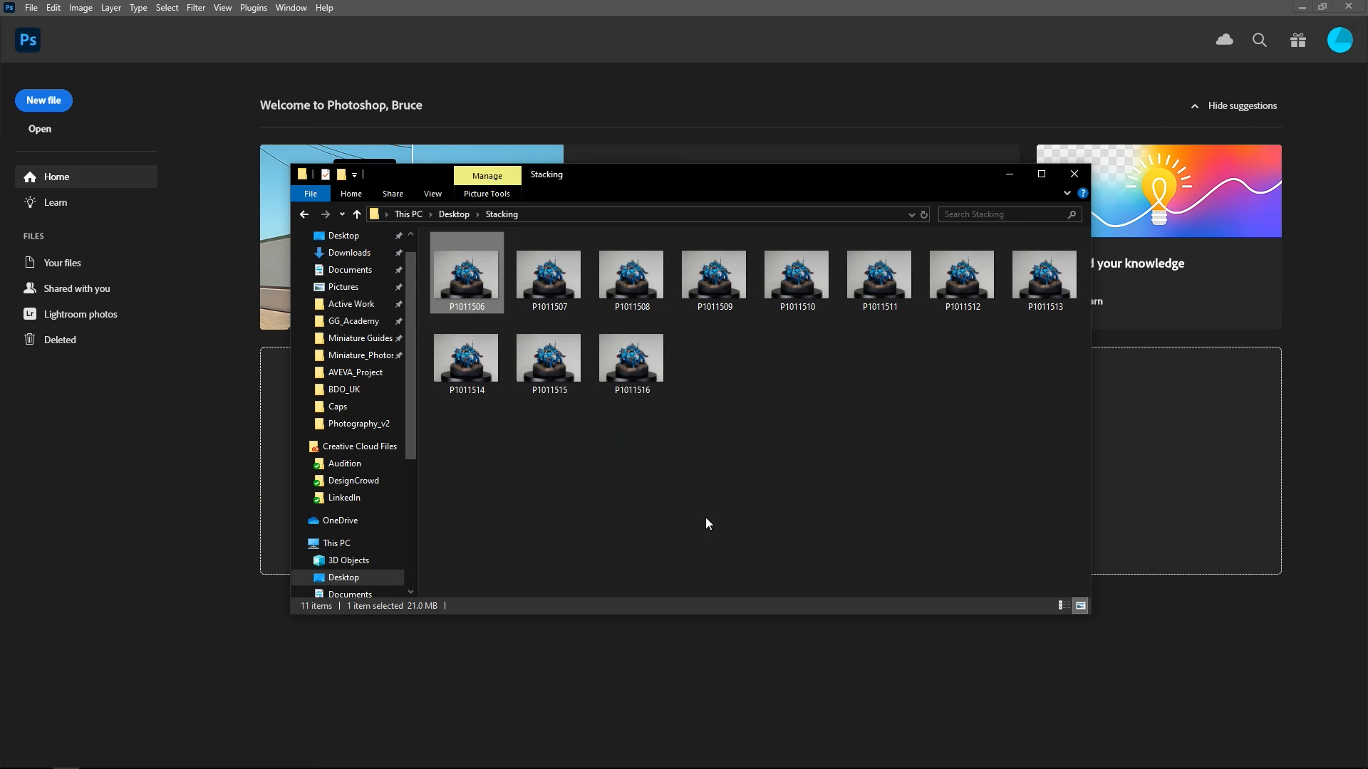
# Step: Load all eleven Stacking-folder PNGs into one stack with auto-align enabled
pyautogui.click(1074, 174)
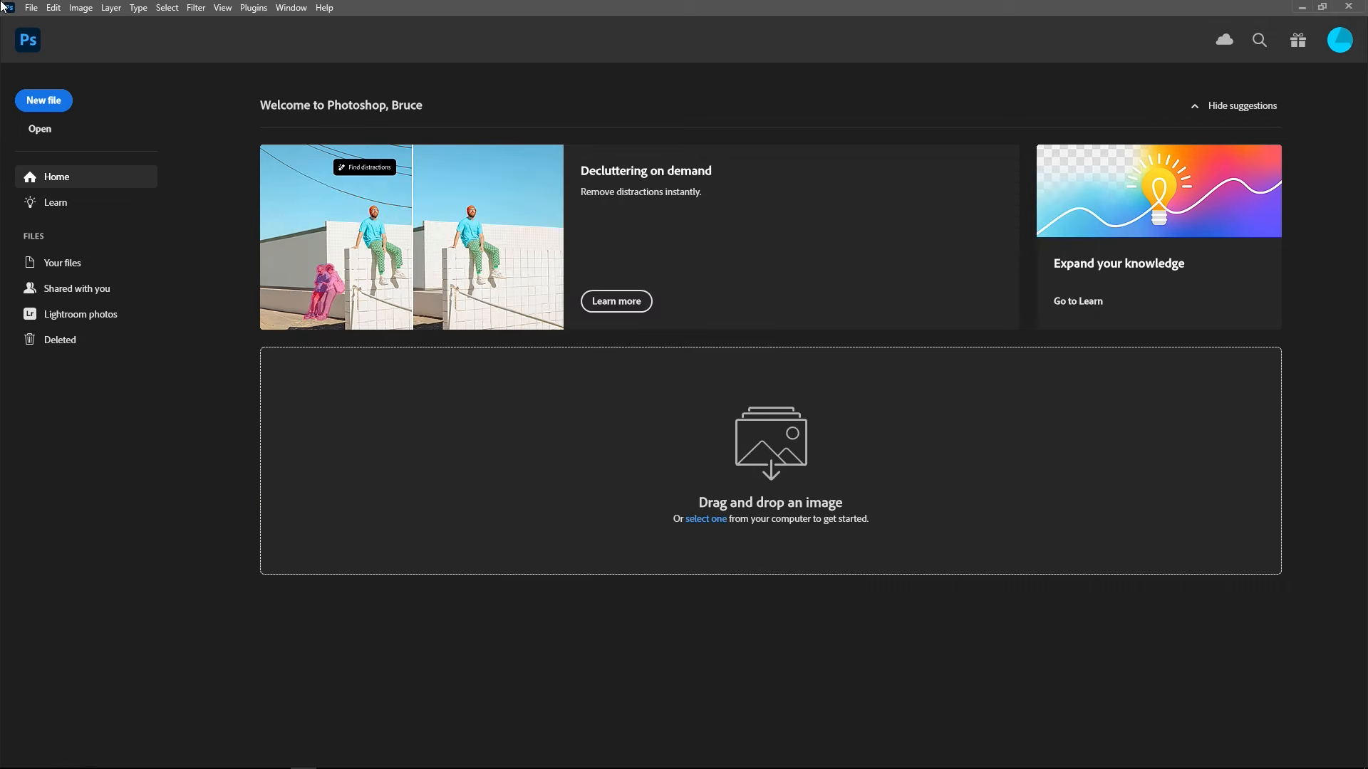
pyautogui.click(31, 8)
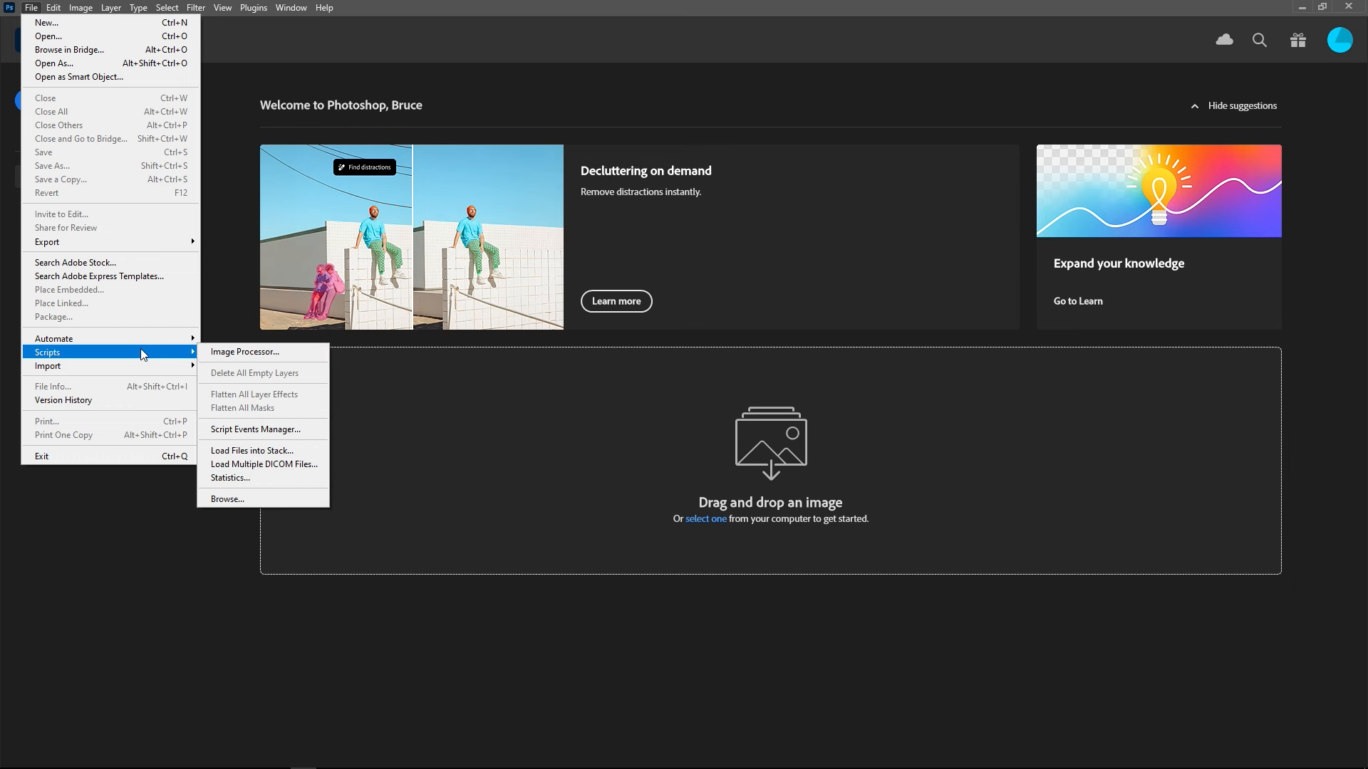
pyautogui.click(252, 450)
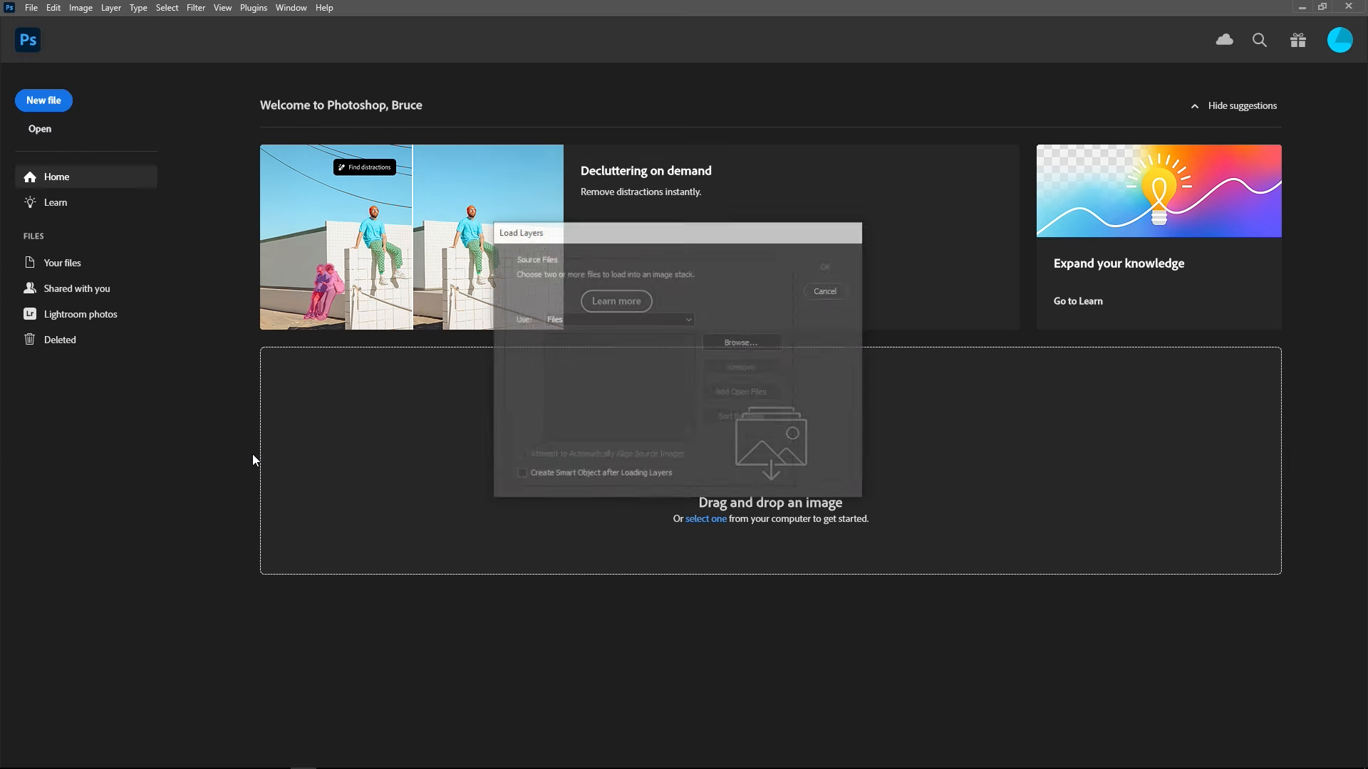
pyautogui.click(742, 342)
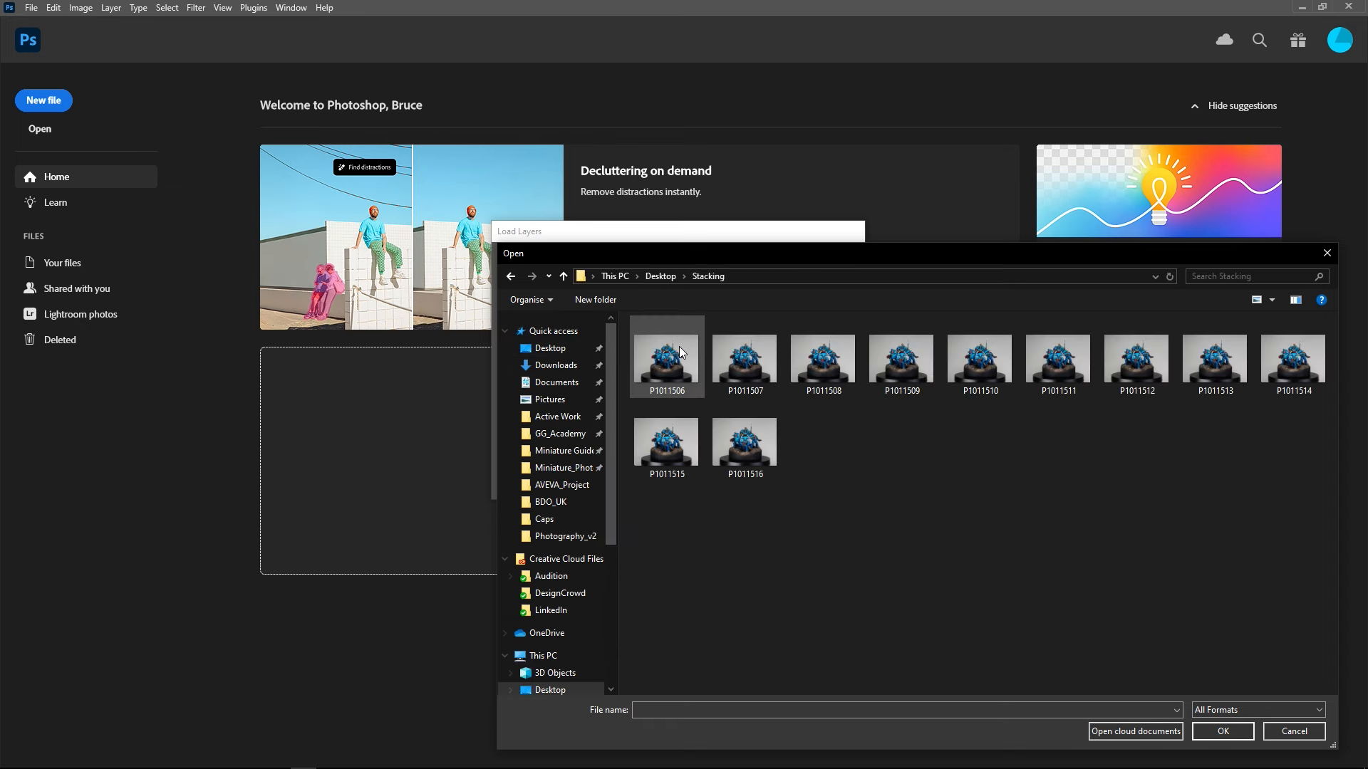
pyautogui.click(1293, 731)
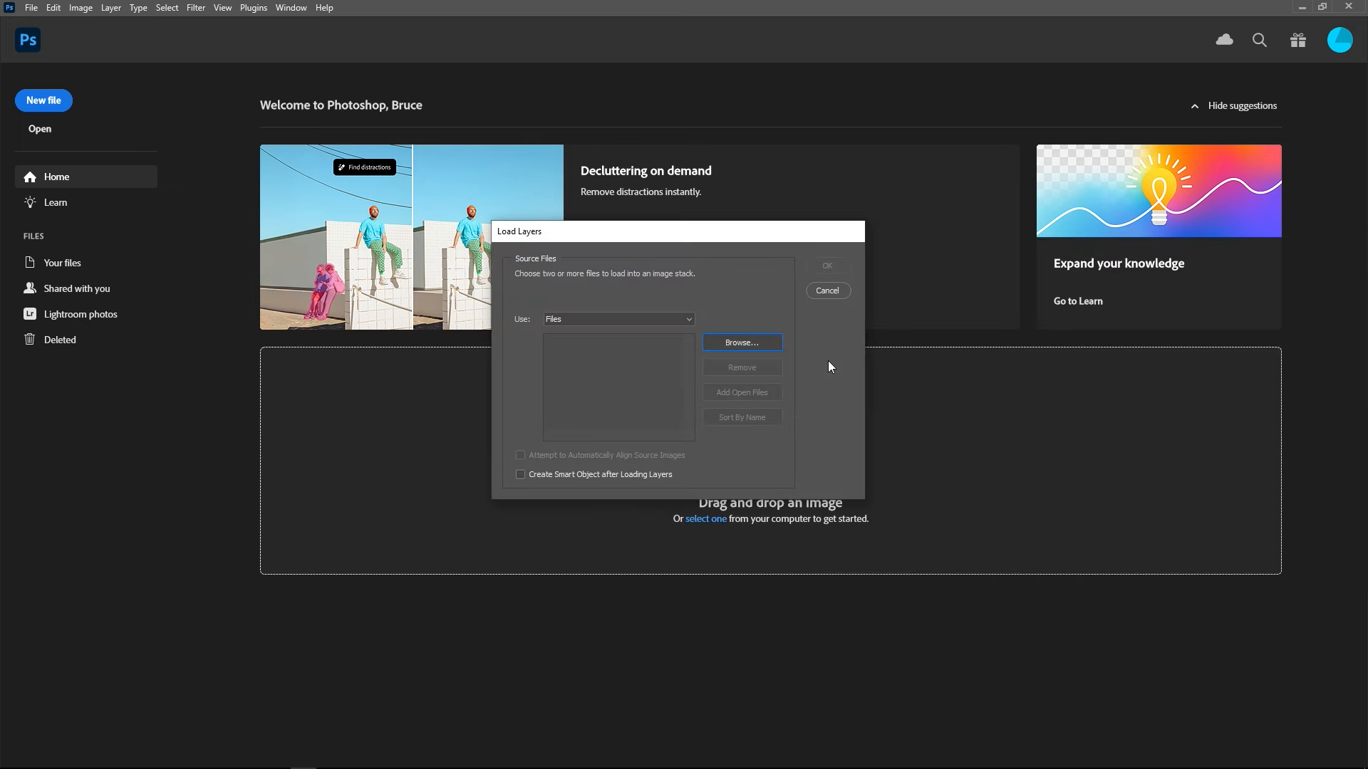
pyautogui.click(741, 342)
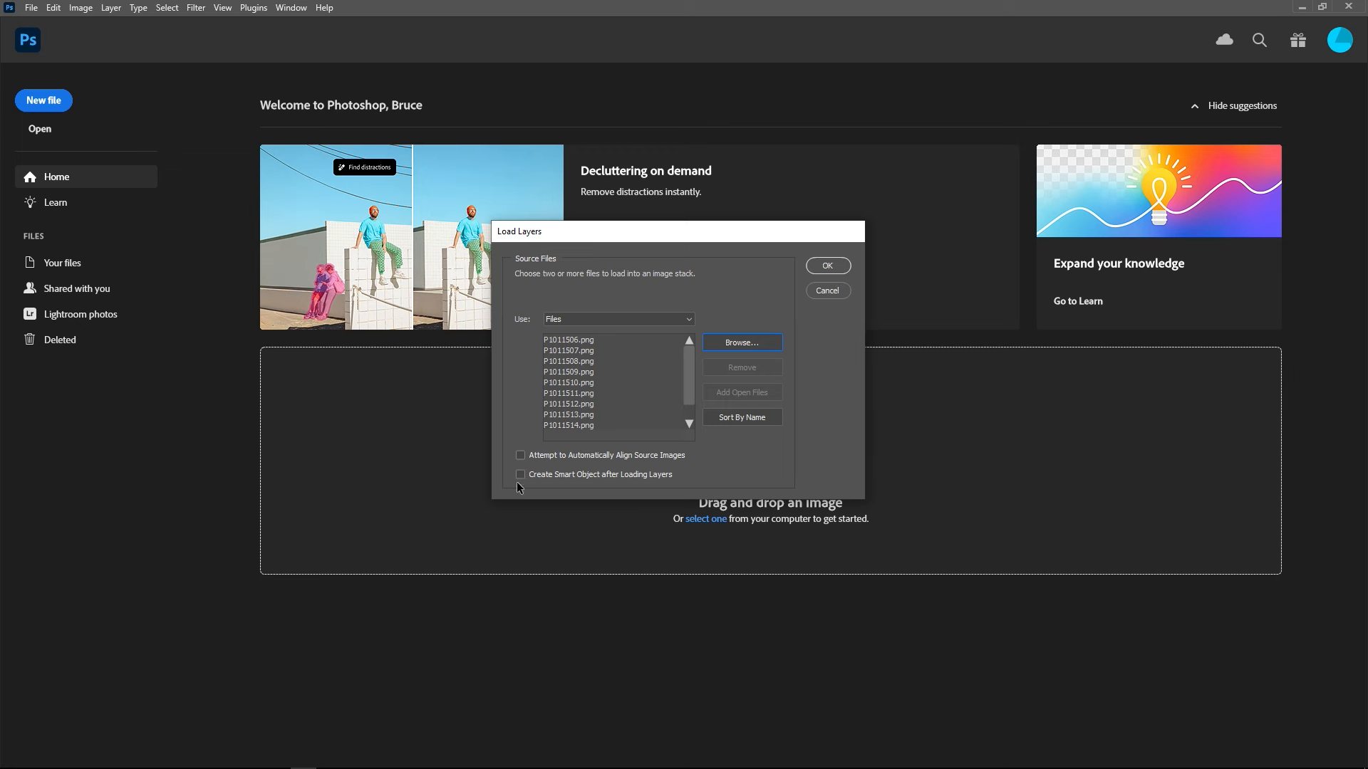
pyautogui.click(828, 290)
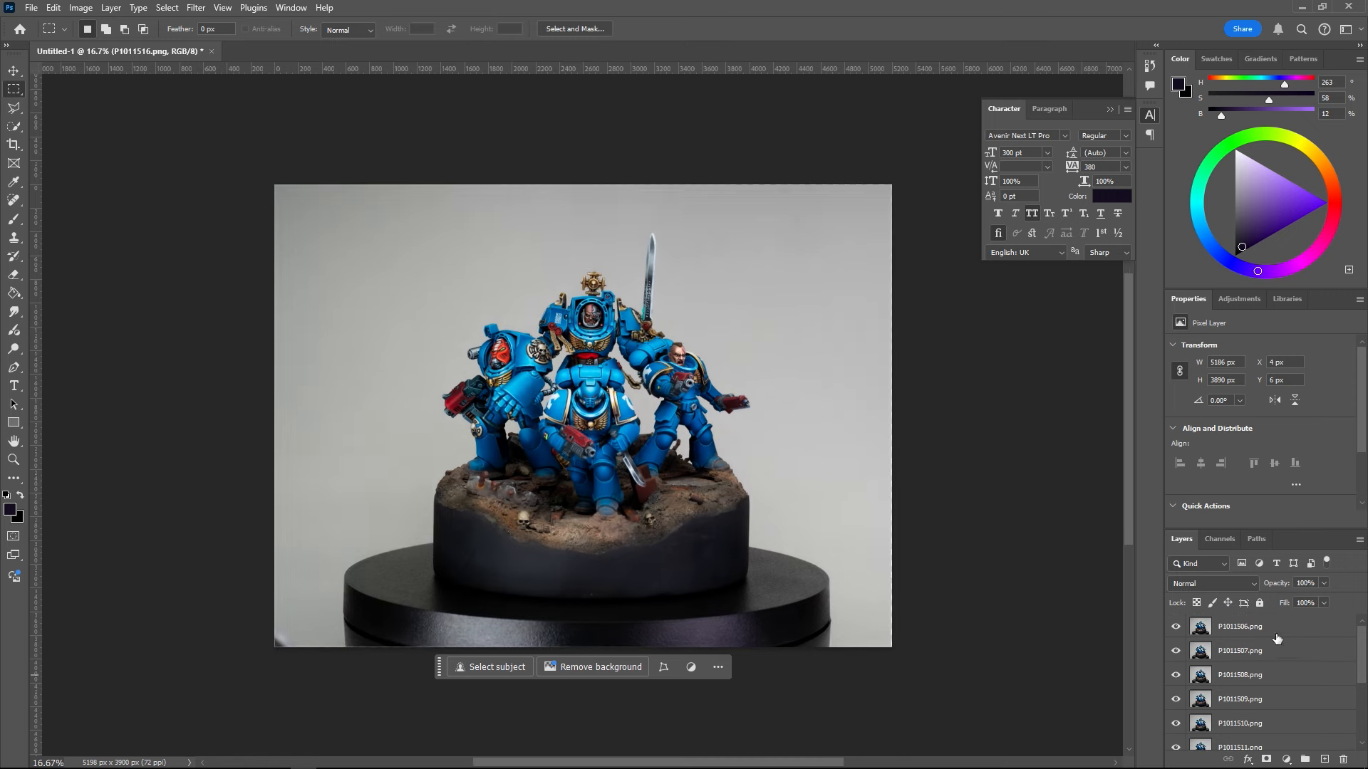
# Step: Auto-blend all eleven layers as Stack Images with seamless tones and colors
pyautogui.scroll(-3)
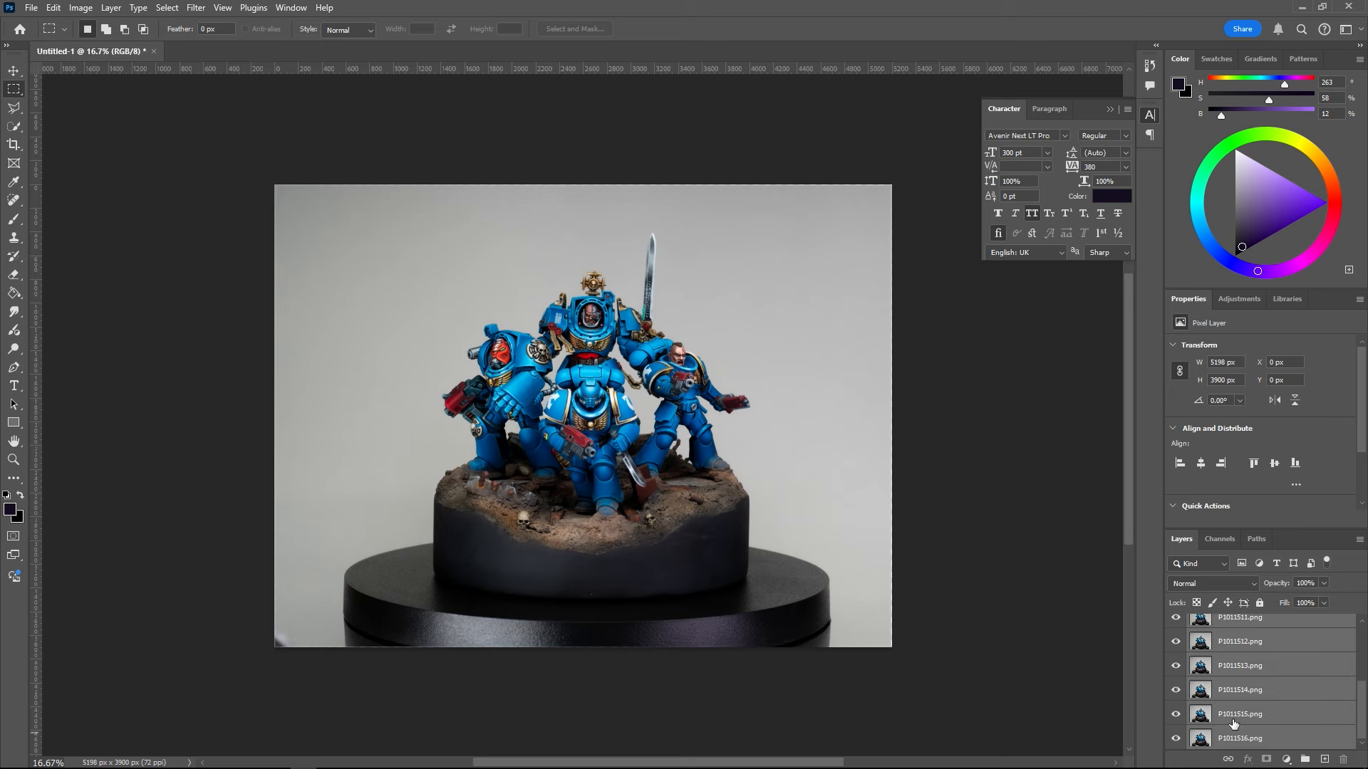
pyautogui.click(54, 8)
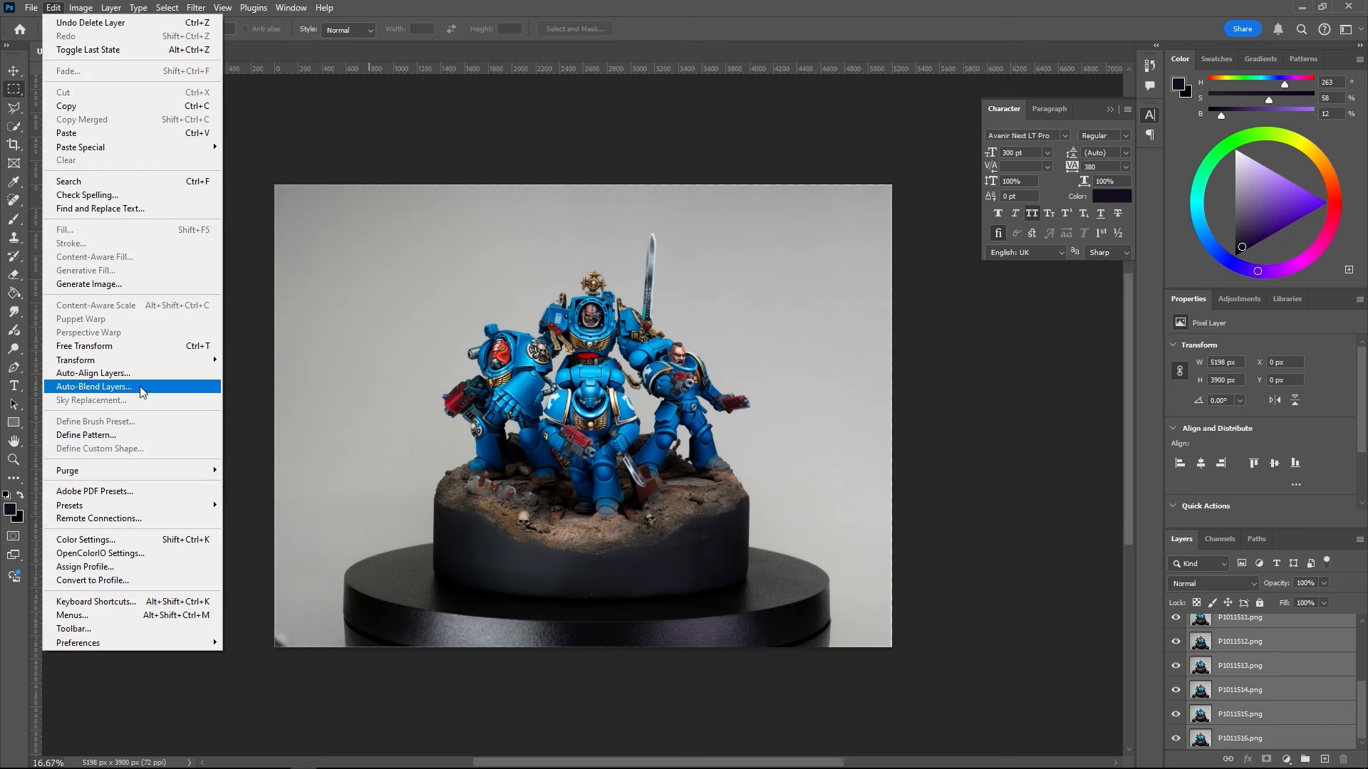
pyautogui.click(93, 386)
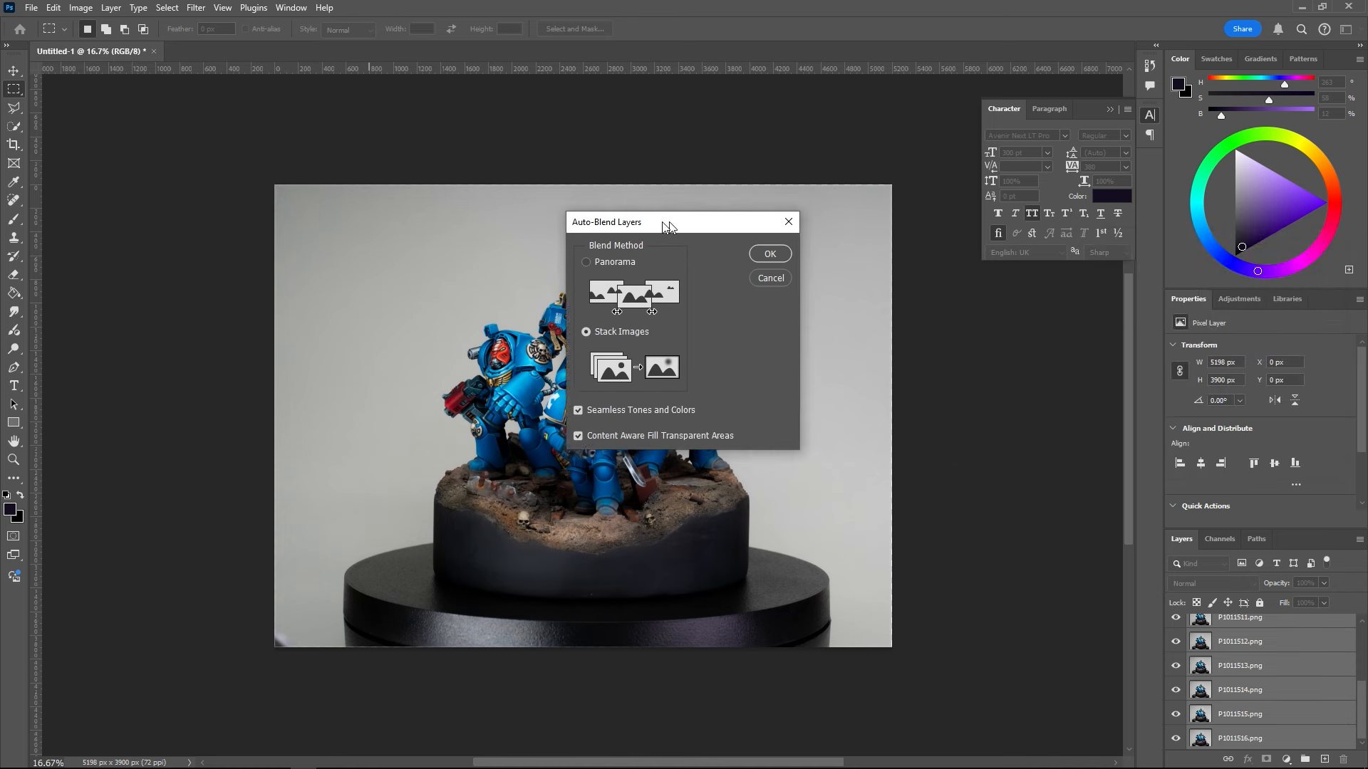
pyautogui.moveTo(667, 221); pyautogui.dragTo(619, 215)
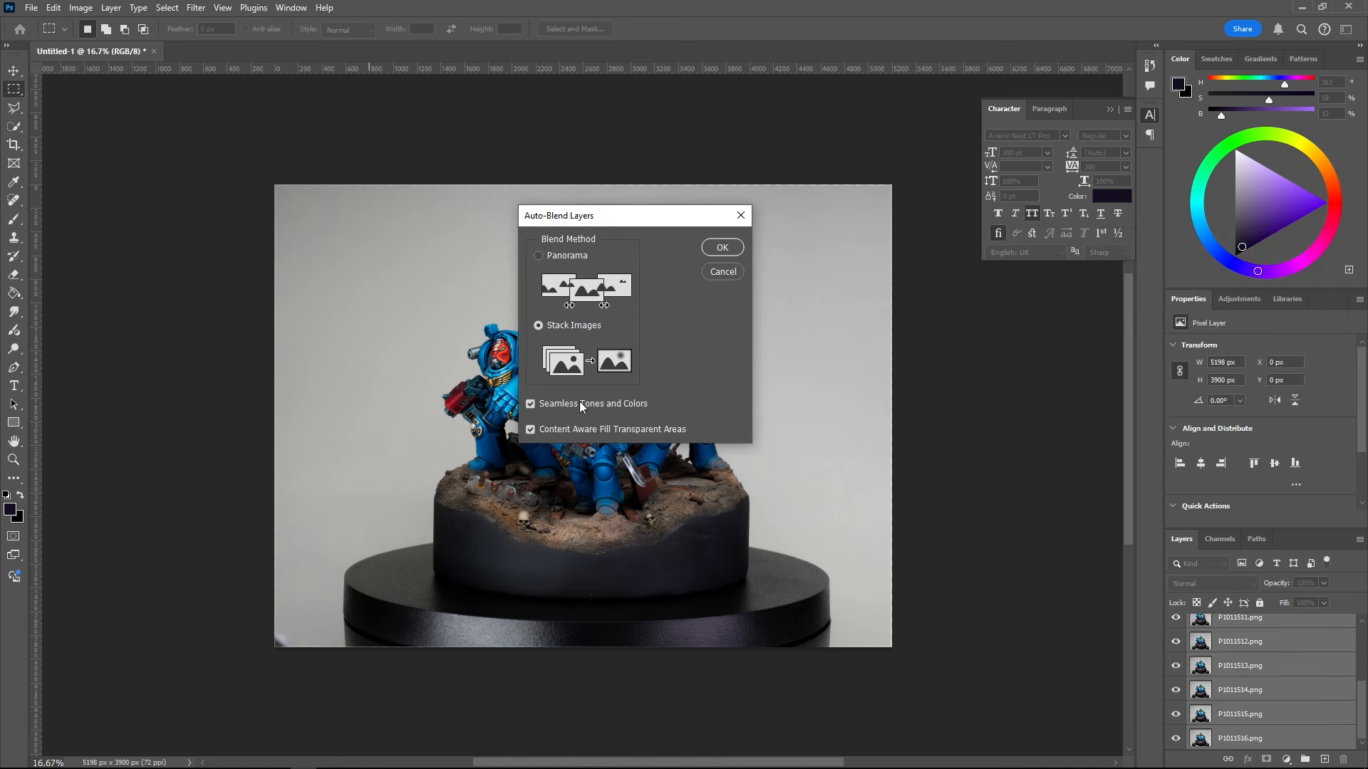
pyautogui.click(723, 247)
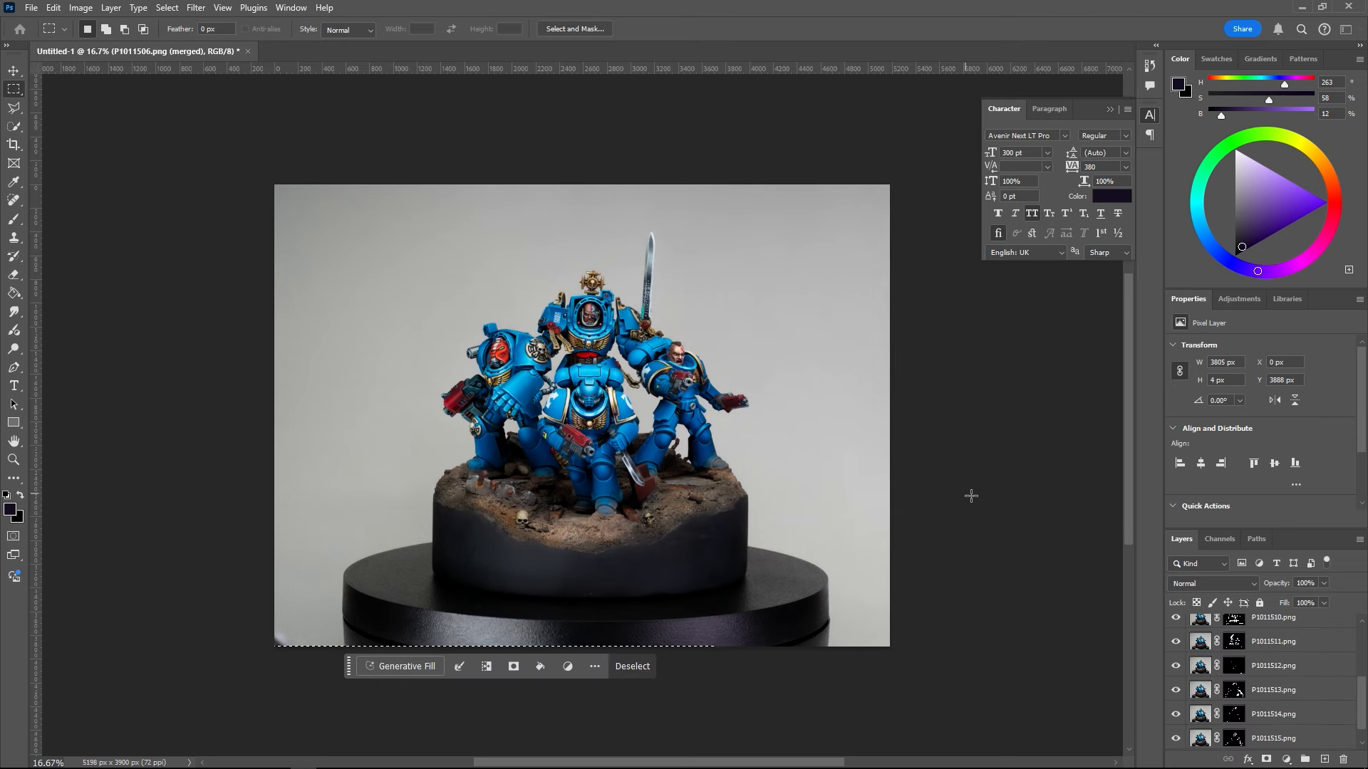
pyautogui.scroll(-3)
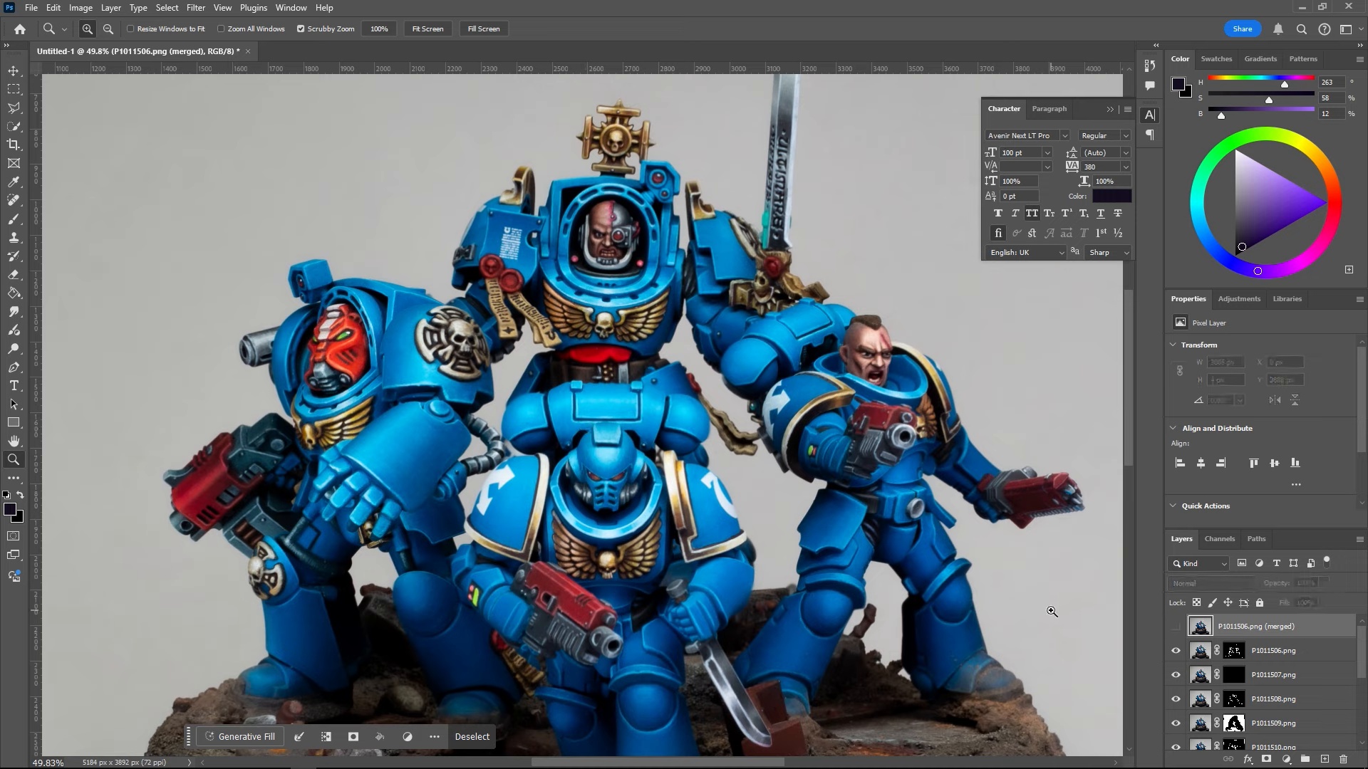
pyautogui.scroll(-3)
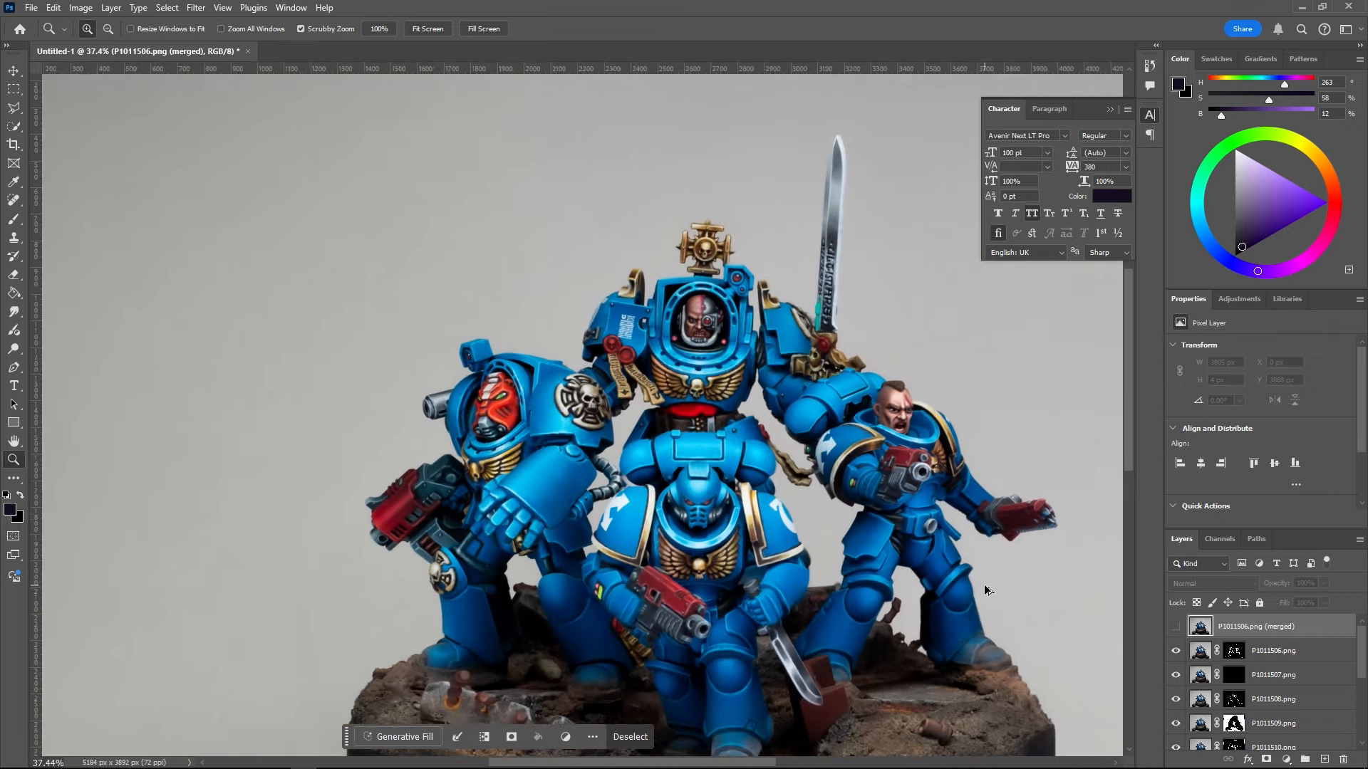